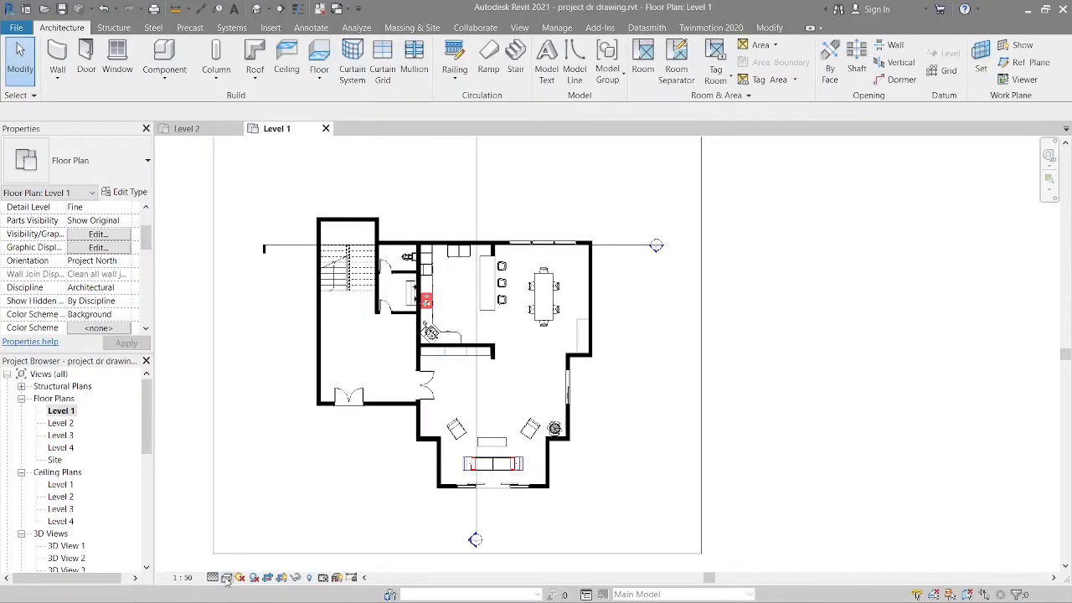
# Step: Switch the Level 1 plan's visual style to Realistic
pyautogui.click(226, 576)
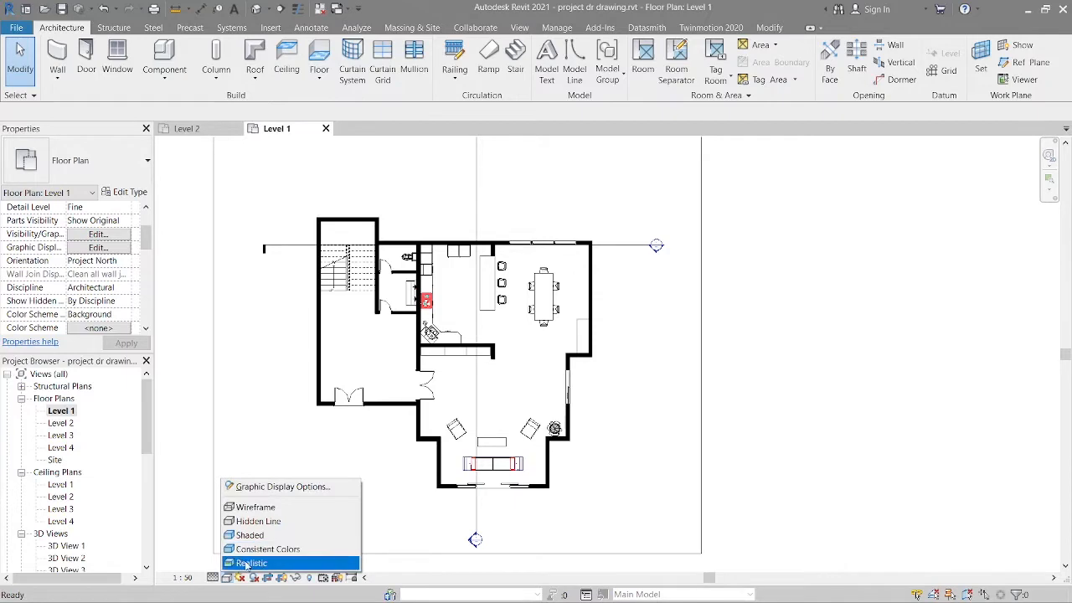
pyautogui.click(251, 563)
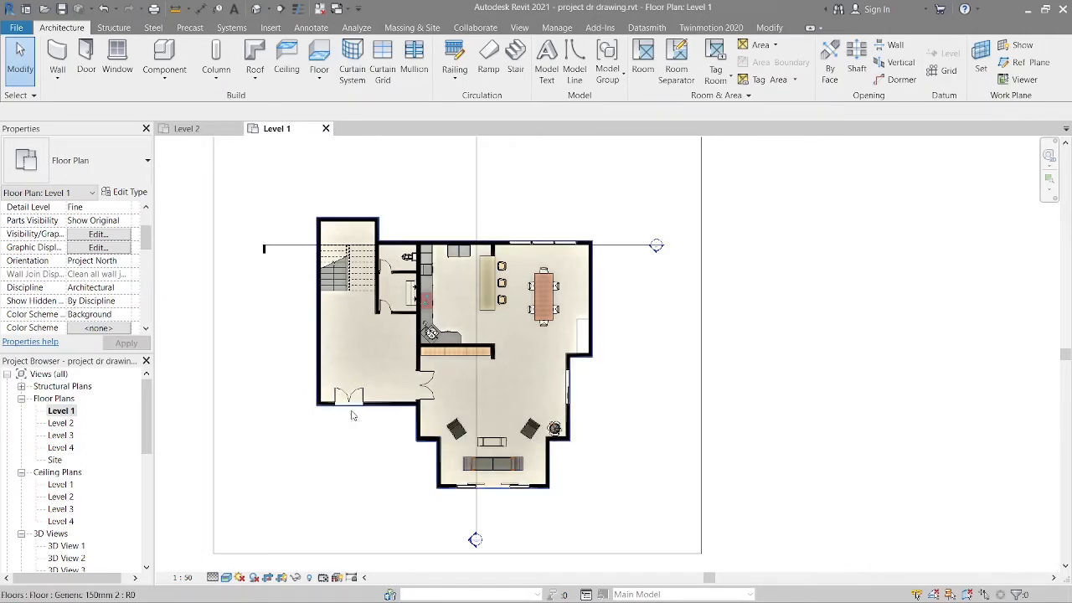
# Step: Insert a new layer above the concrete structure in the selected floor type's assembly
pyautogui.click(452, 369)
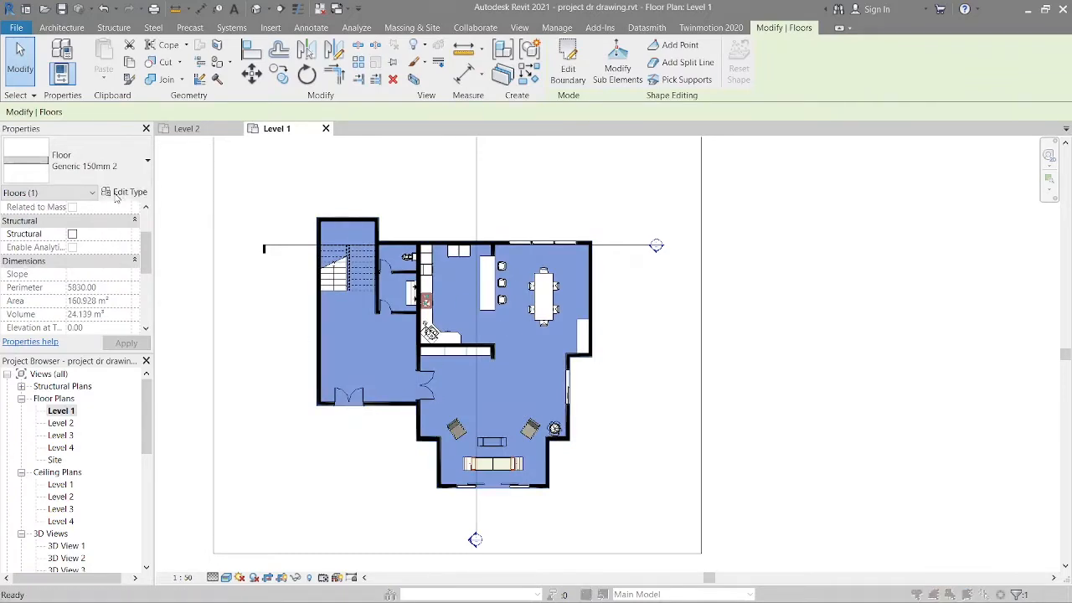
pyautogui.click(129, 191)
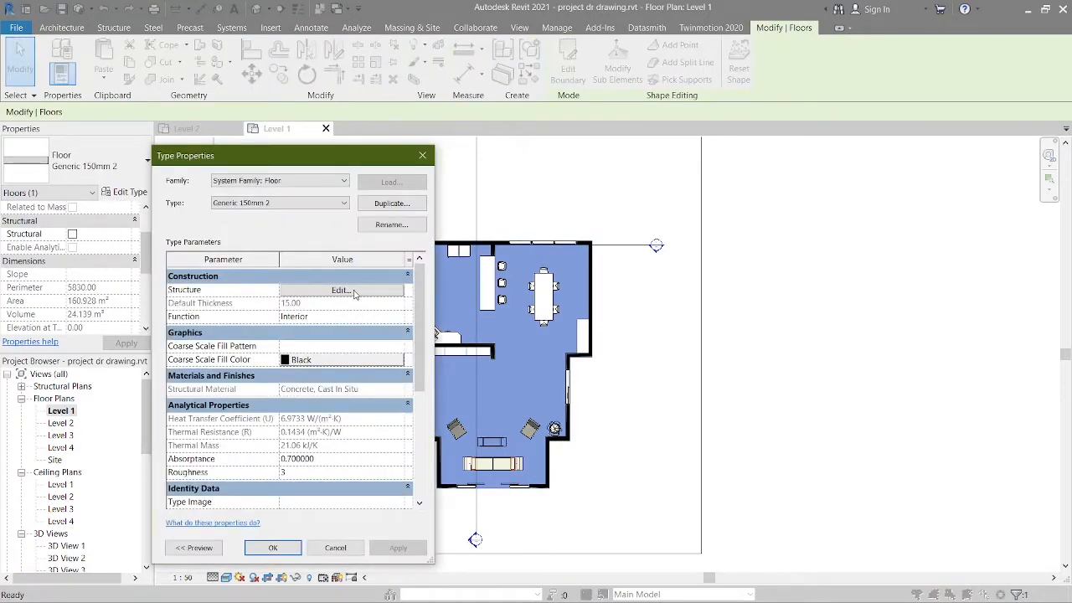
pyautogui.click(340, 290)
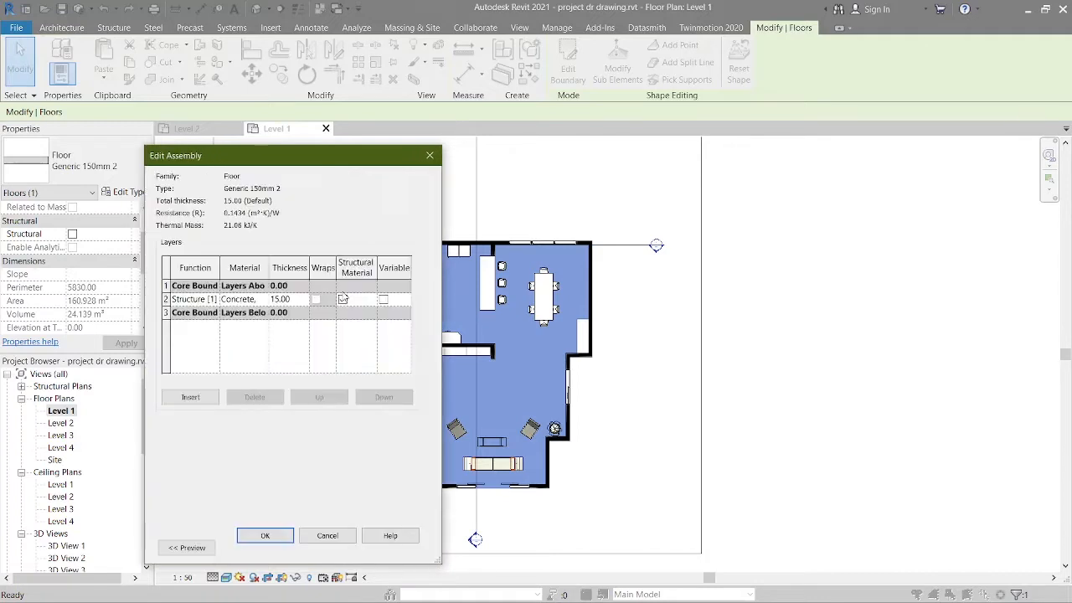
pyautogui.click(342, 298)
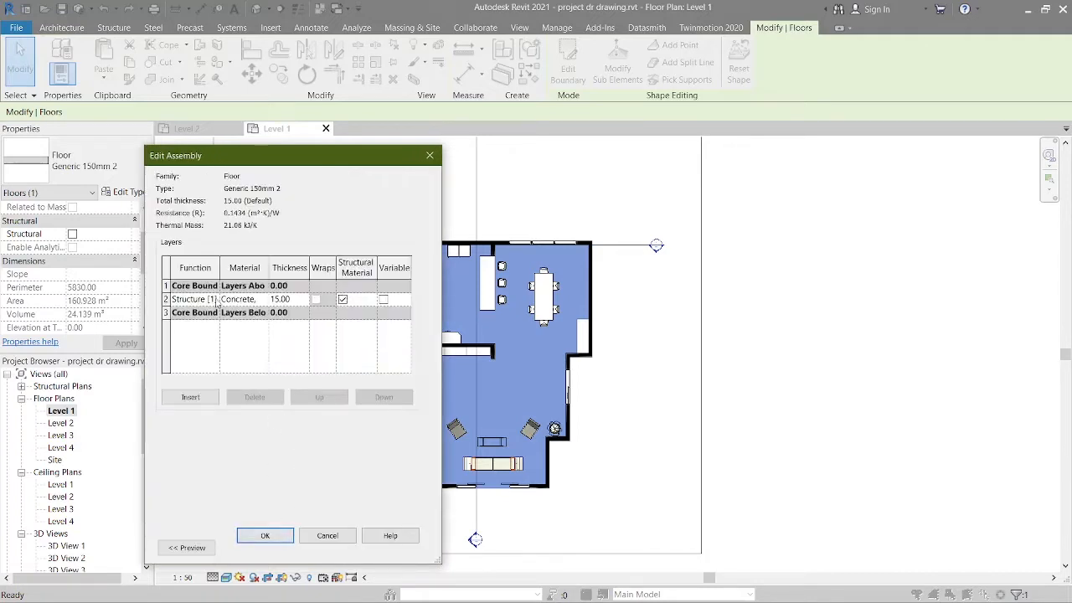
pyautogui.click(195, 285)
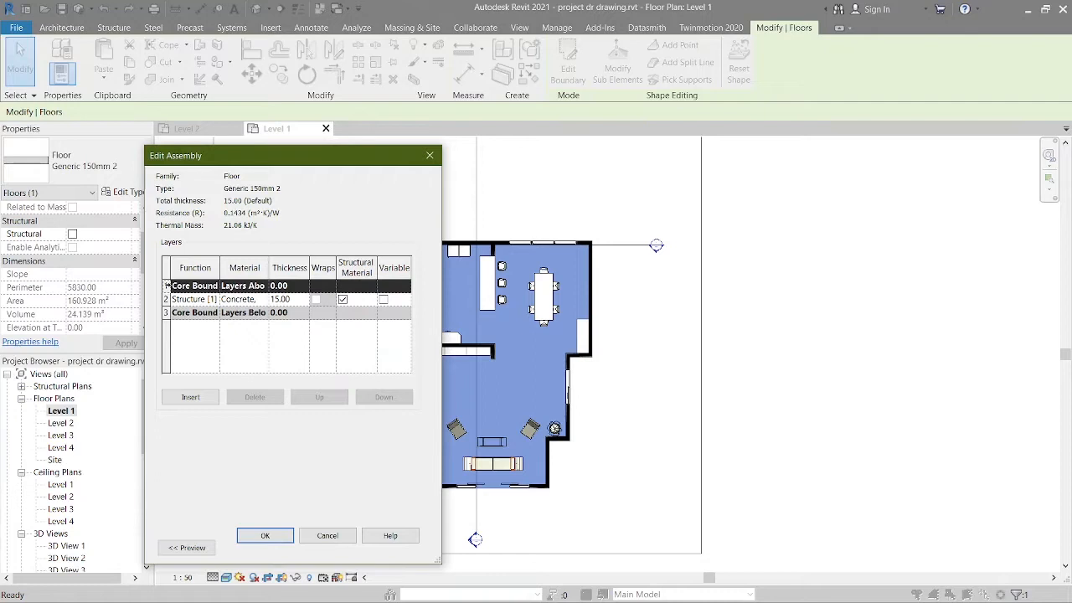
pyautogui.click(191, 396)
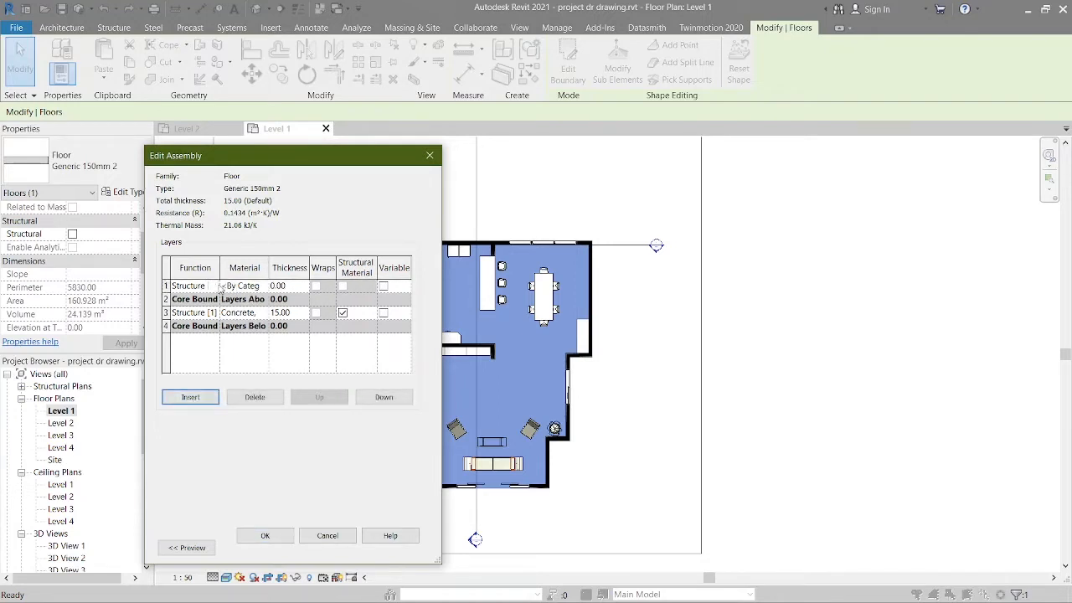
# Step: Assign Wood Flooring material with 0.5 thickness to the new layer and apply the type change
pyautogui.click(213, 285)
pyautogui.write('floor')
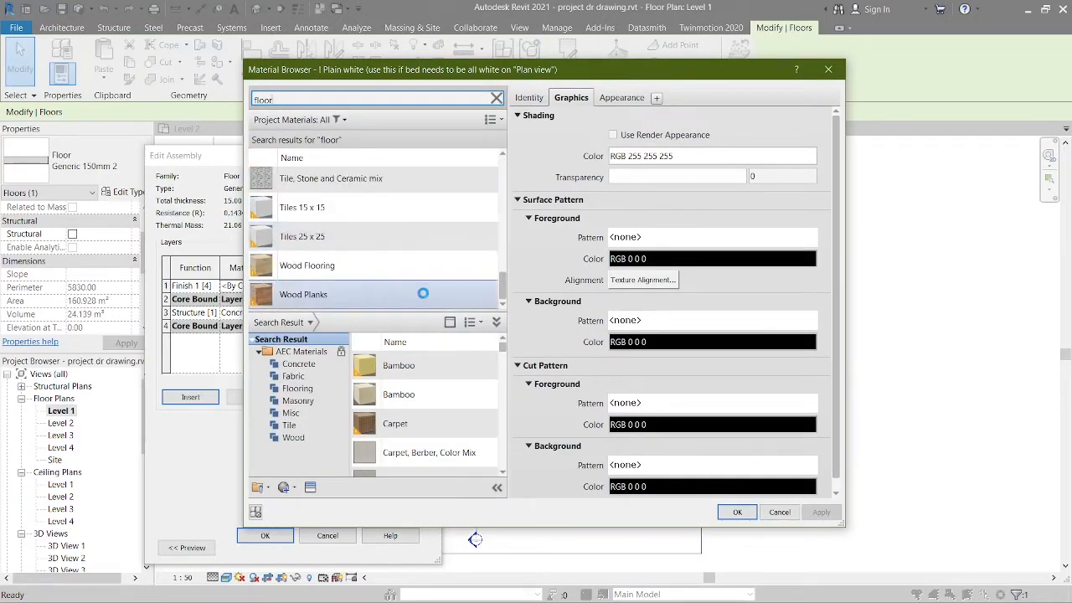
pyautogui.click(737, 513)
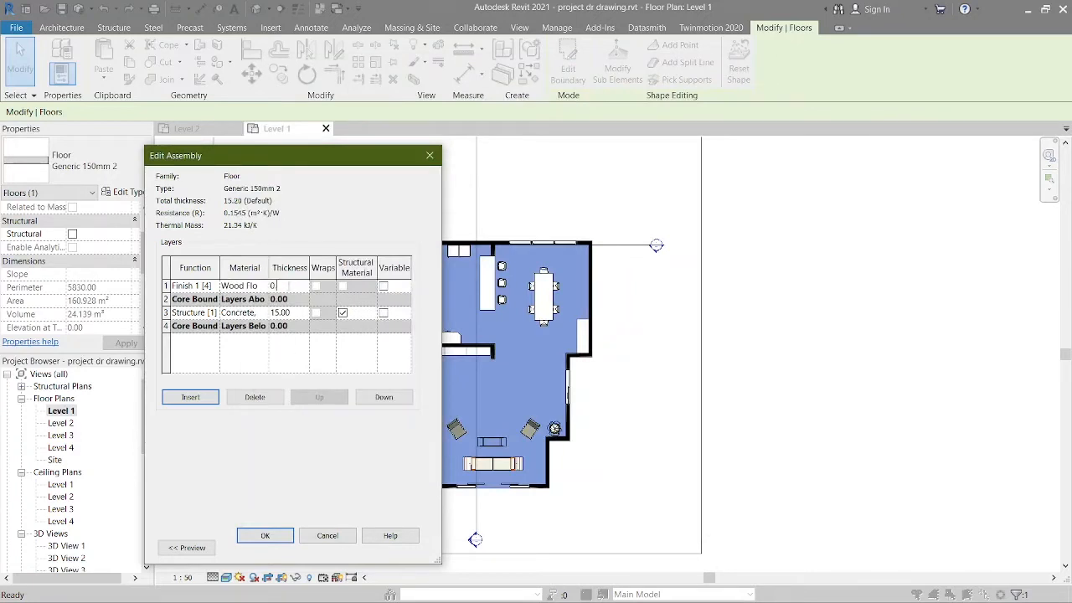
pyautogui.write('0.50')
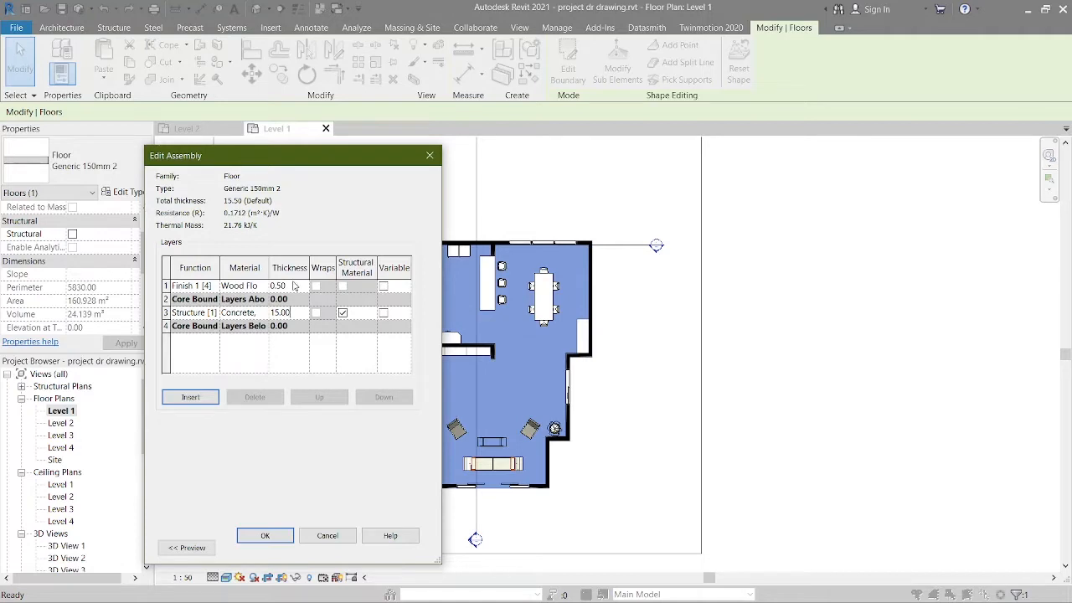
pyautogui.moveTo(293, 520)
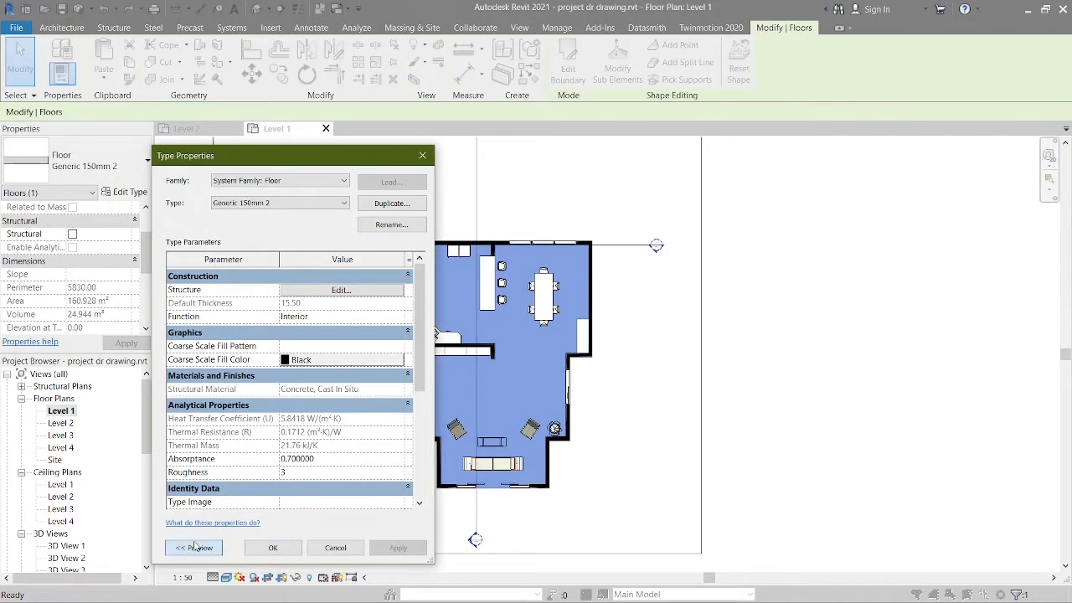
pyautogui.click(195, 546)
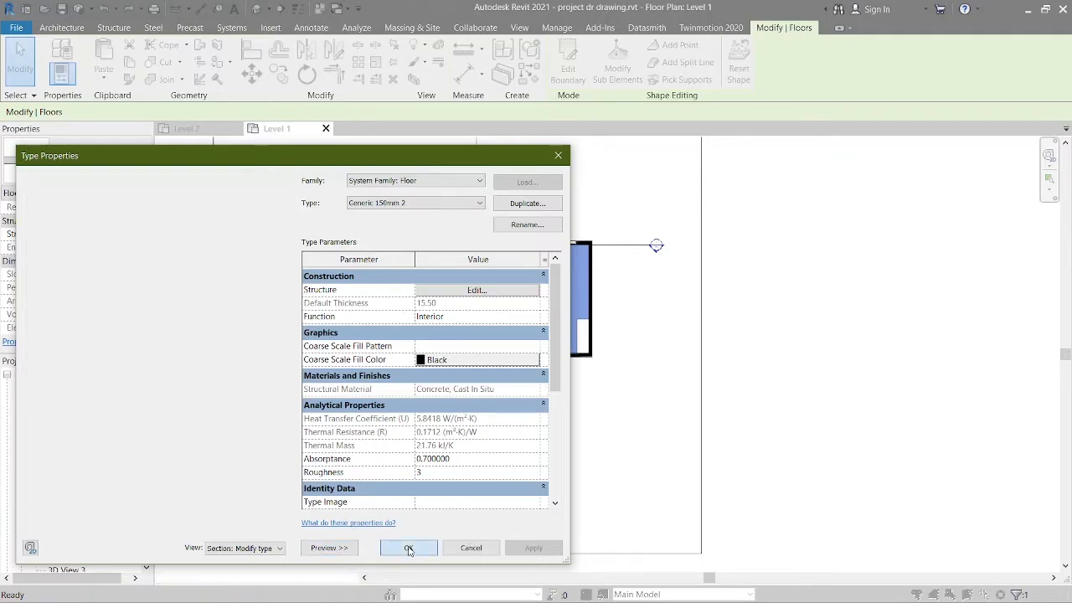
pyautogui.click(409, 548)
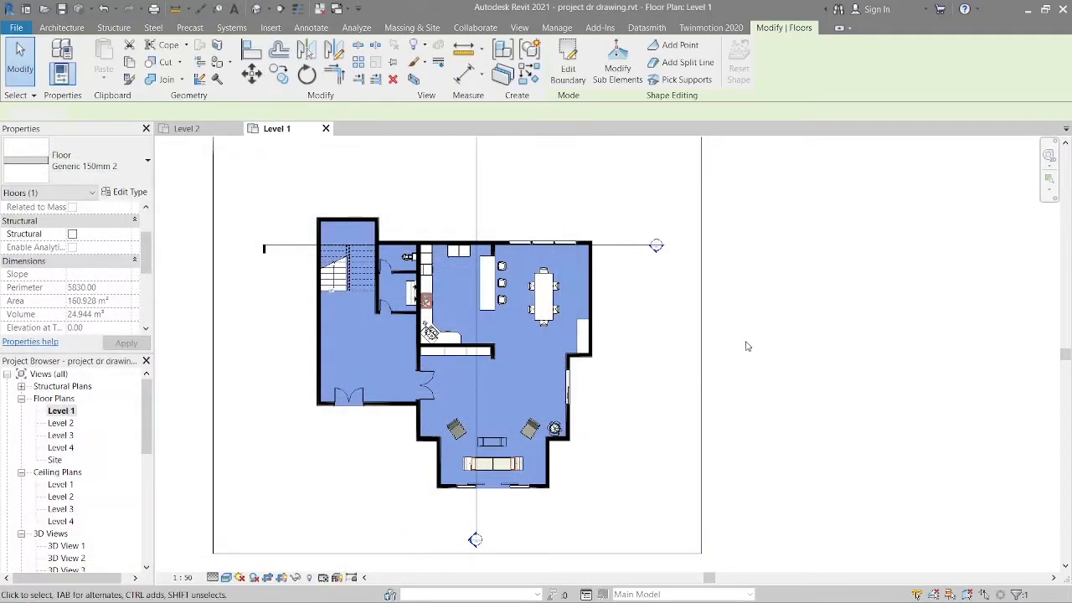
# Step: Convert the floor into parts from the 3D view with Create Parts
pyautogui.click(60, 27)
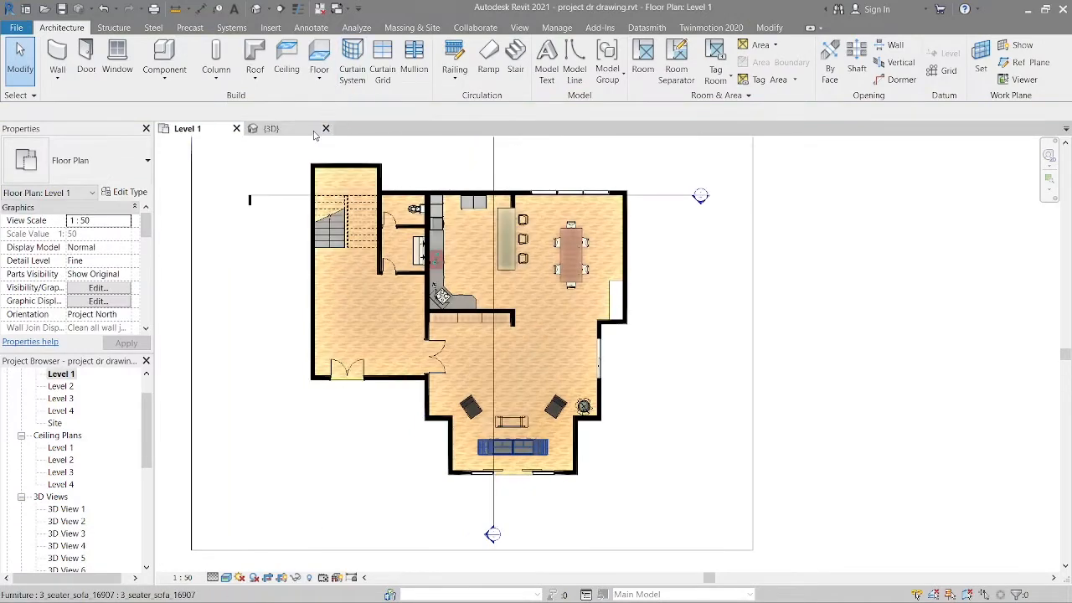
pyautogui.click(271, 127)
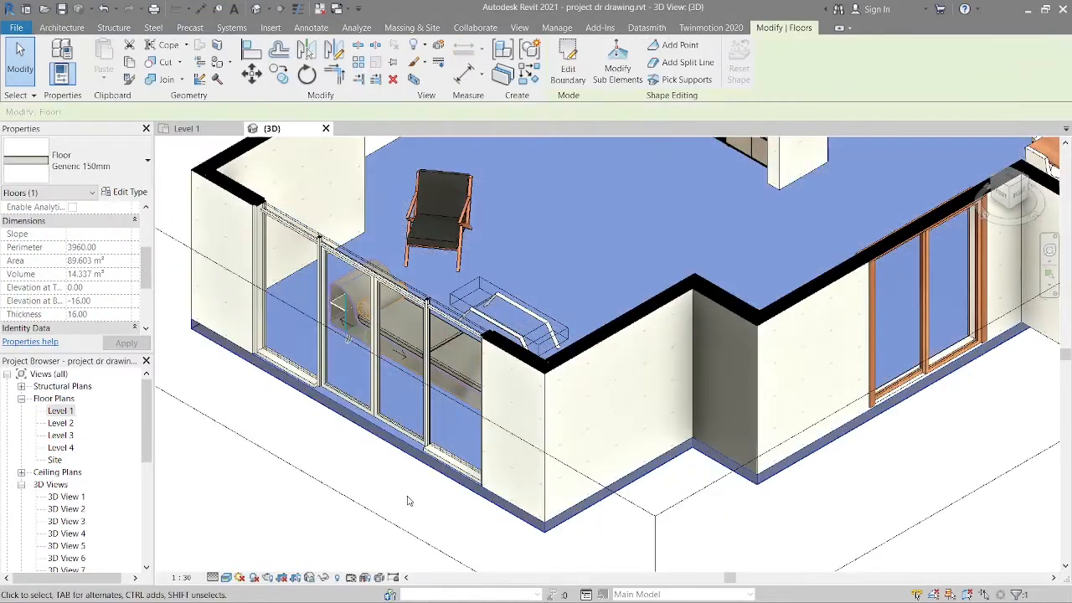
pyautogui.moveTo(503, 74)
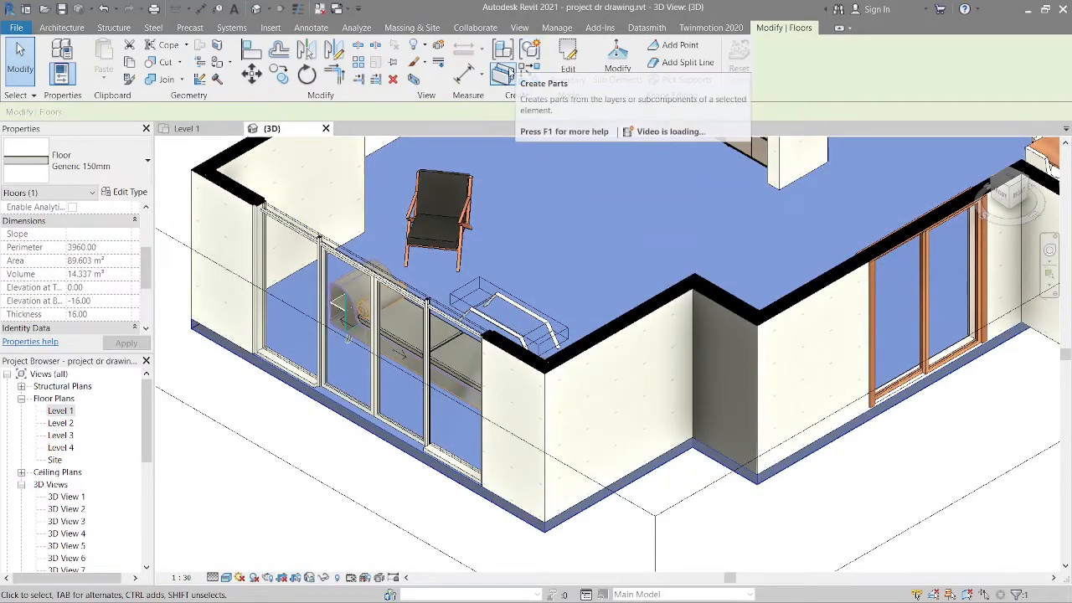
pyautogui.click(503, 59)
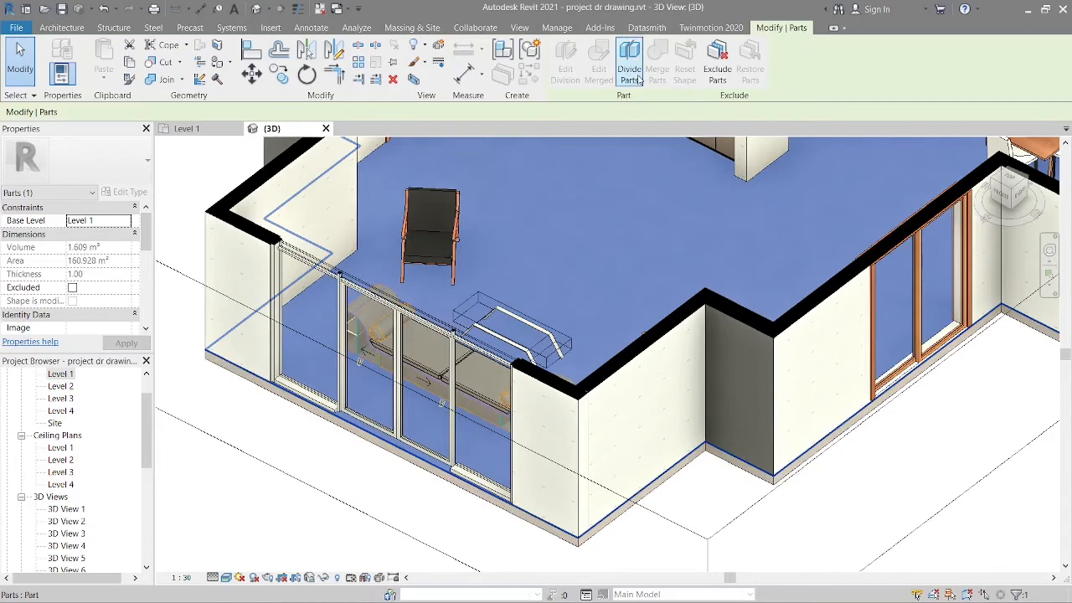
# Step: Start Divide Parts on the floor part and enter sketch mode for the division lines
pyautogui.click(630, 64)
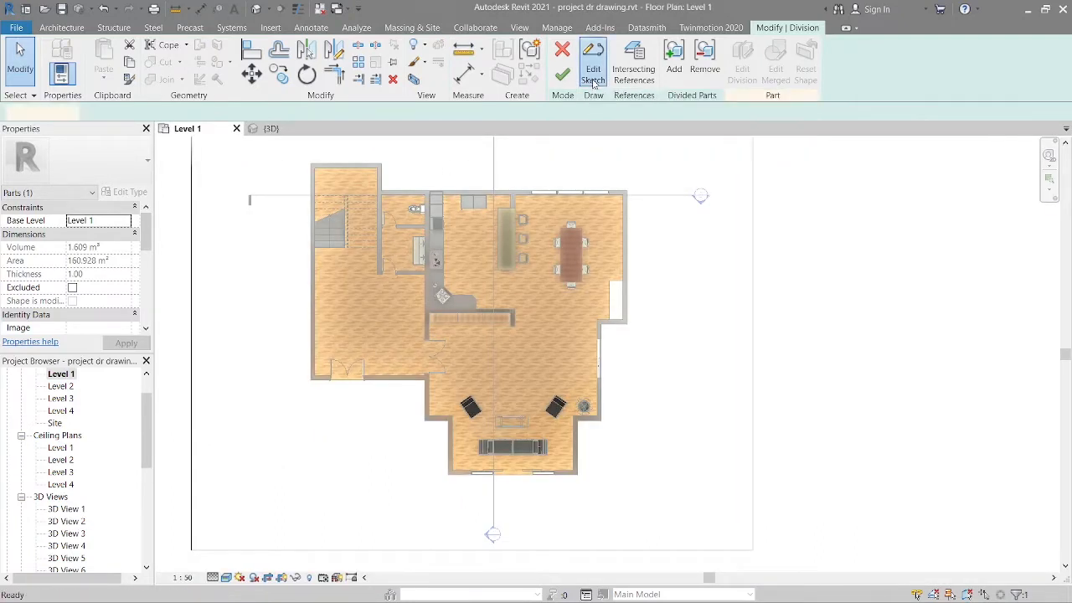
pyautogui.click(593, 64)
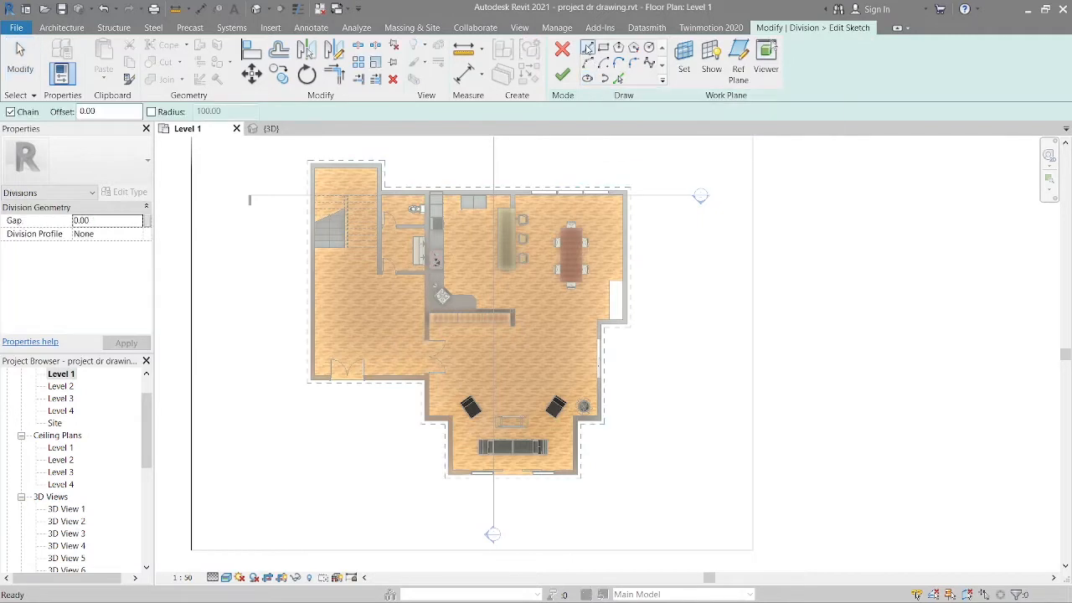
pyautogui.moveTo(551, 120)
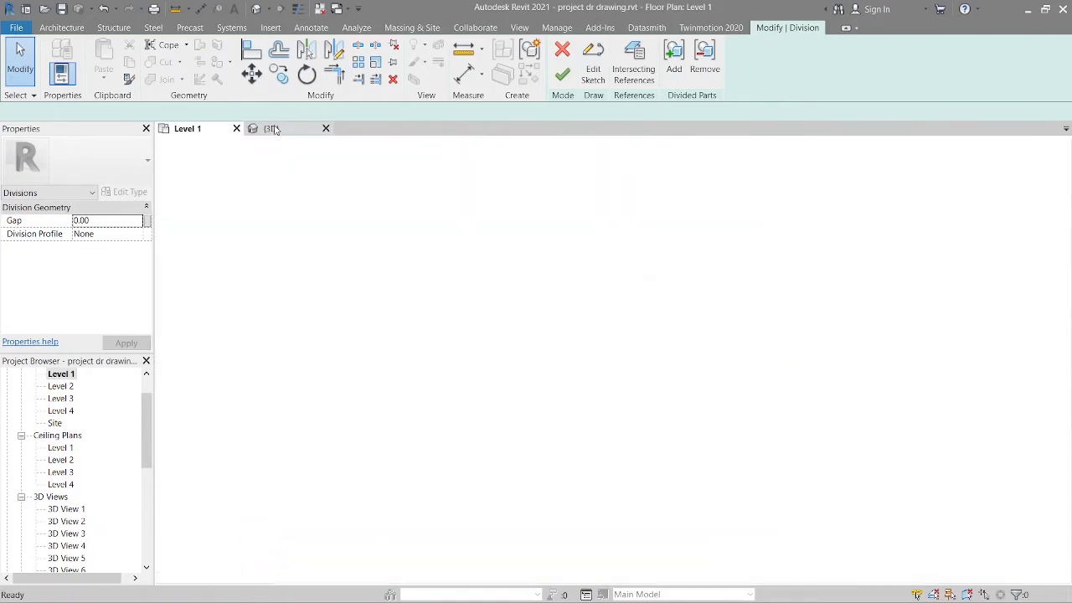
# Step: Select a floor part in the 3D view and browse its material
pyautogui.click(272, 127)
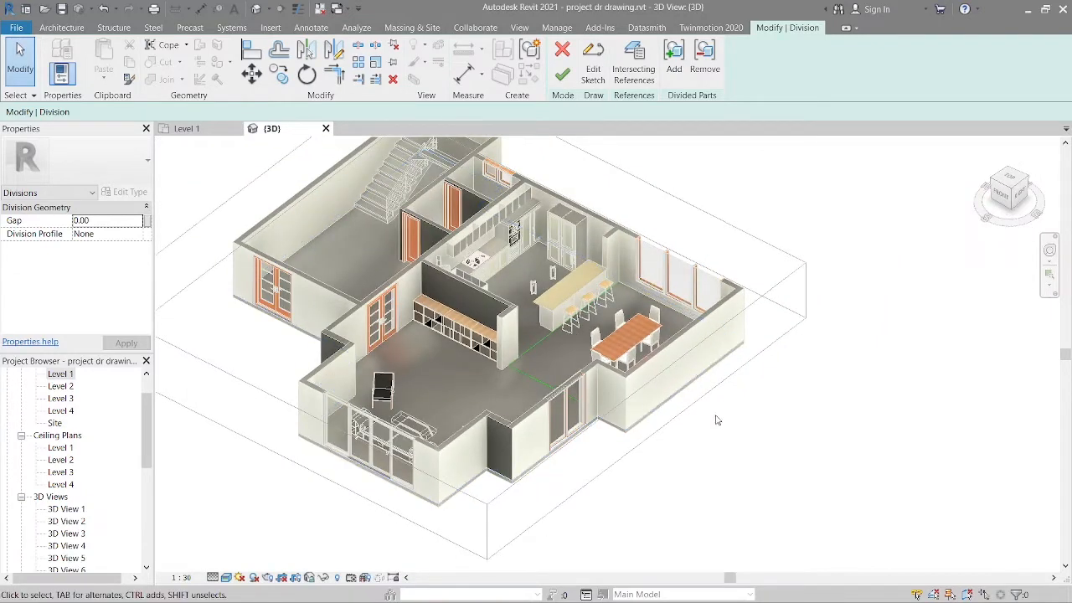
pyautogui.click(61, 27)
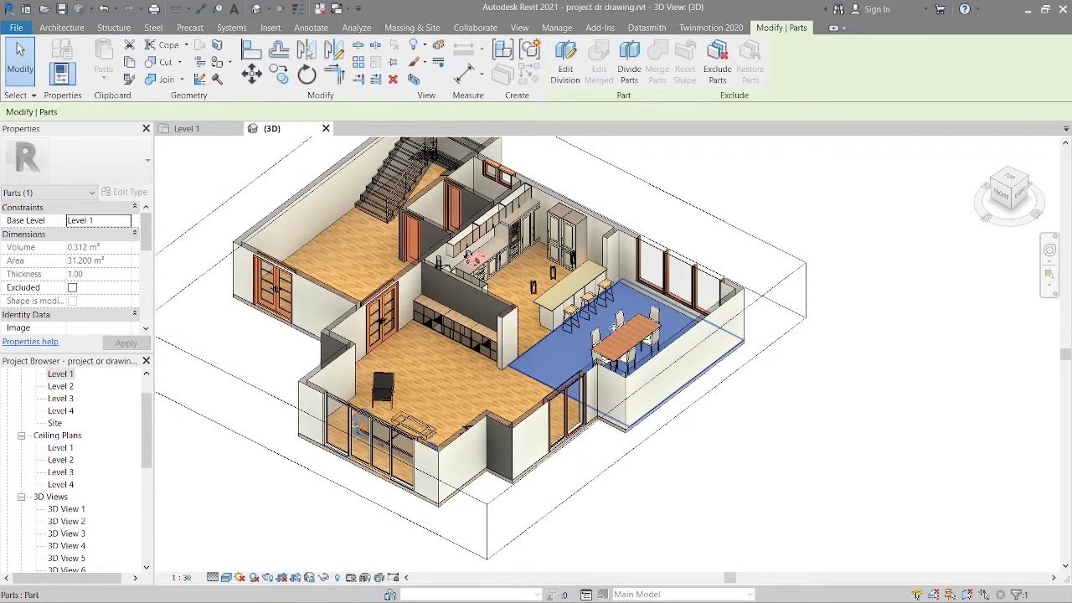
pyautogui.moveTo(533, 362)
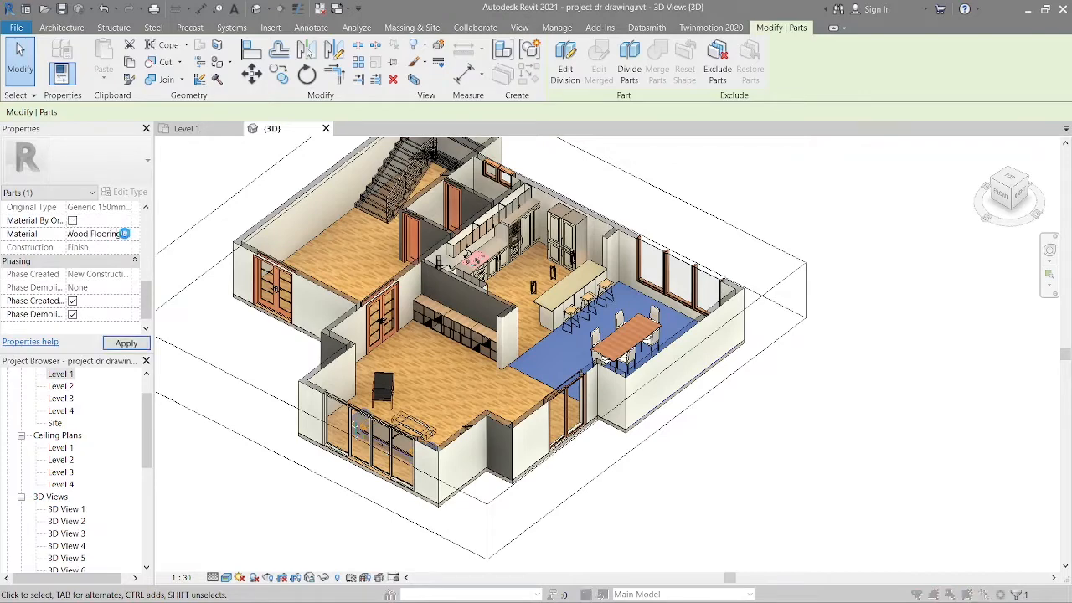
pyautogui.click(124, 233)
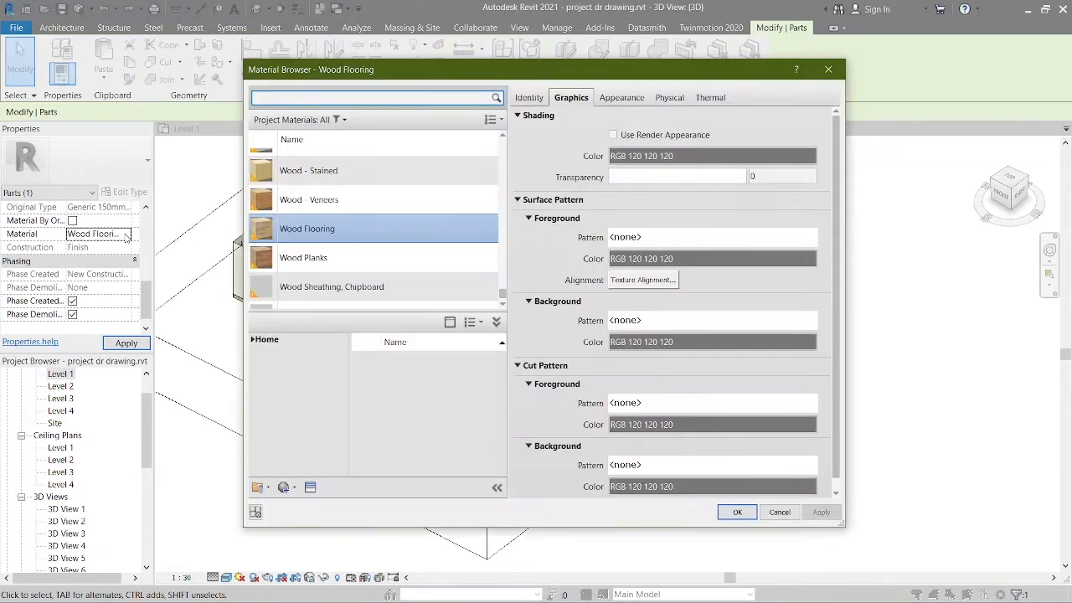
pyautogui.scroll(-3)
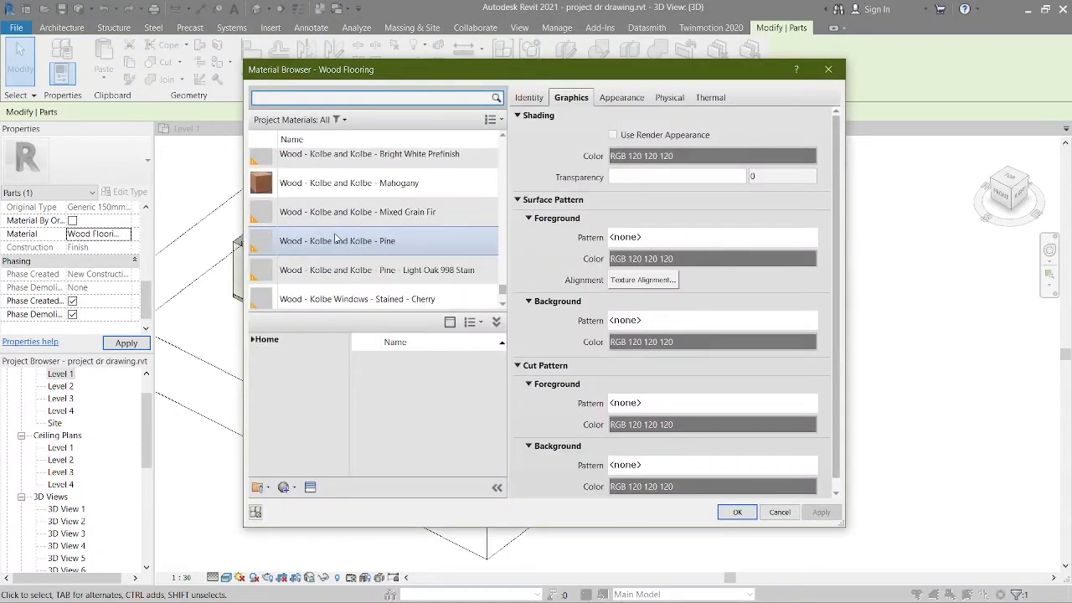
# Step: Search 'carpet' and assign the Carpet, Berber, Grey Pattern material to the part
pyautogui.write('car')
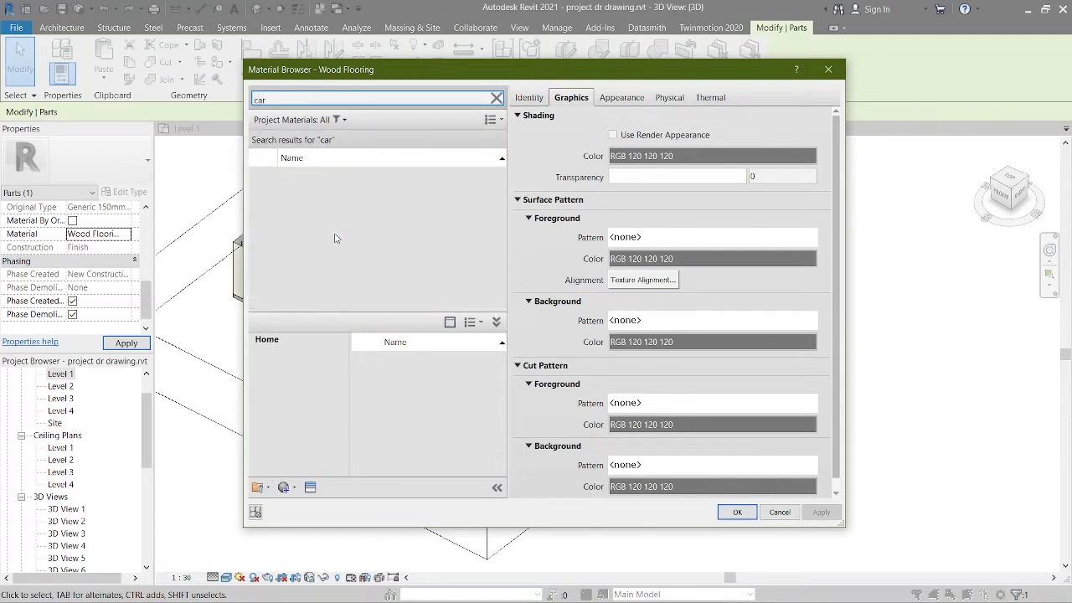
pyautogui.write('carpet')
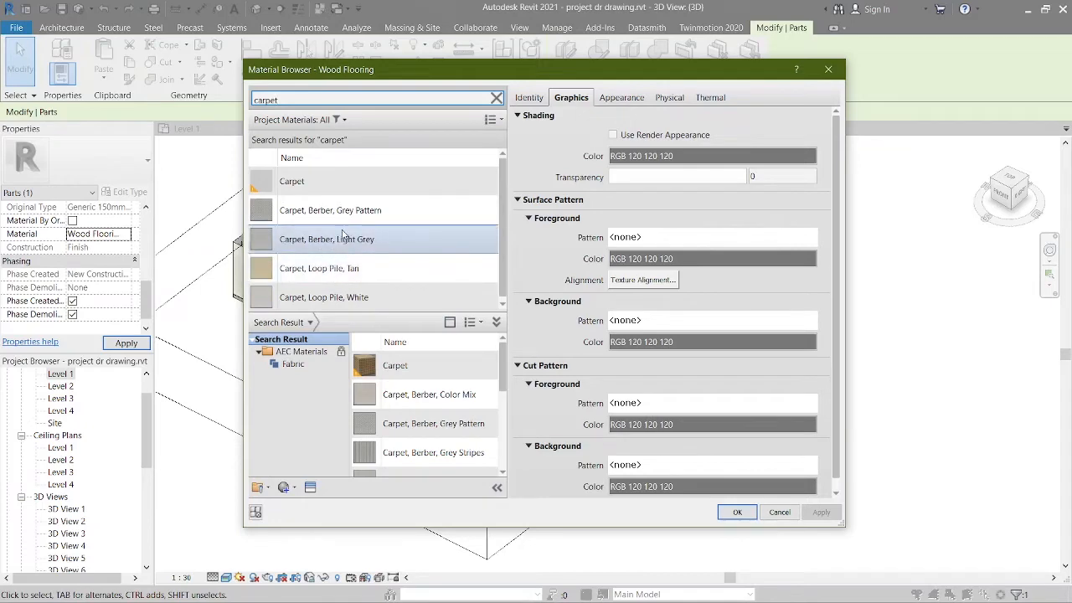
pyautogui.click(330, 211)
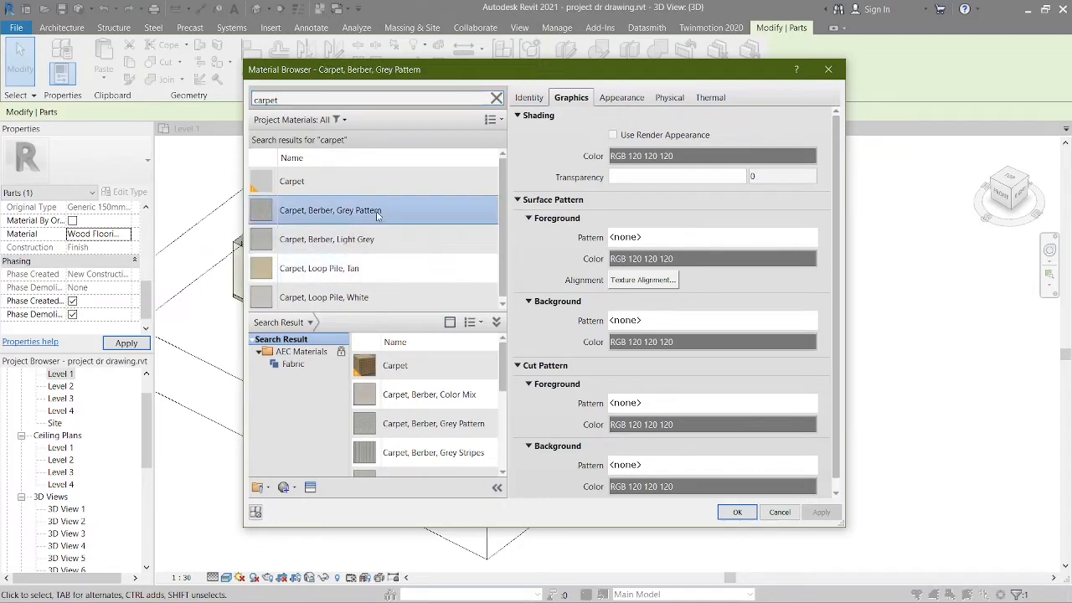
pyautogui.click(737, 512)
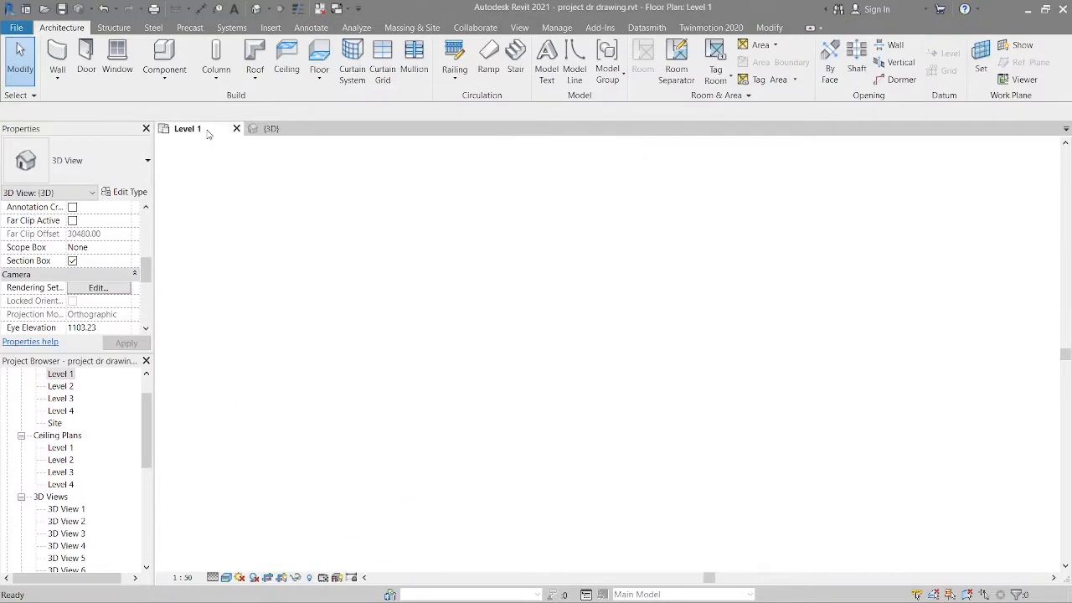
# Step: Divide the selected floor part using Intersecting References and begin editing its sketch
pyautogui.click(271, 127)
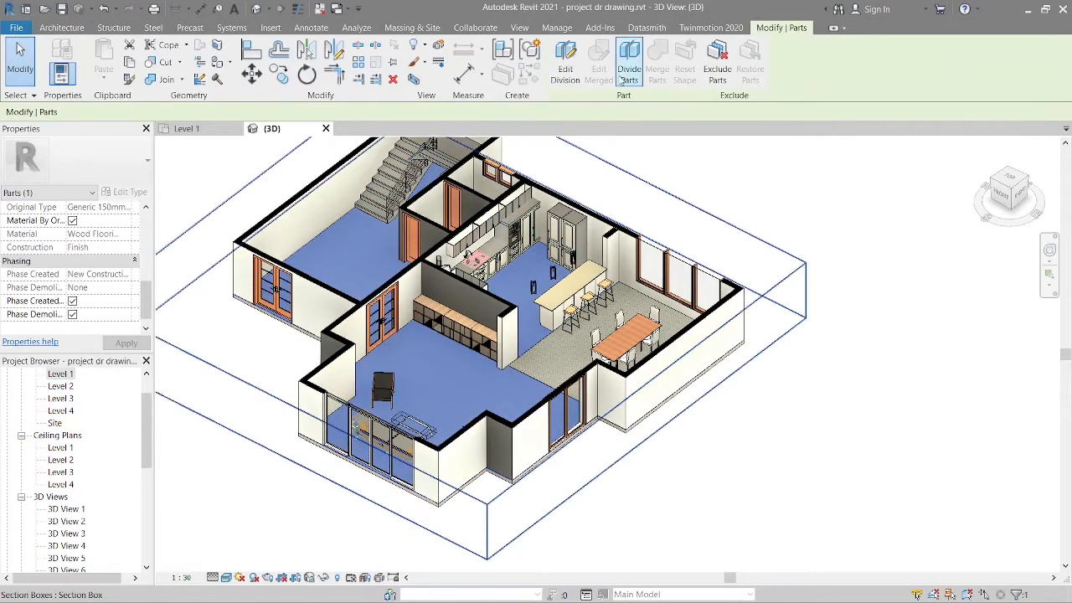
pyautogui.click(630, 60)
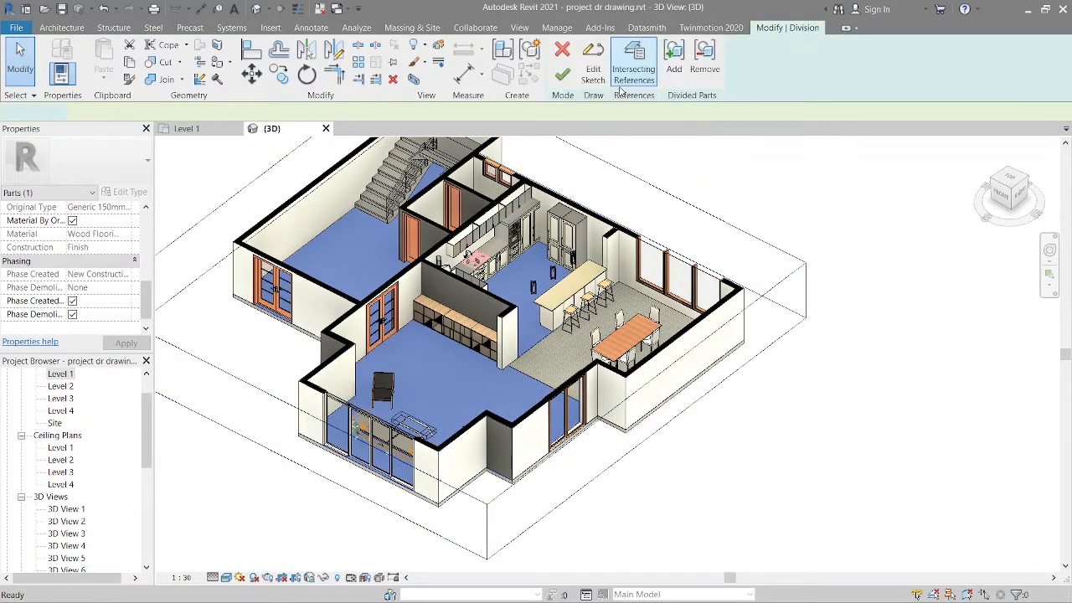
pyautogui.click(634, 64)
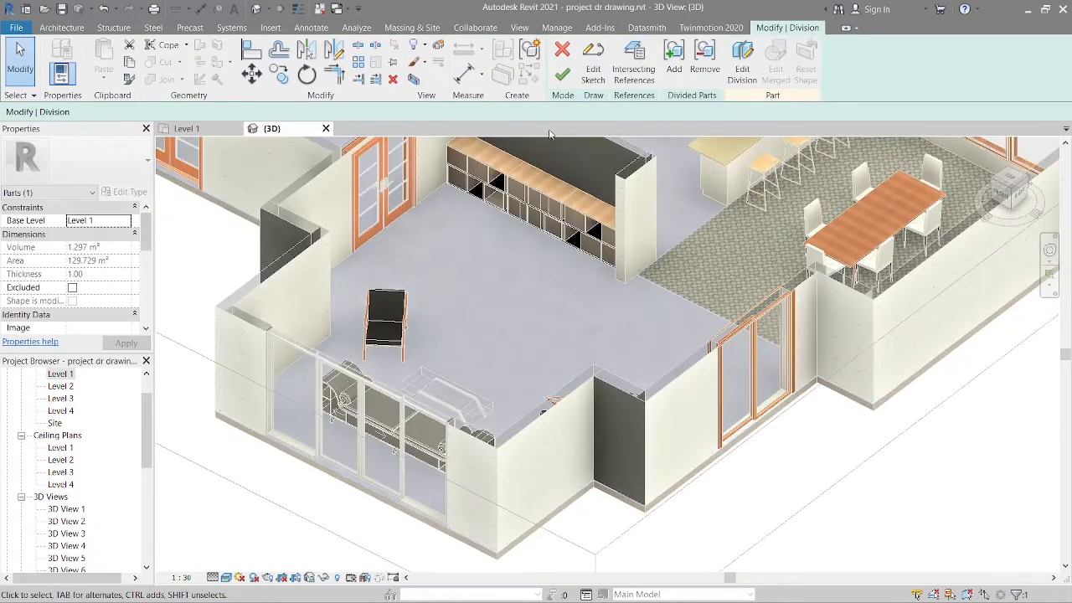
pyautogui.click(593, 59)
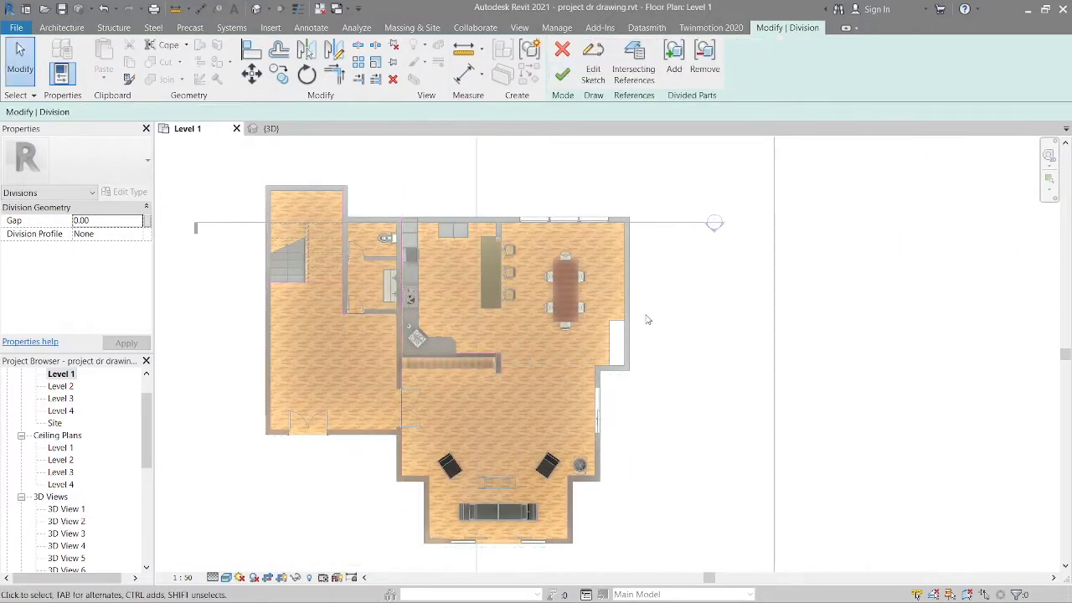
# Step: Finish the division sketch and search 'gra' in the part's material browser
pyautogui.click(271, 128)
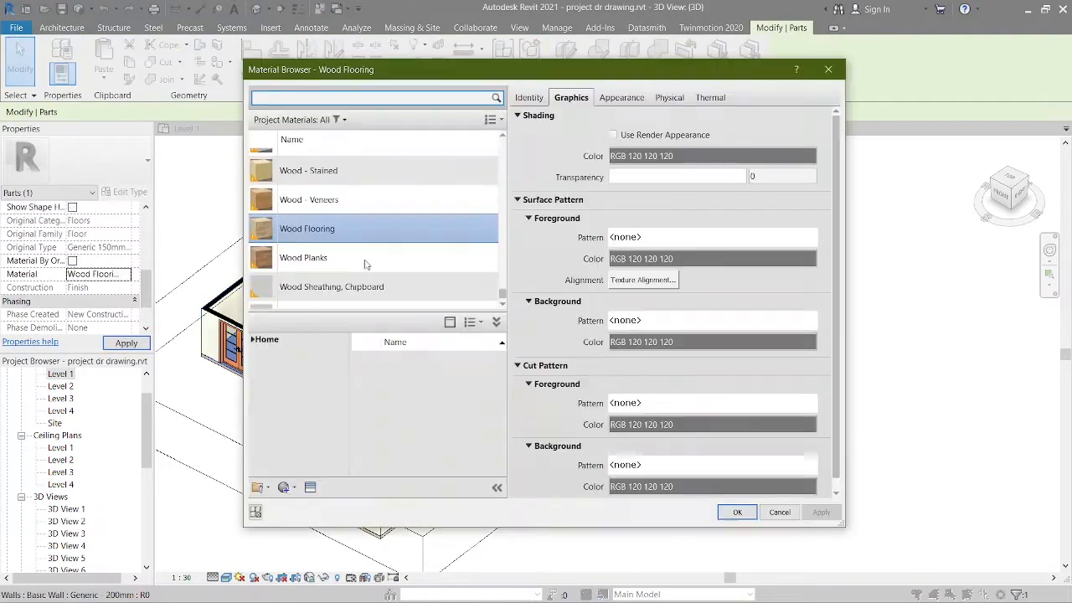
pyautogui.write('gra')
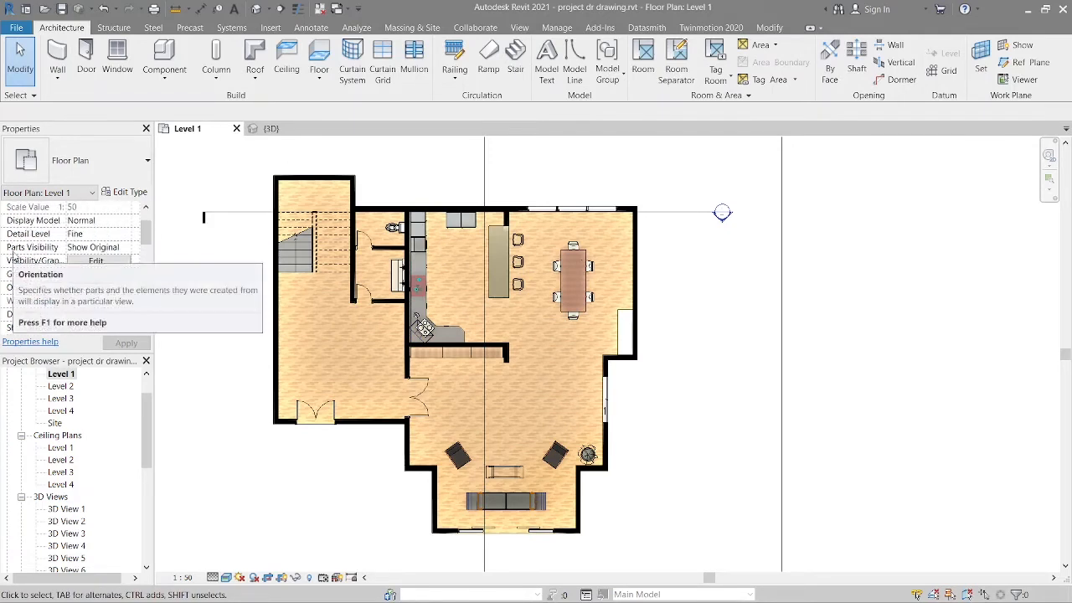
# Step: Set the Level 1 plan's Parts Visibility to Show Parts and apply it
pyautogui.click(124, 248)
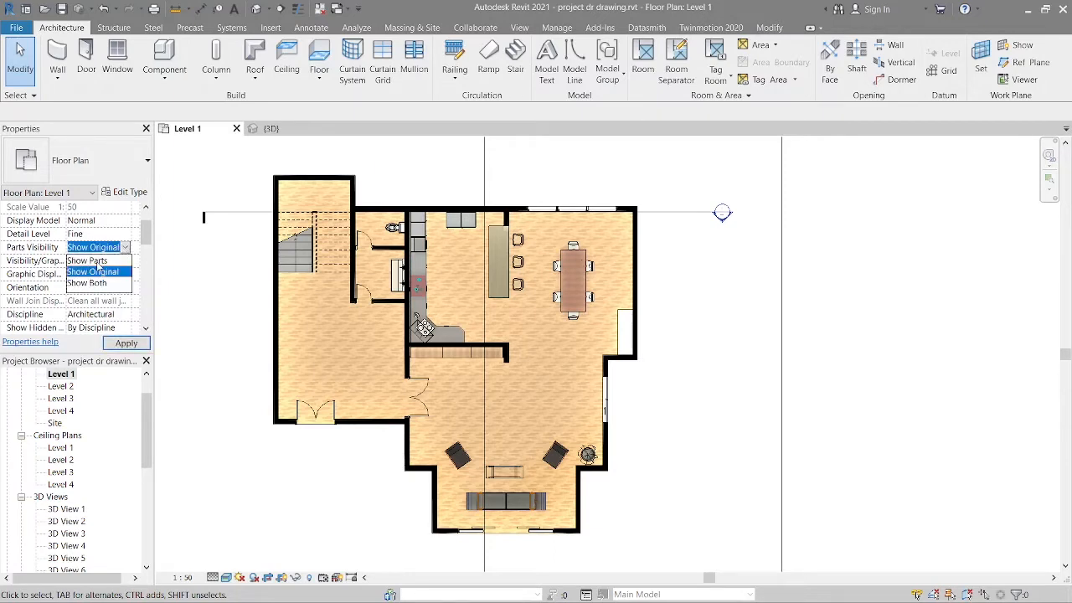
pyautogui.click(87, 262)
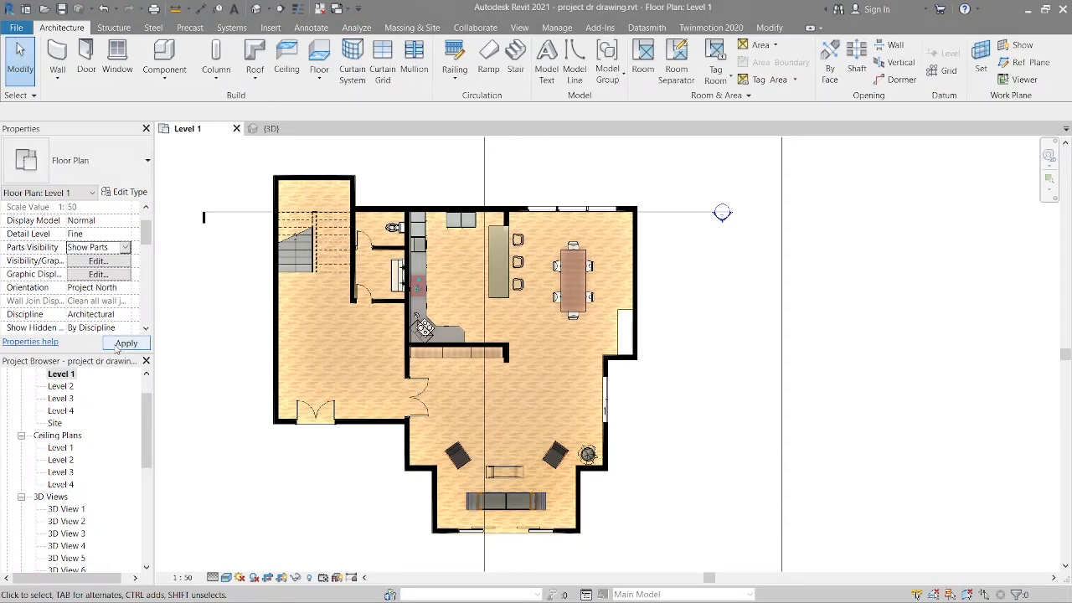
pyautogui.click(126, 343)
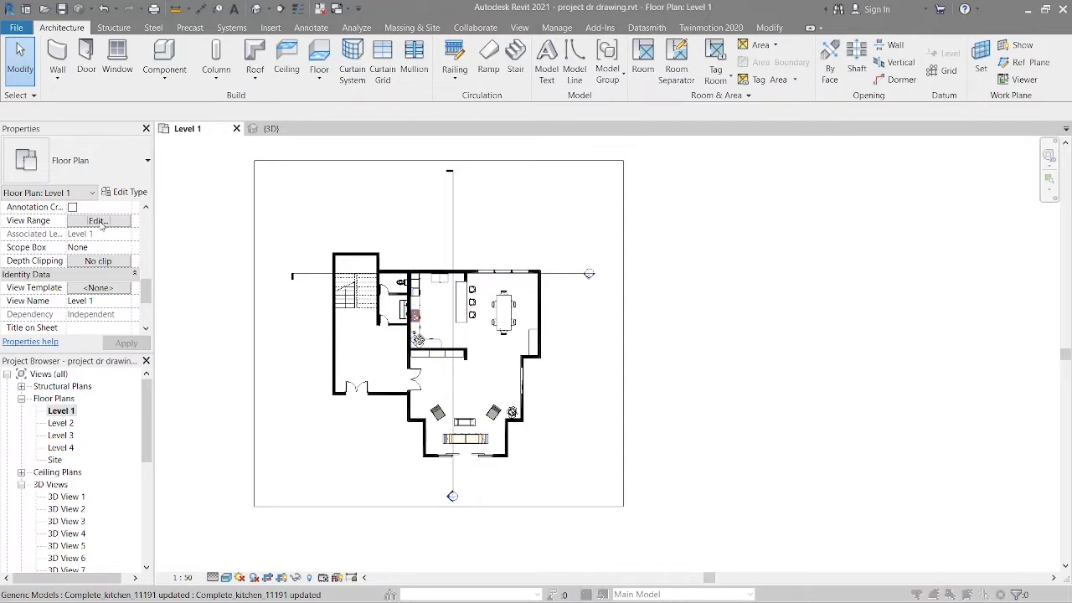
# Step: Set the Level 1 view range depth to Unlimited
pyautogui.click(97, 221)
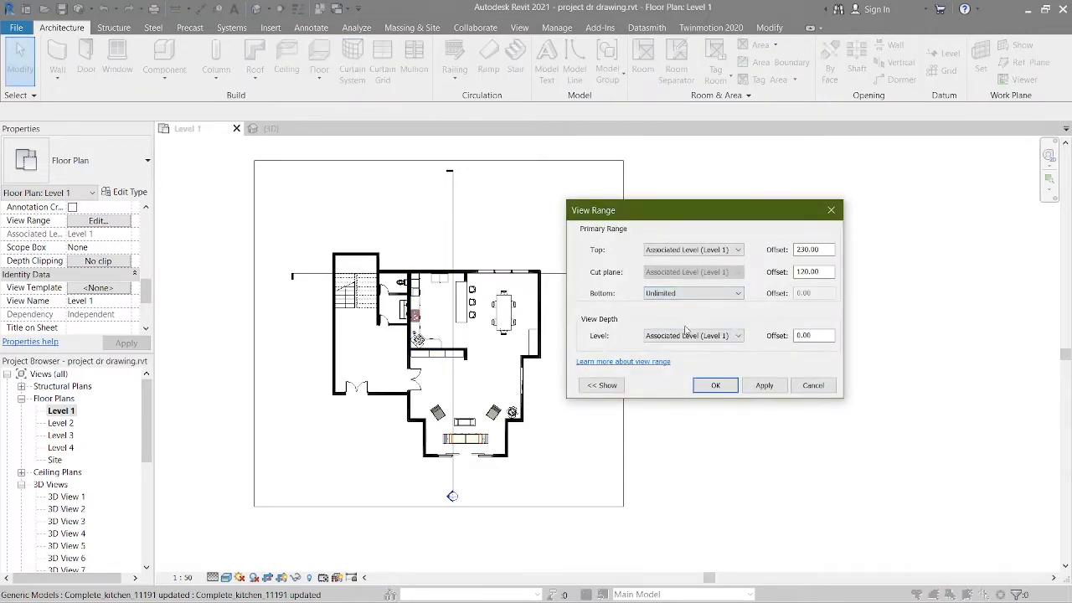
pyautogui.click(694, 335)
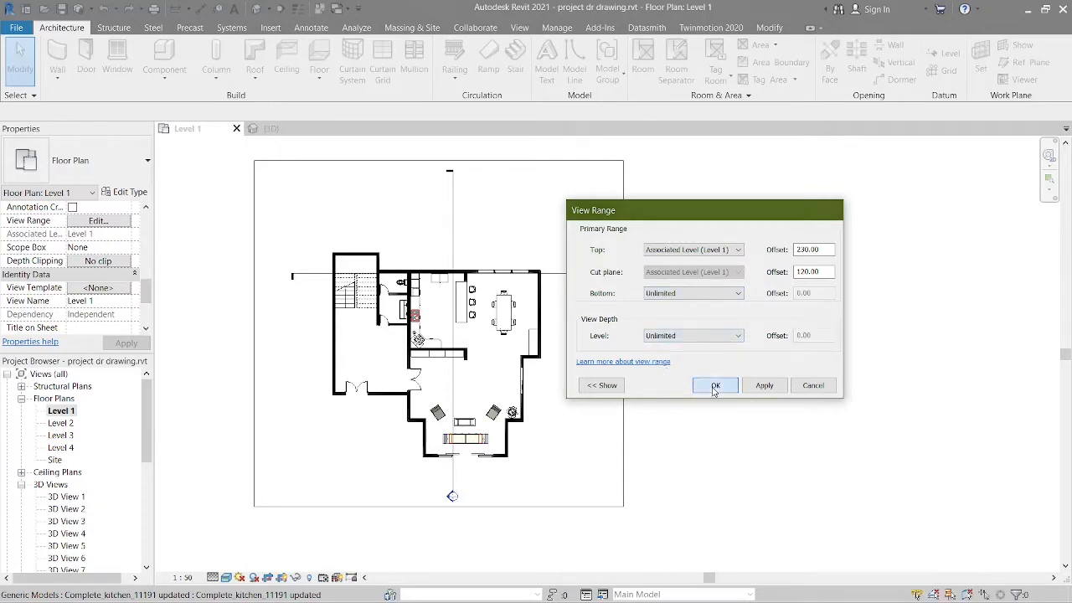
pyautogui.click(714, 385)
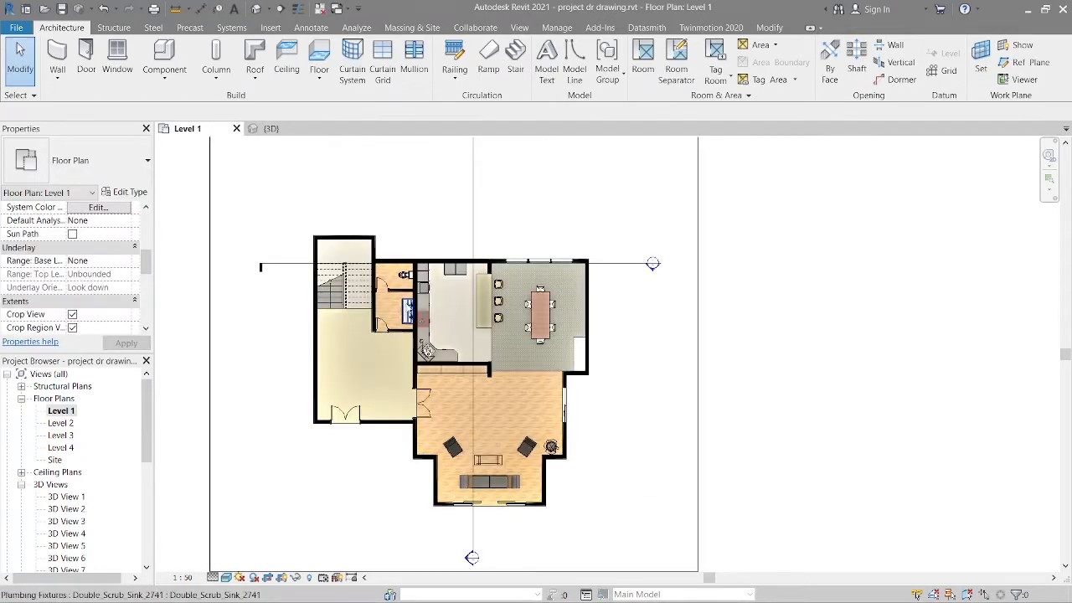
# Step: Give the small floor part beside the stairs the Ceramic Tile(1) material instead of its original
pyautogui.click(394, 288)
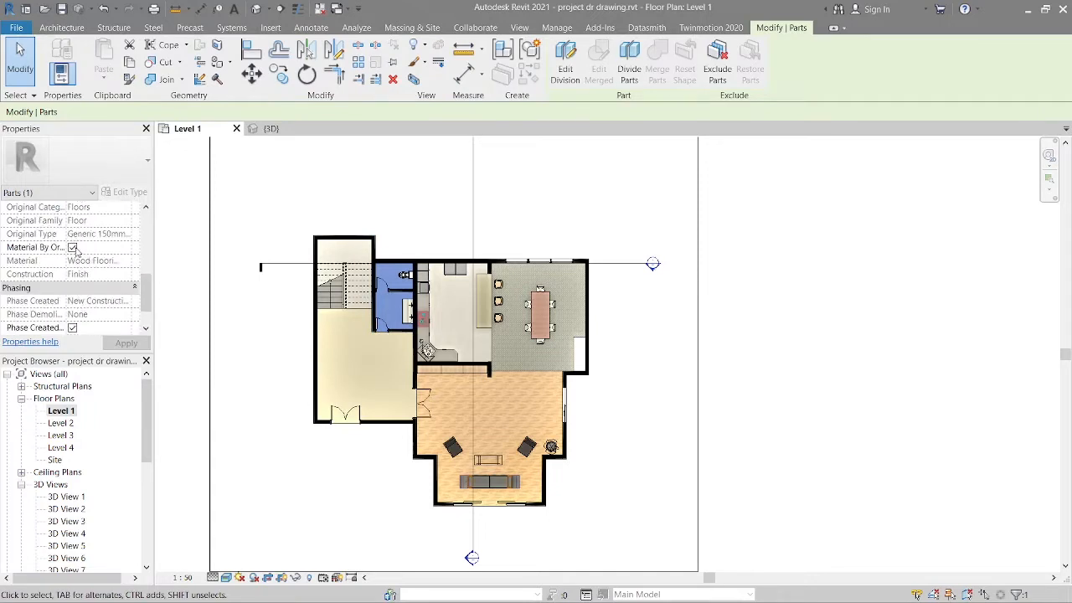
pyautogui.click(93, 262)
pyautogui.write('ceramic')
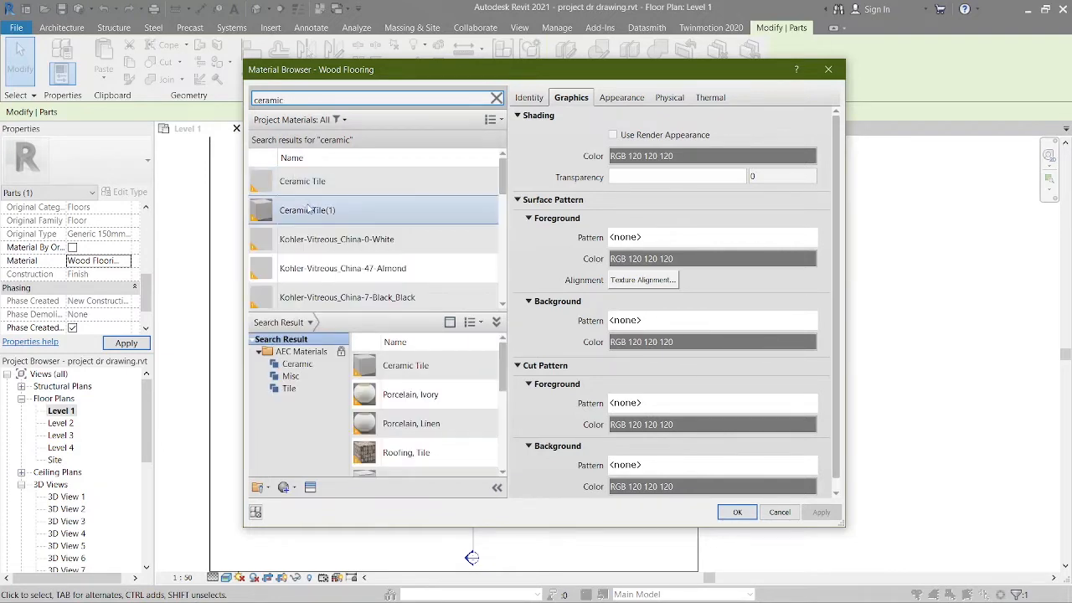
pyautogui.click(309, 211)
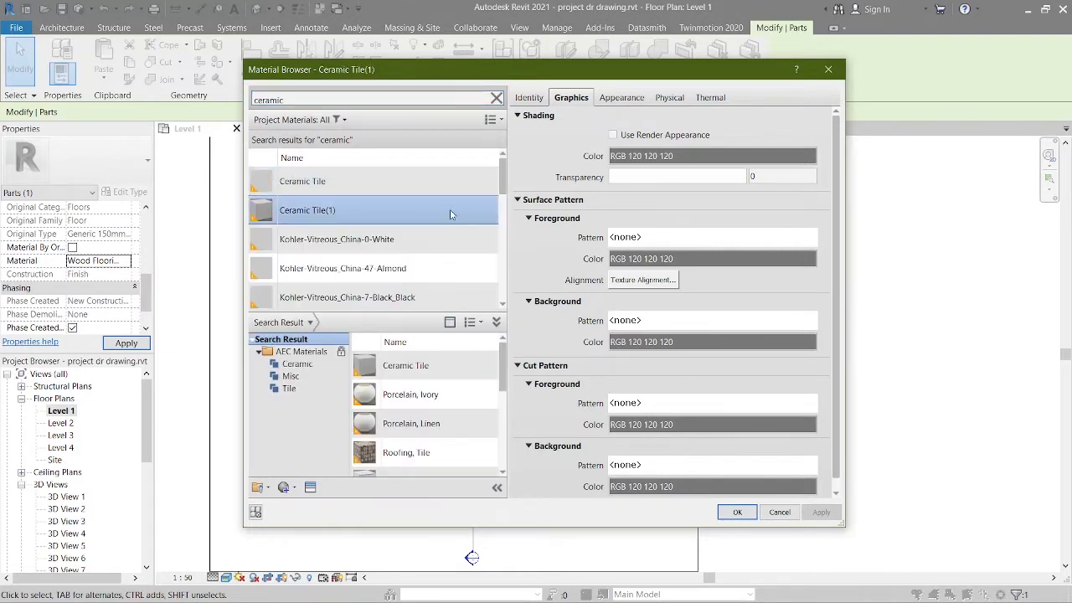
pyautogui.click(737, 513)
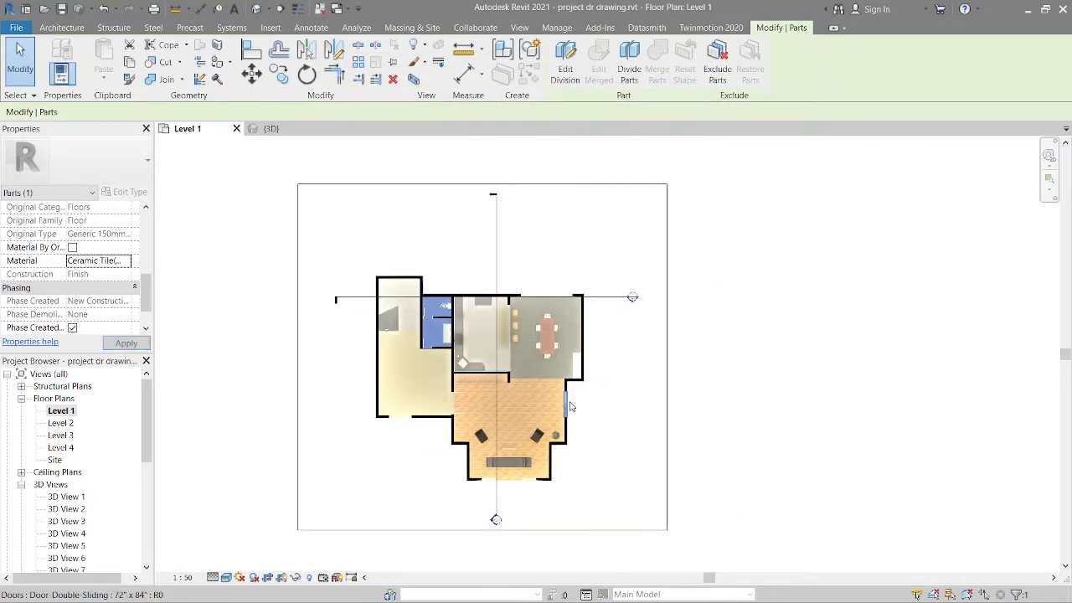
pyautogui.click(60, 27)
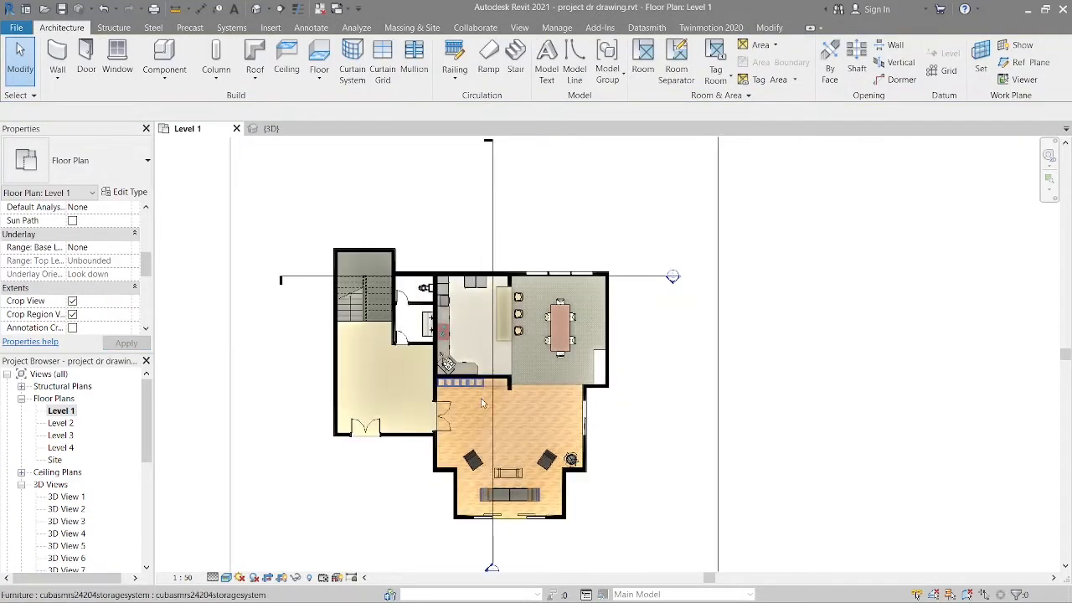
# Step: Switch the plan to Hidden Line and open the tiled floor's Ceramic Tile material
pyautogui.click(228, 576)
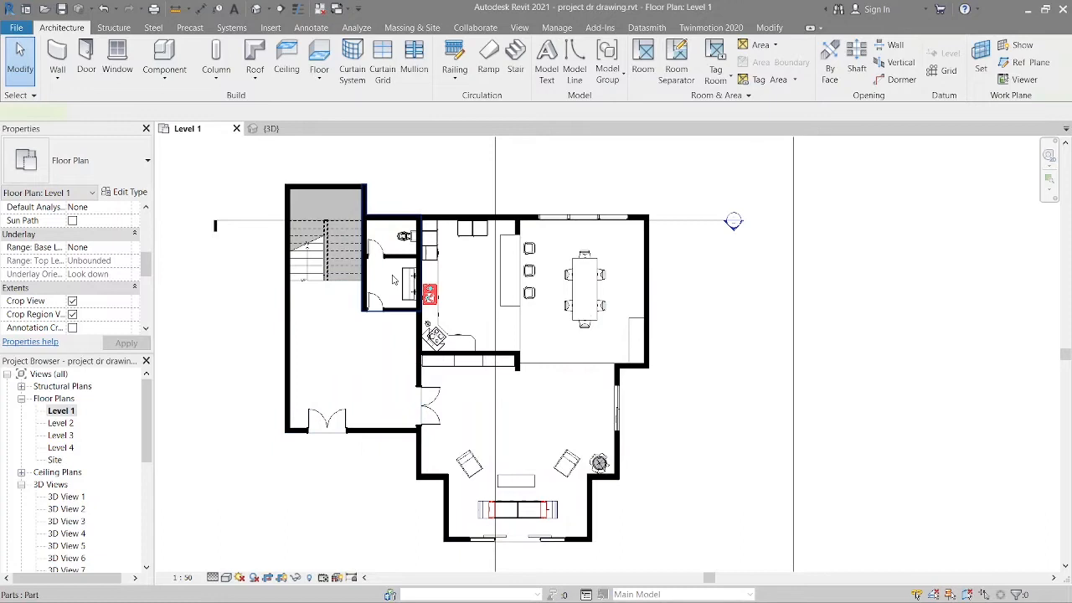
pyautogui.click(389, 252)
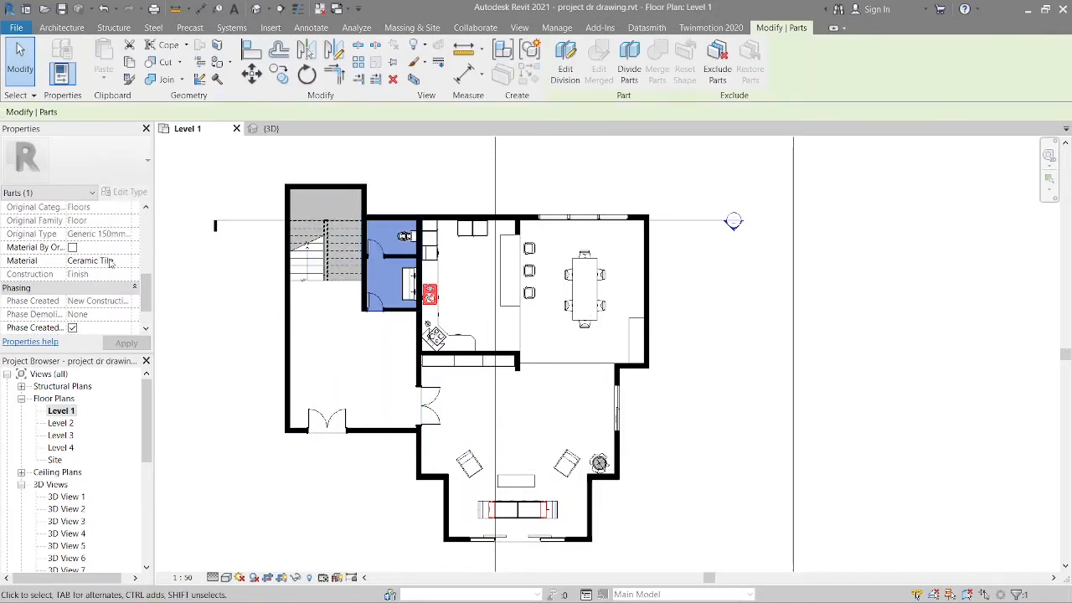
pyautogui.click(92, 262)
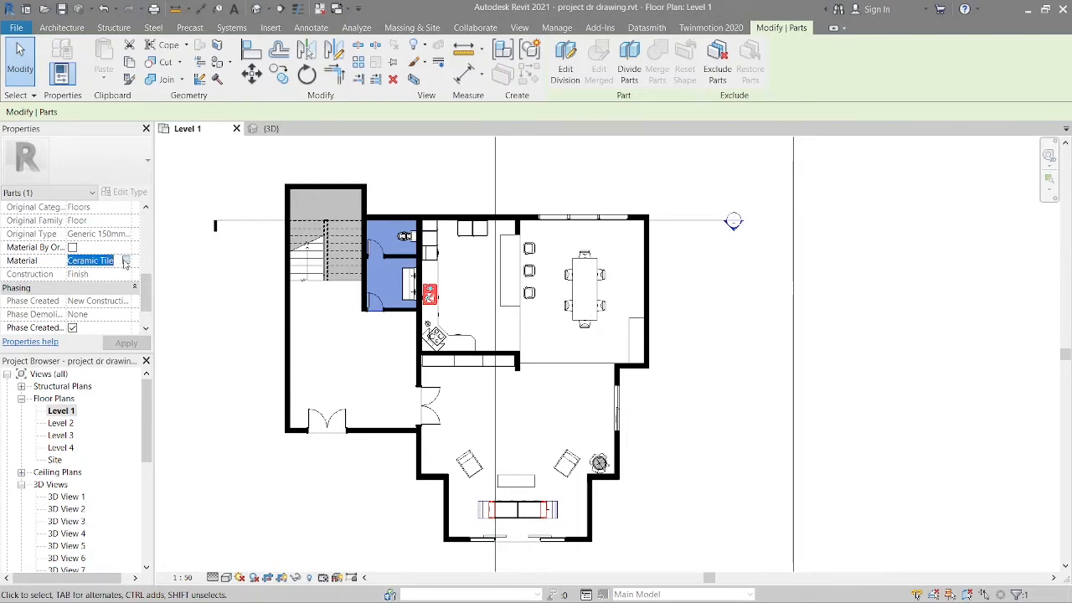
pyautogui.click(124, 261)
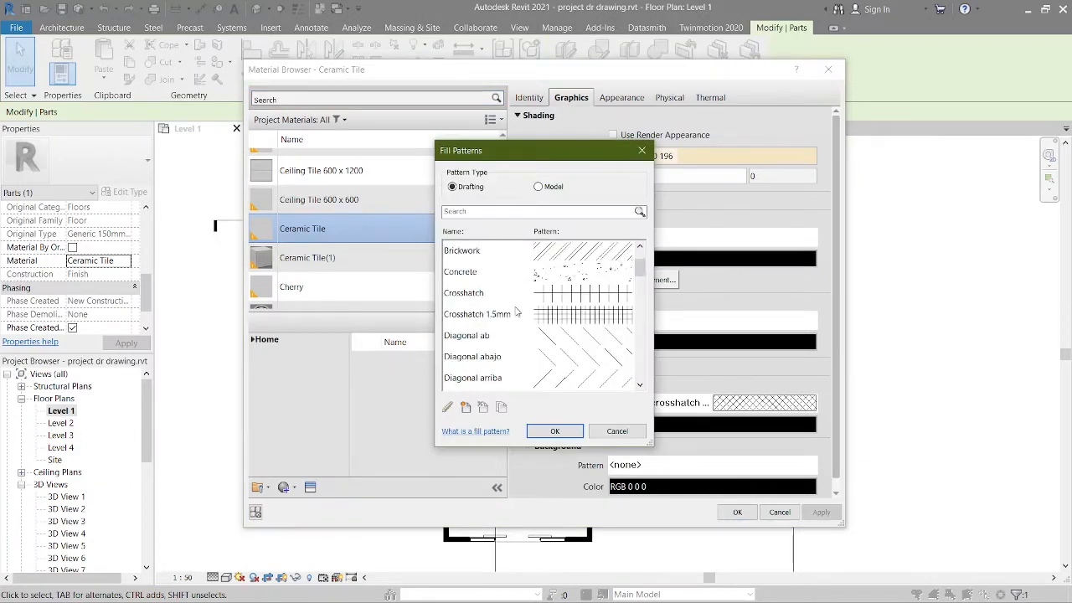
# Step: Set the Ceramic Tile surface pattern foreground to Crosshatch and apply it
pyautogui.click(463, 291)
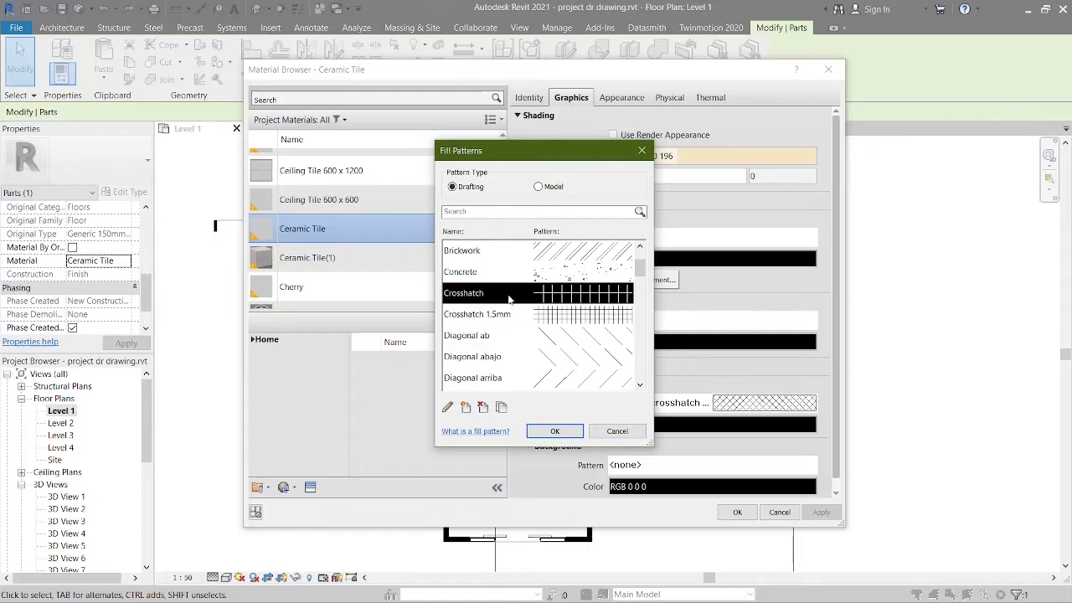
pyautogui.click(554, 431)
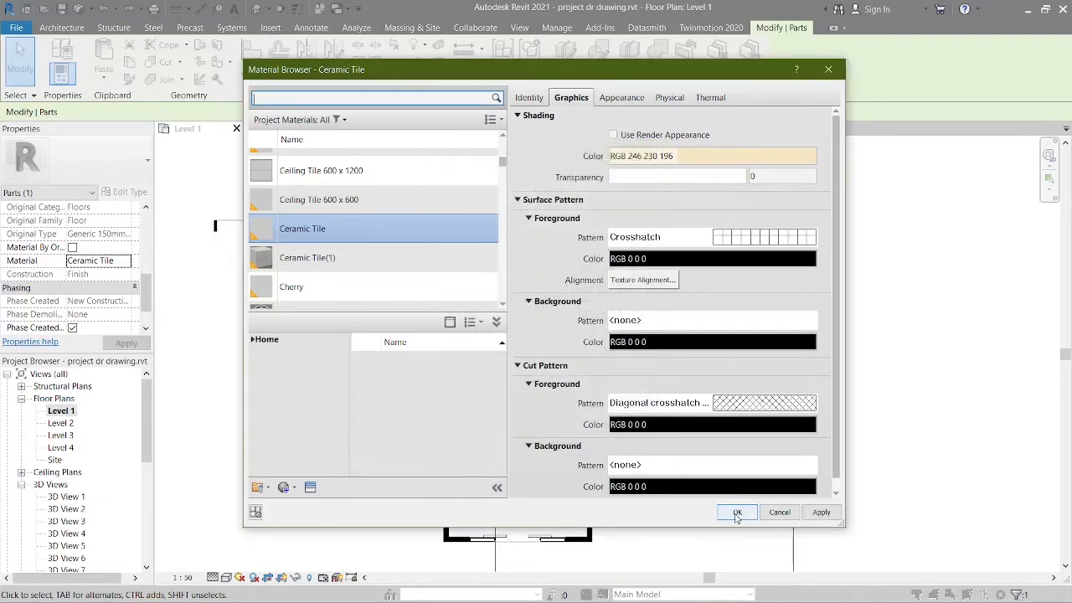
pyautogui.click(738, 512)
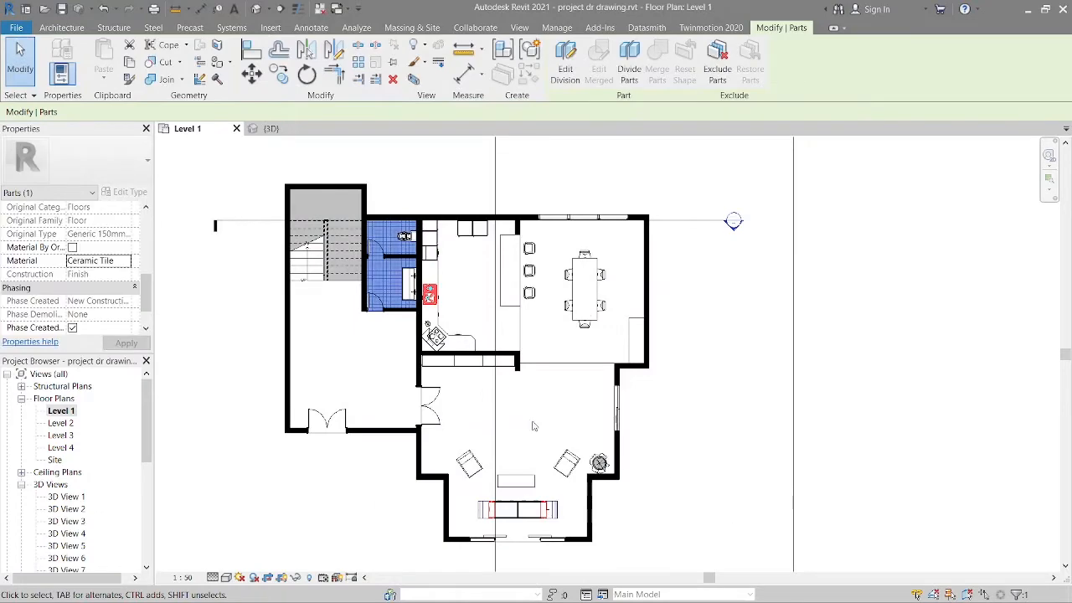
pyautogui.click(60, 27)
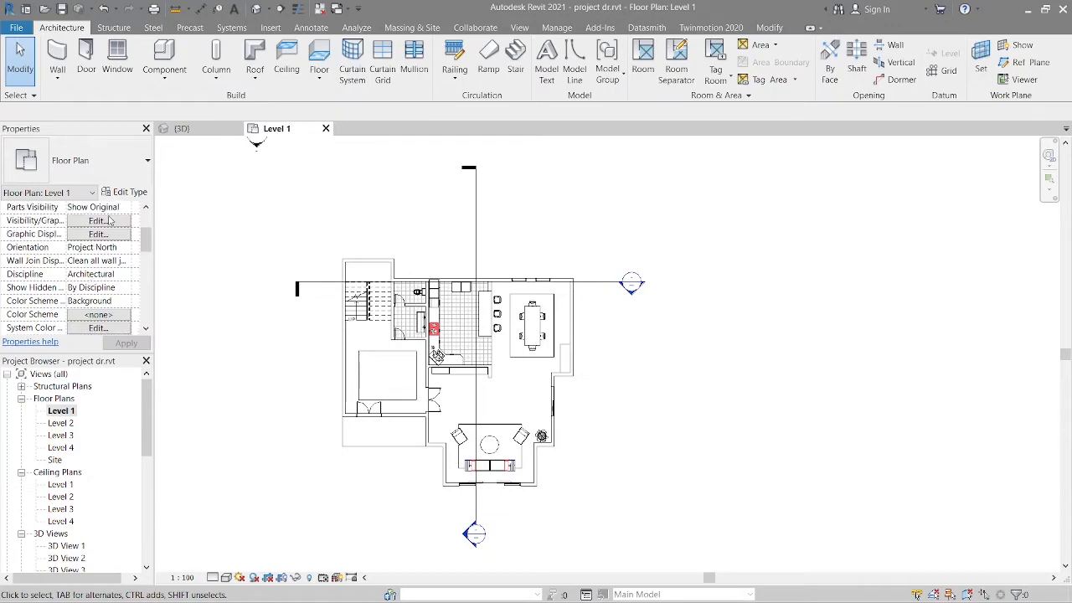
# Step: Override the Walls category cut pattern to solid black in Visibility/Graphic Overrides
pyautogui.click(97, 222)
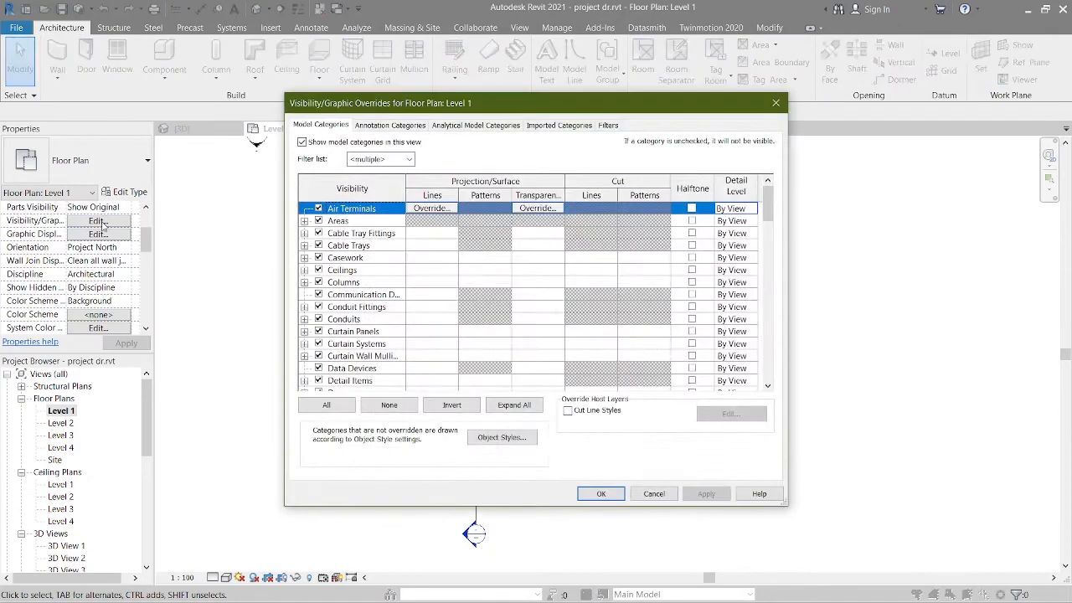
pyautogui.click(348, 245)
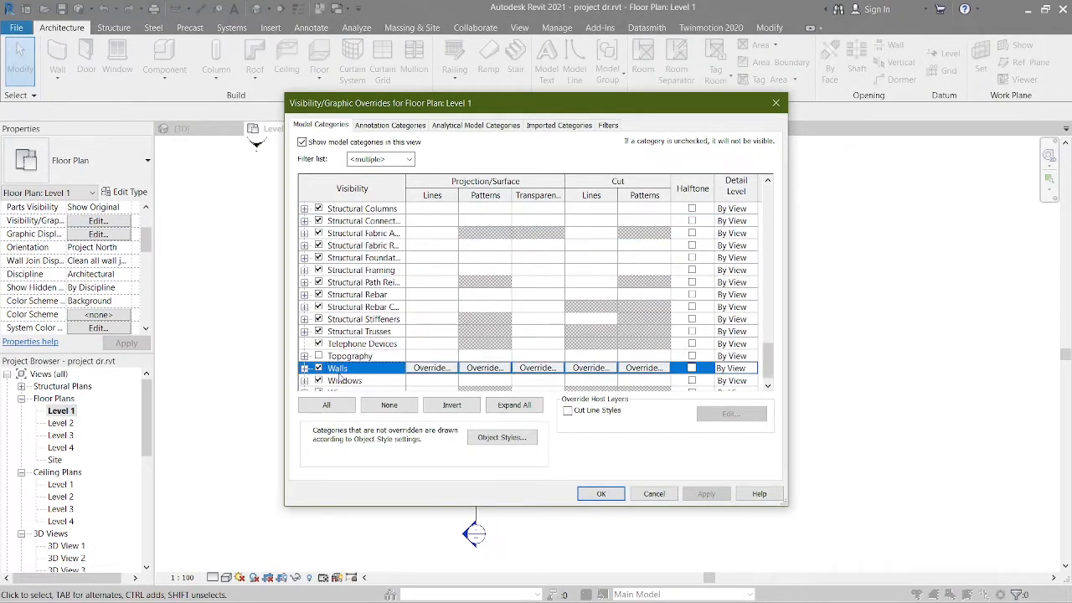
pyautogui.moveTo(633, 372)
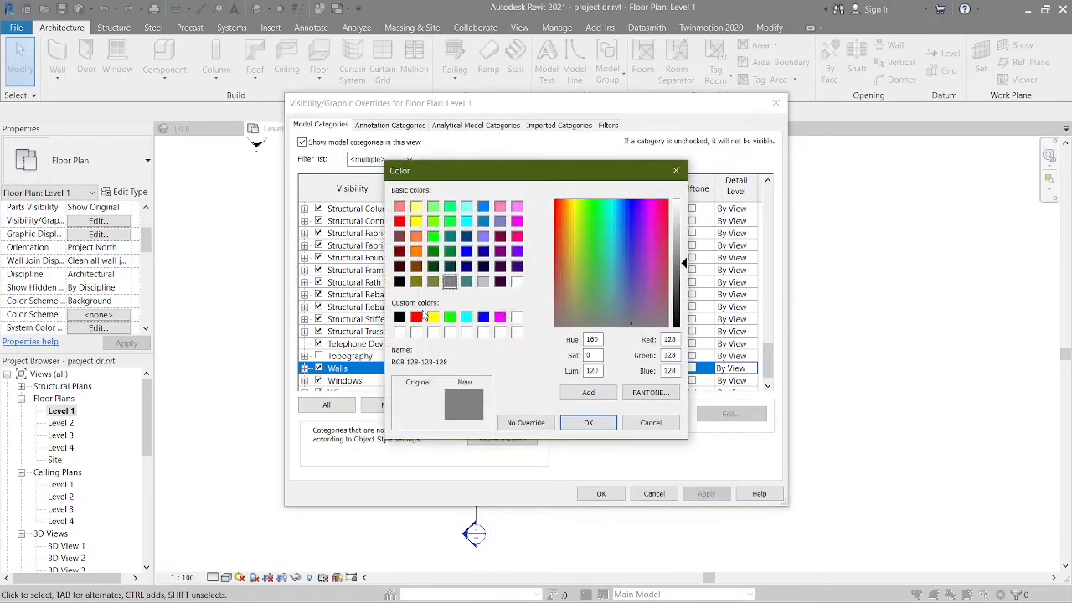
pyautogui.click(398, 315)
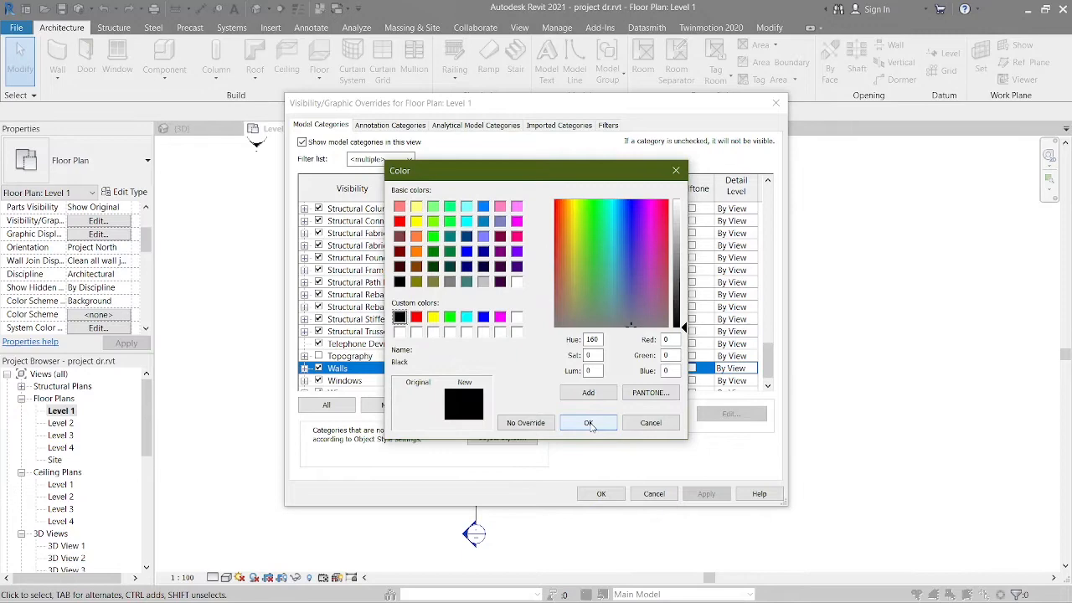
pyautogui.click(588, 422)
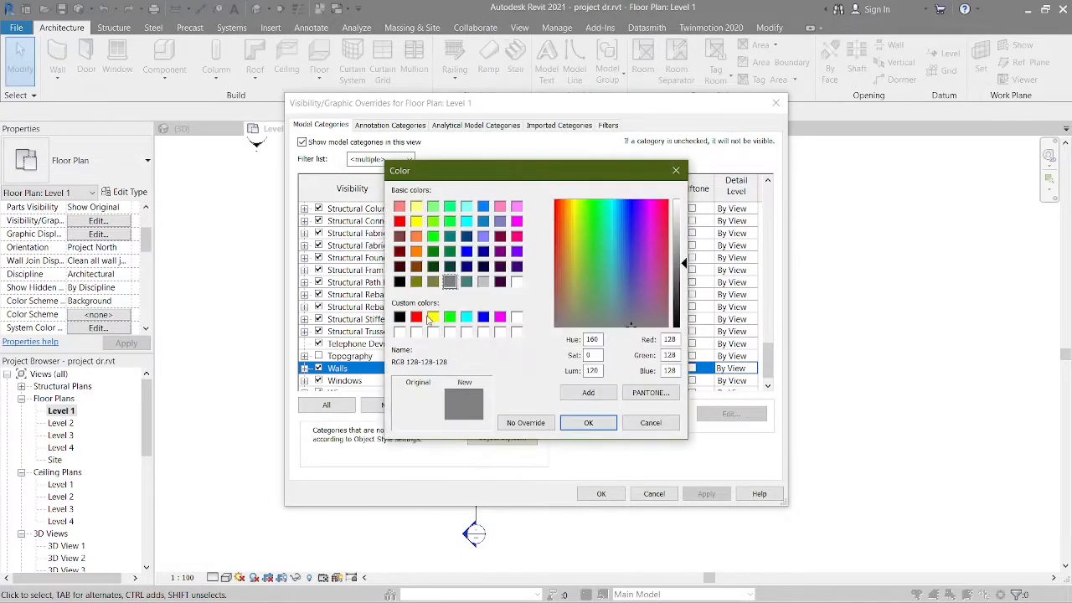
pyautogui.click(398, 315)
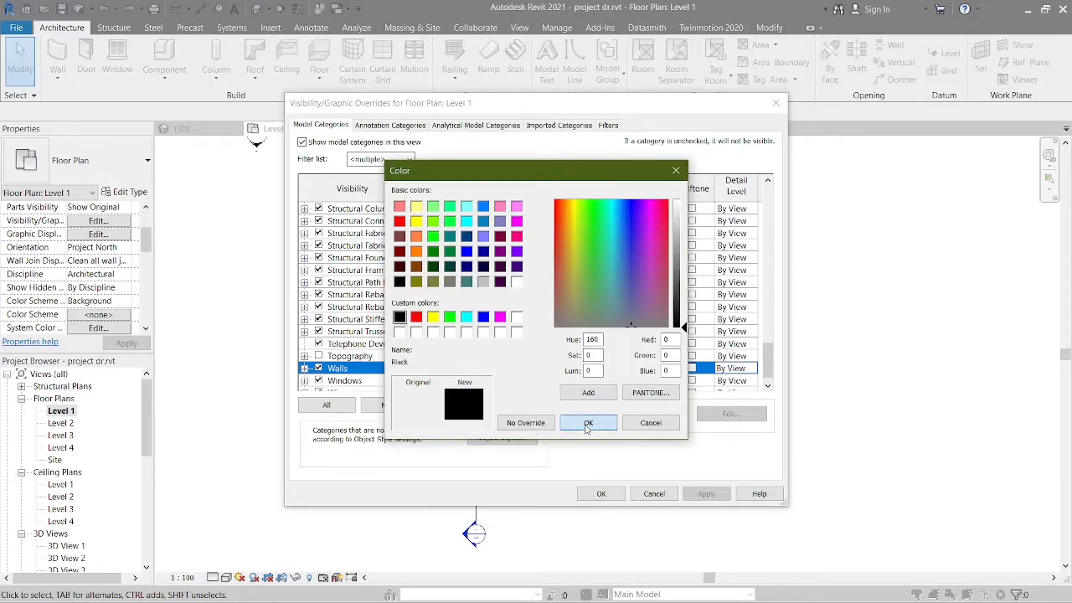
pyautogui.click(588, 423)
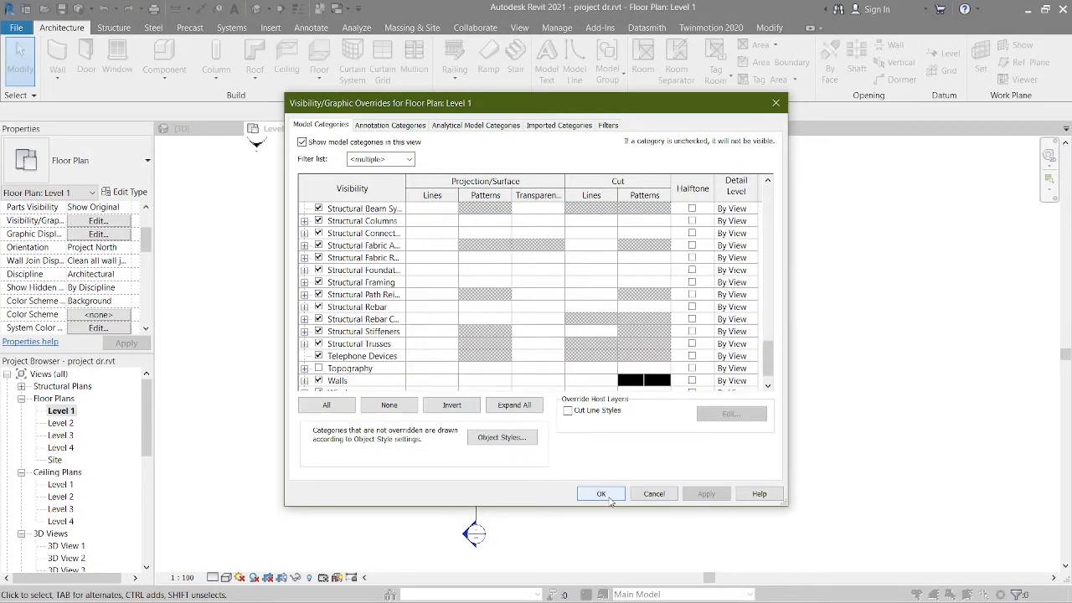
pyautogui.click(600, 493)
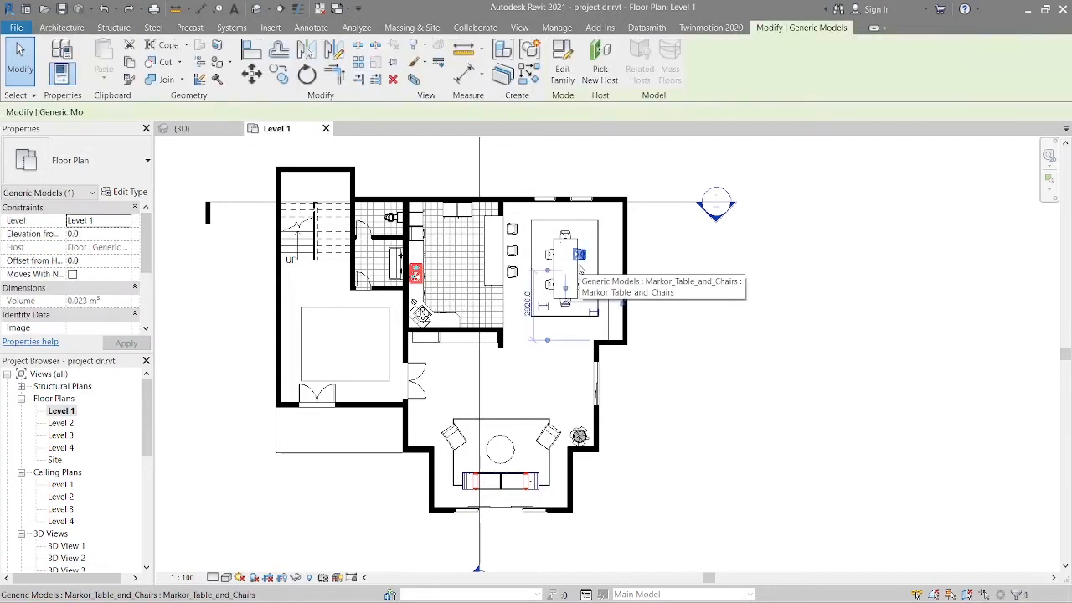
# Step: Set the Generic Models category (table and chairs) to halftone via Override Graphics by Category
pyautogui.rightClick(580, 254)
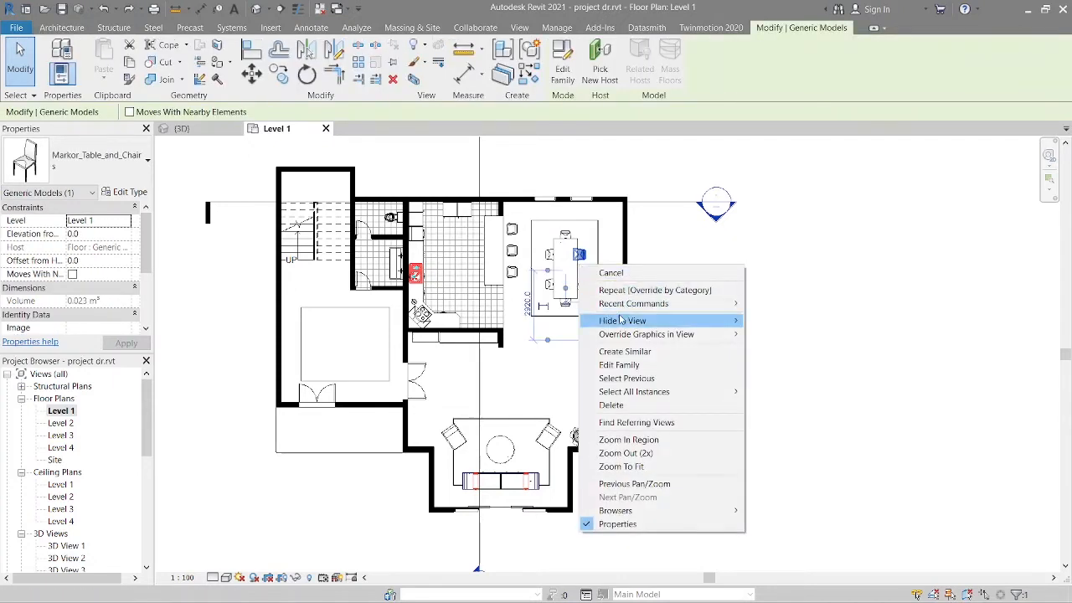
pyautogui.moveTo(646, 335)
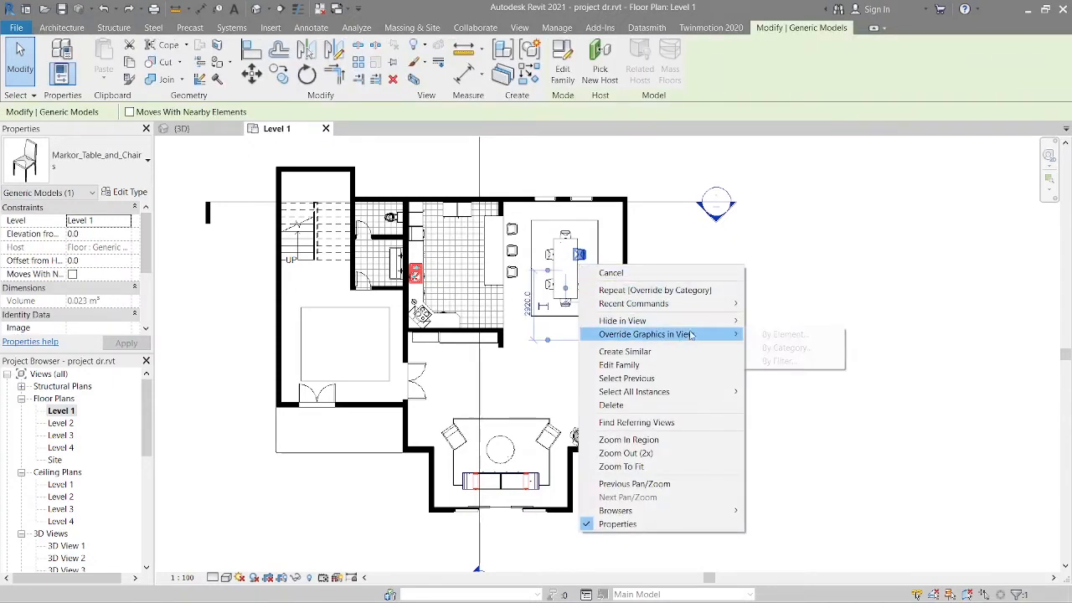
pyautogui.moveTo(788, 347)
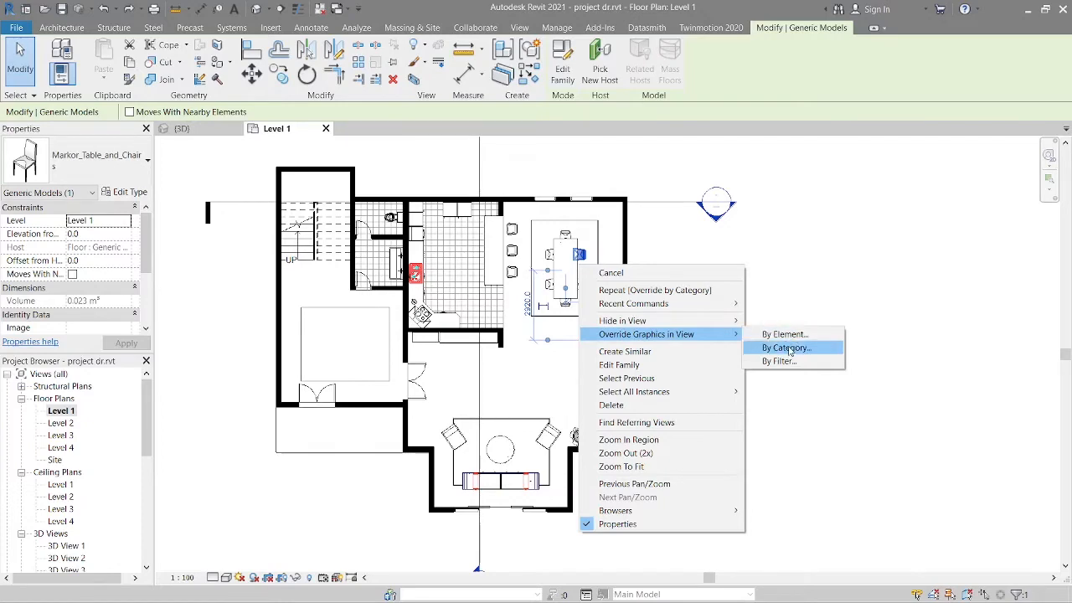
pyautogui.click(786, 347)
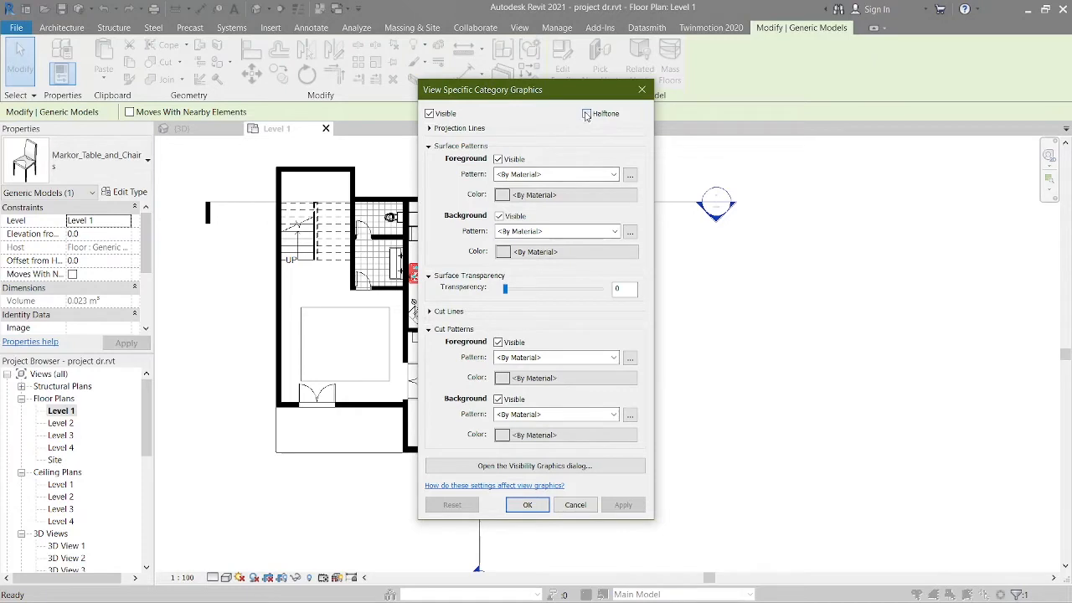
pyautogui.click(587, 114)
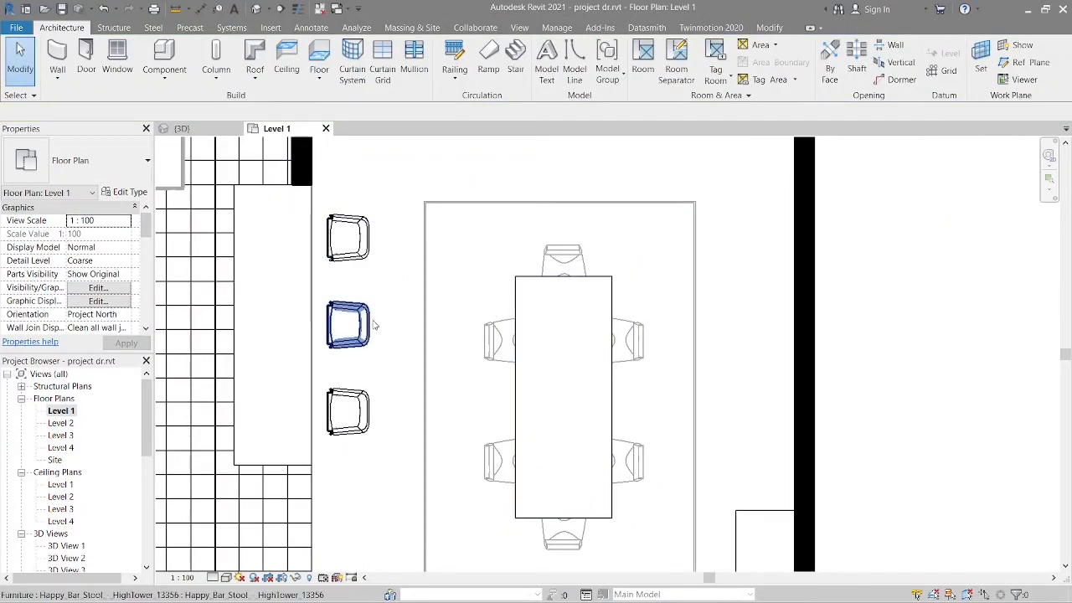
# Step: Set the Furniture category (bar stools) to halftone via Override Graphics by Category
pyautogui.rightClick(345, 325)
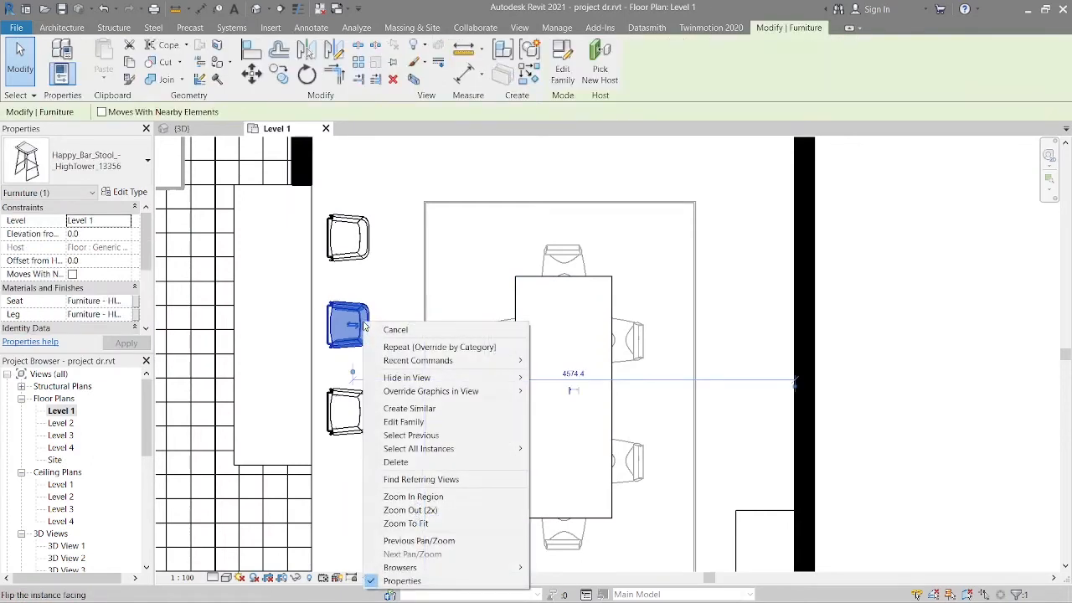
pyautogui.moveTo(432, 392)
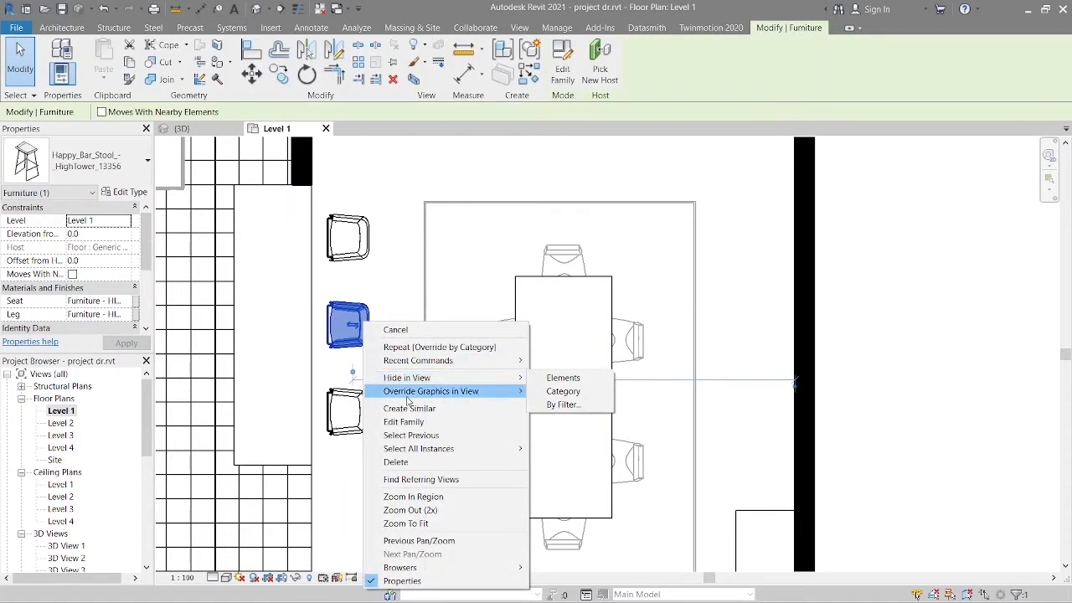
pyautogui.click(563, 403)
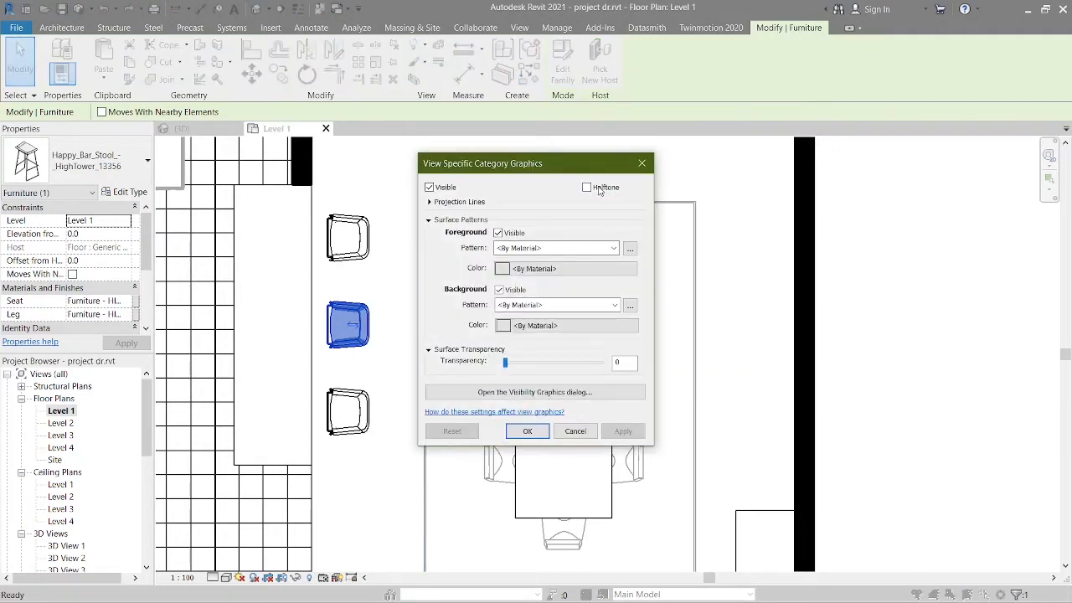
pyautogui.click(586, 187)
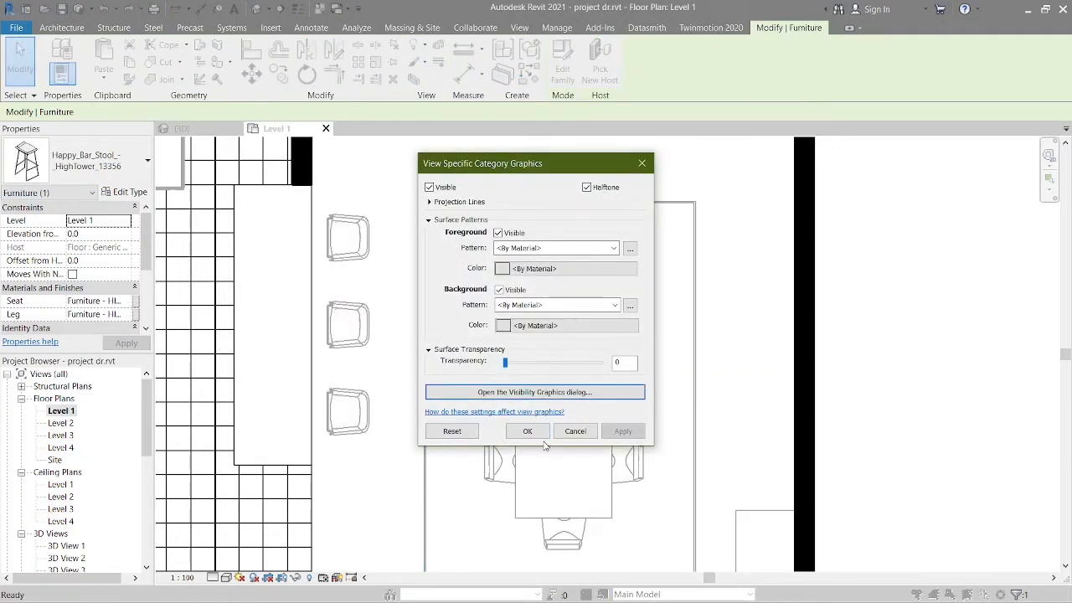
pyautogui.click(528, 431)
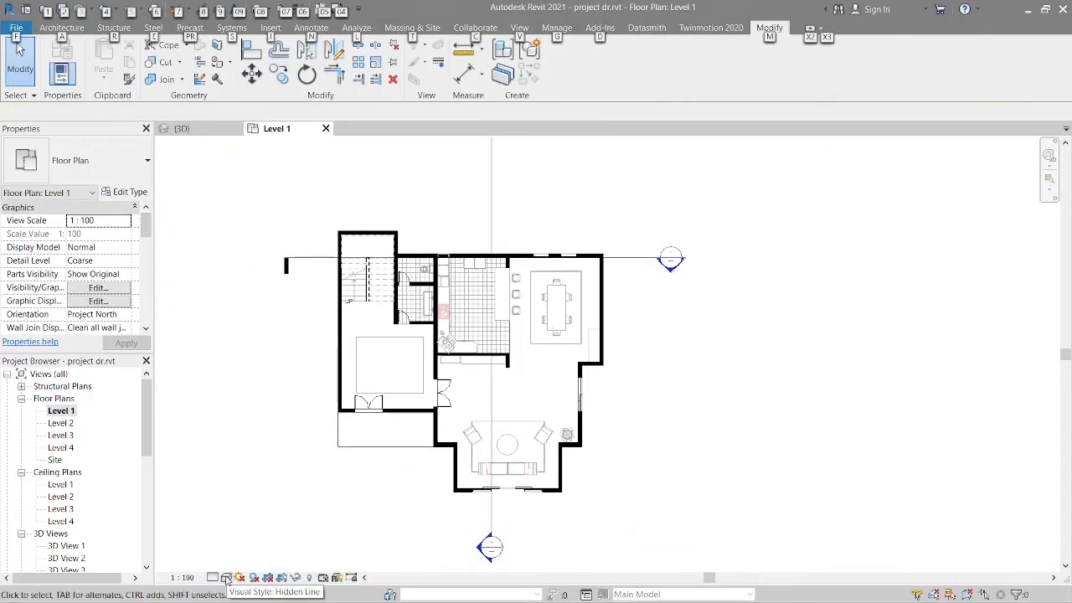
# Step: Enable Cast Shadows and Ambient Shadows in Graphic Display Options and apply them
pyautogui.click(226, 576)
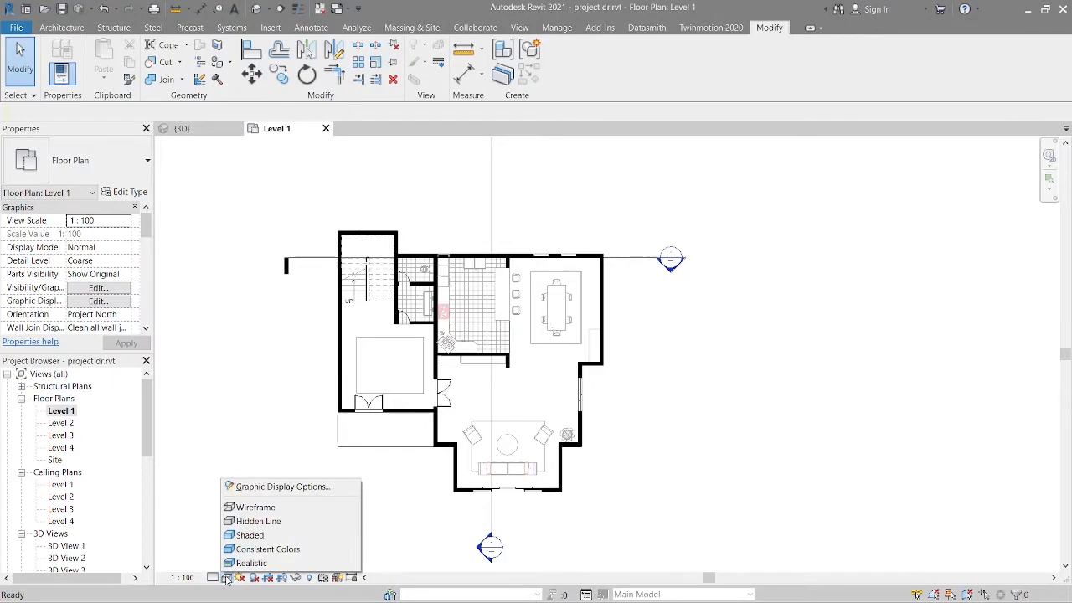
pyautogui.click(389, 435)
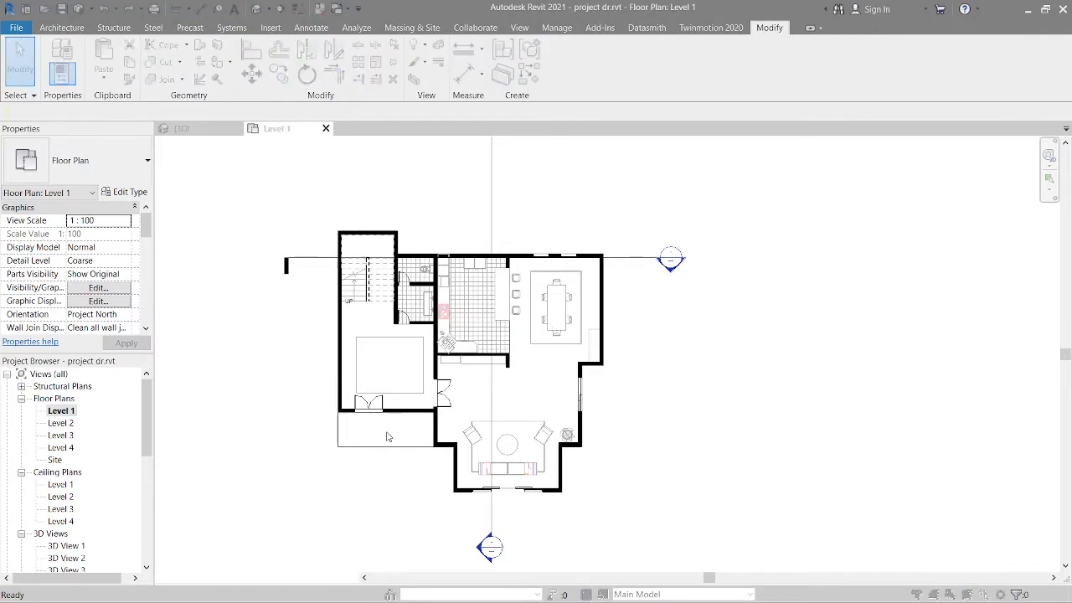
pyautogui.click(97, 301)
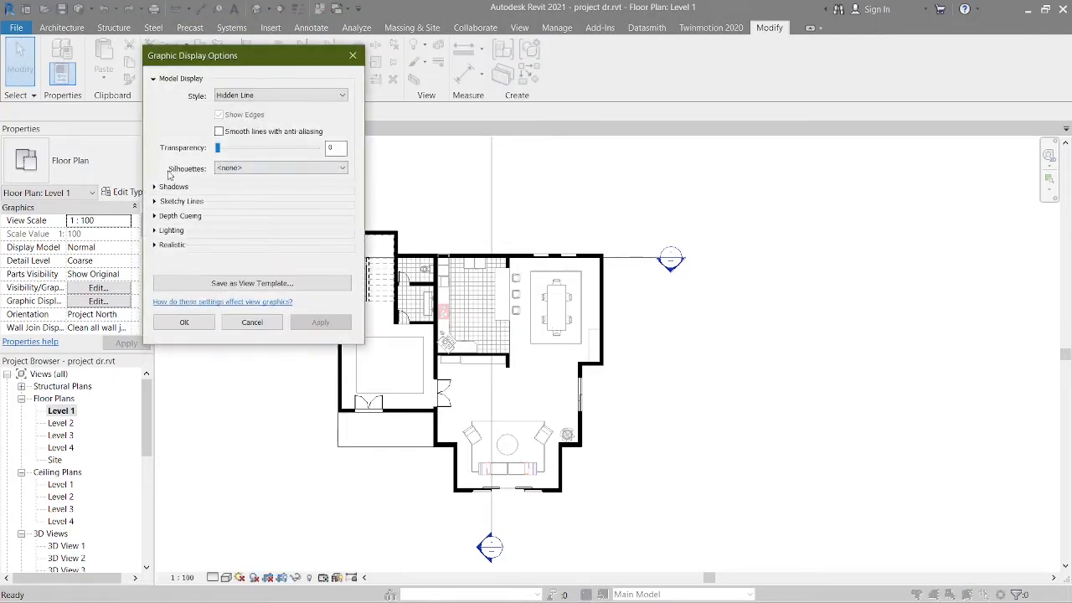
pyautogui.click(174, 186)
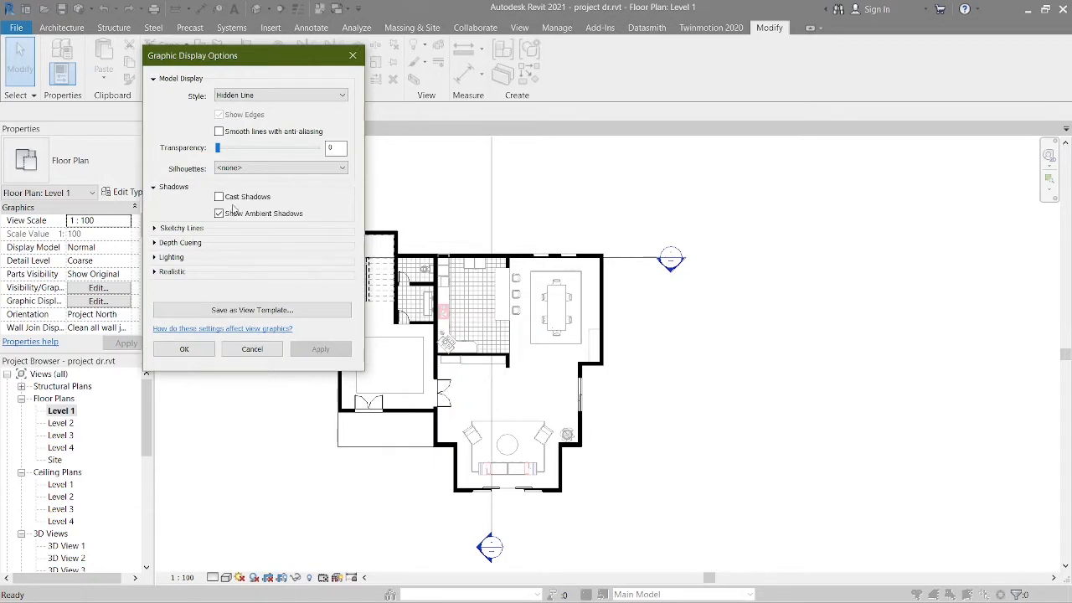
pyautogui.click(217, 196)
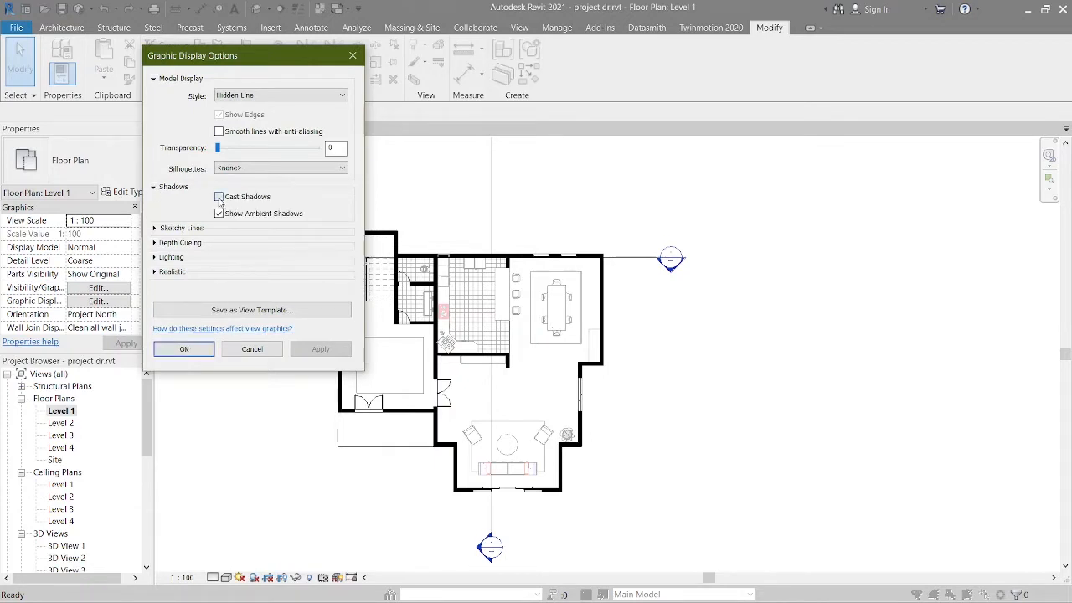
pyautogui.click(218, 196)
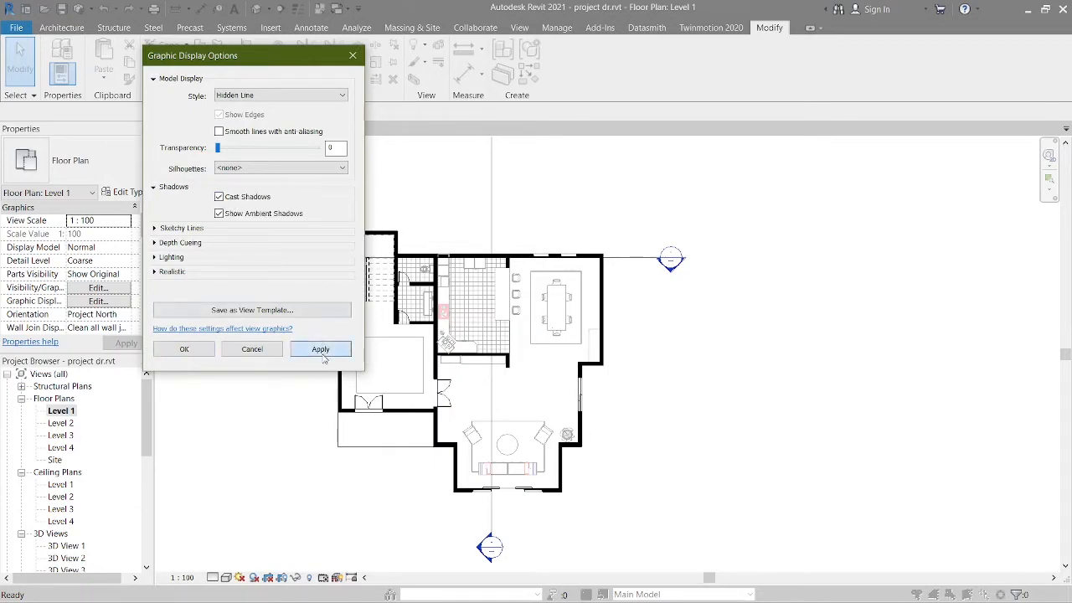
pyautogui.click(320, 348)
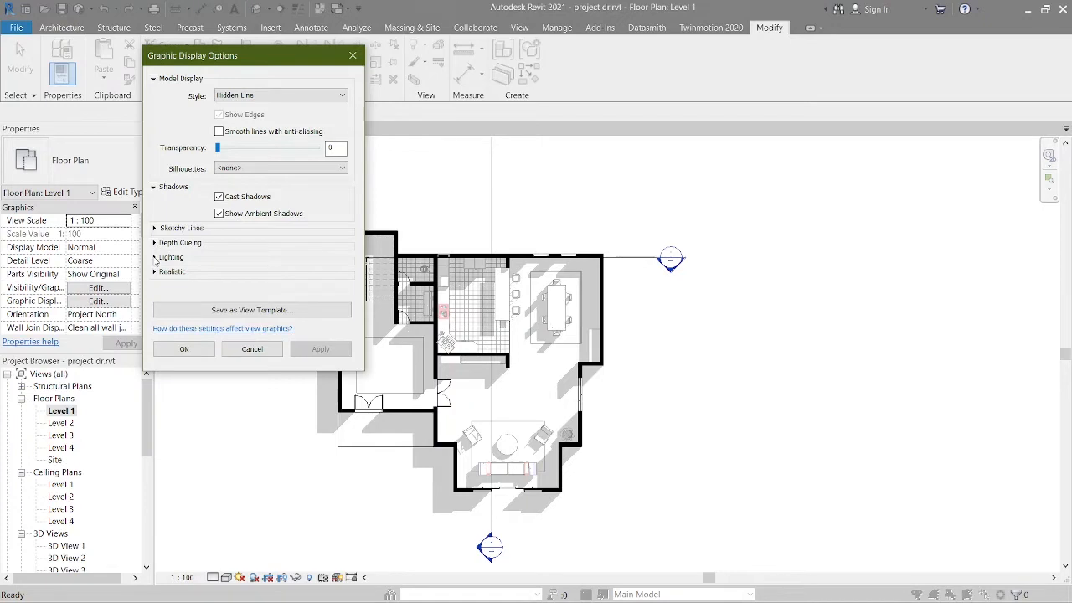
# Step: Lower the Ambient Light to 40 under Lighting and confirm the display options
pyautogui.click(171, 258)
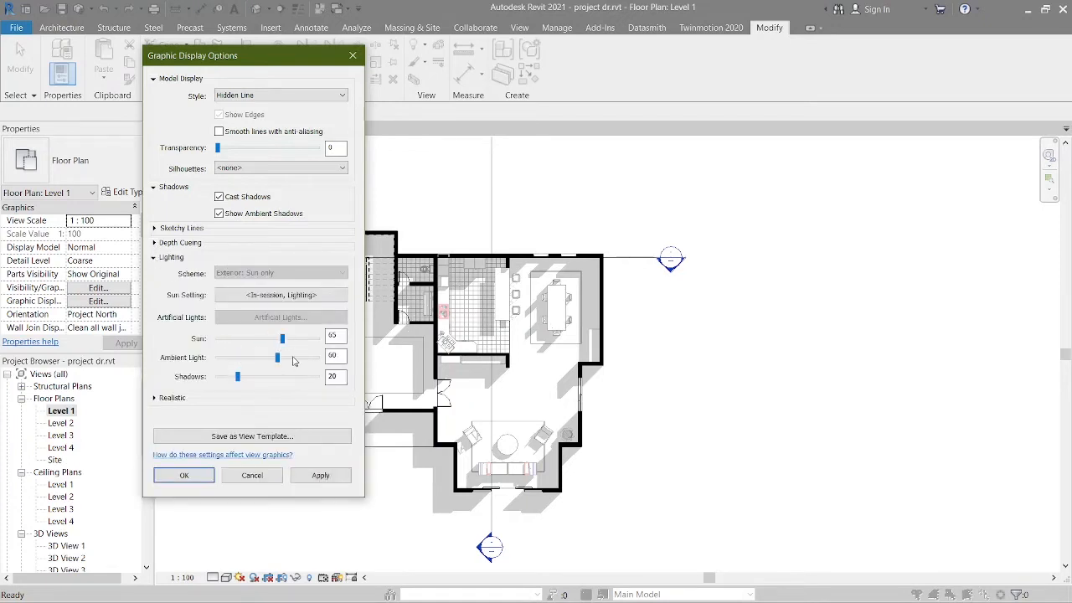
pyautogui.moveTo(278, 359); pyautogui.dragTo(258, 359)
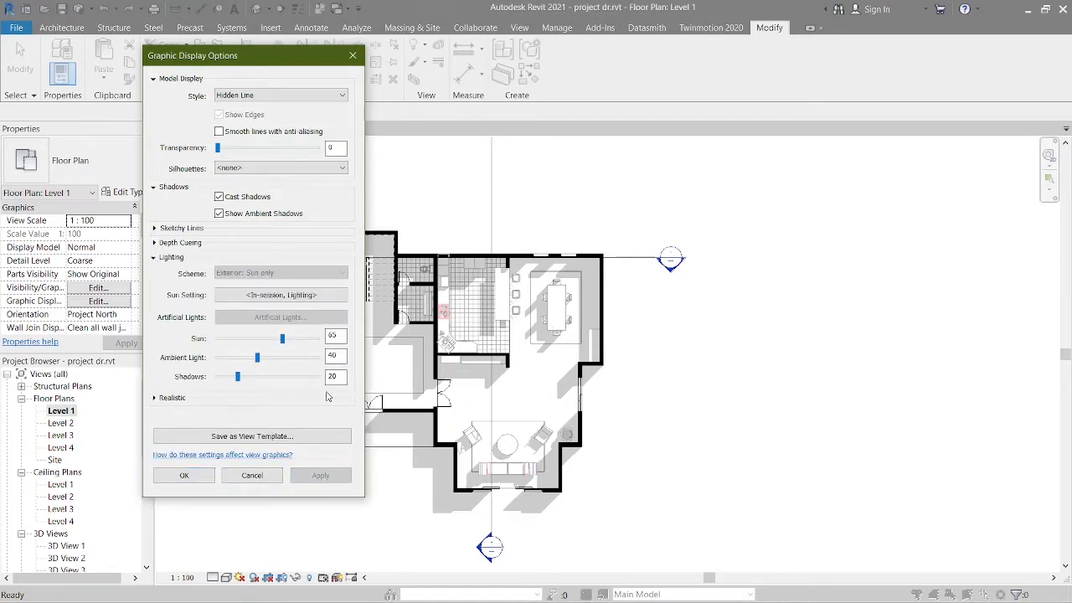
pyautogui.click(184, 475)
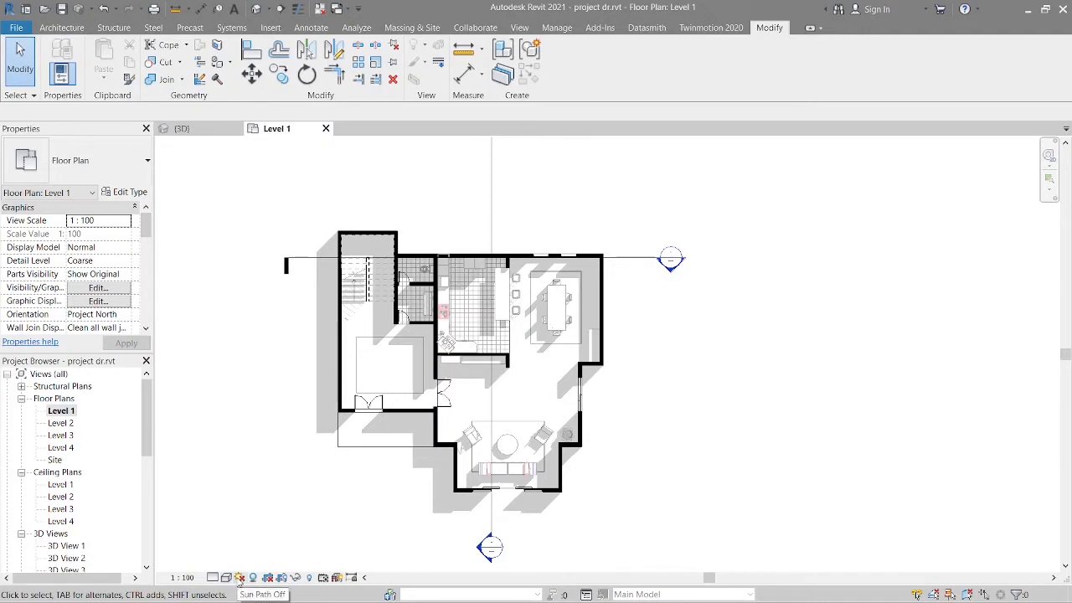
# Step: Try the Single Day mode in Sun Settings, then reapply the Lighting mode
pyautogui.click(241, 576)
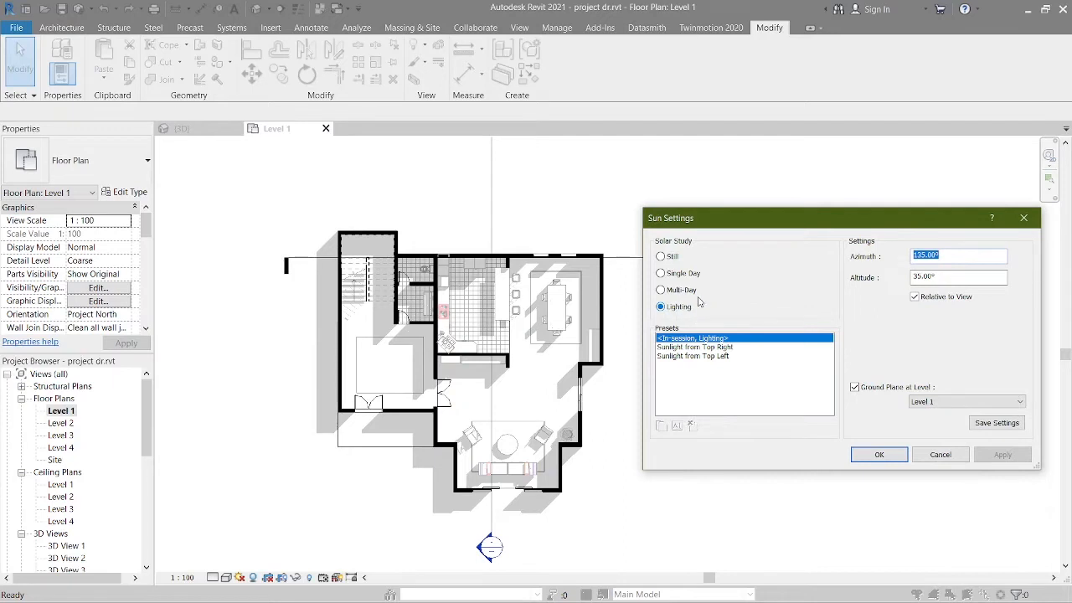
pyautogui.click(660, 273)
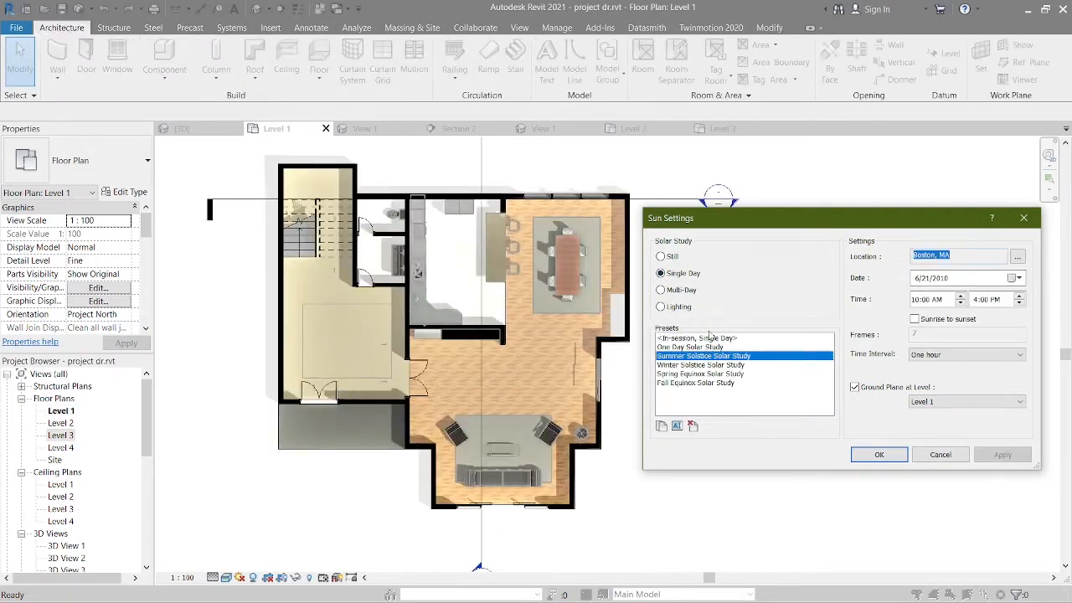
pyautogui.click(662, 307)
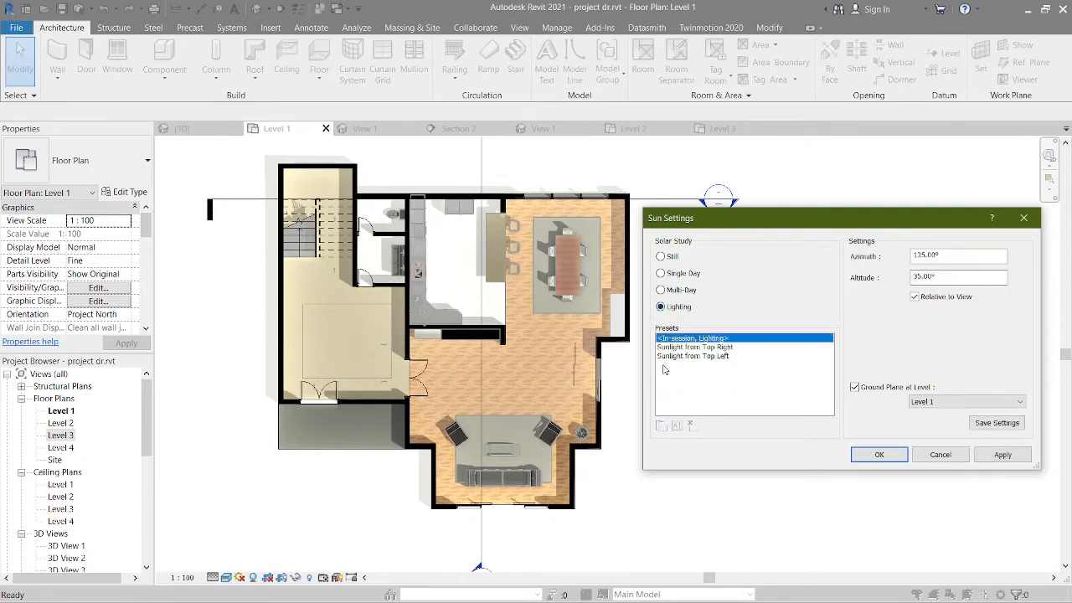
pyautogui.moveTo(690, 361)
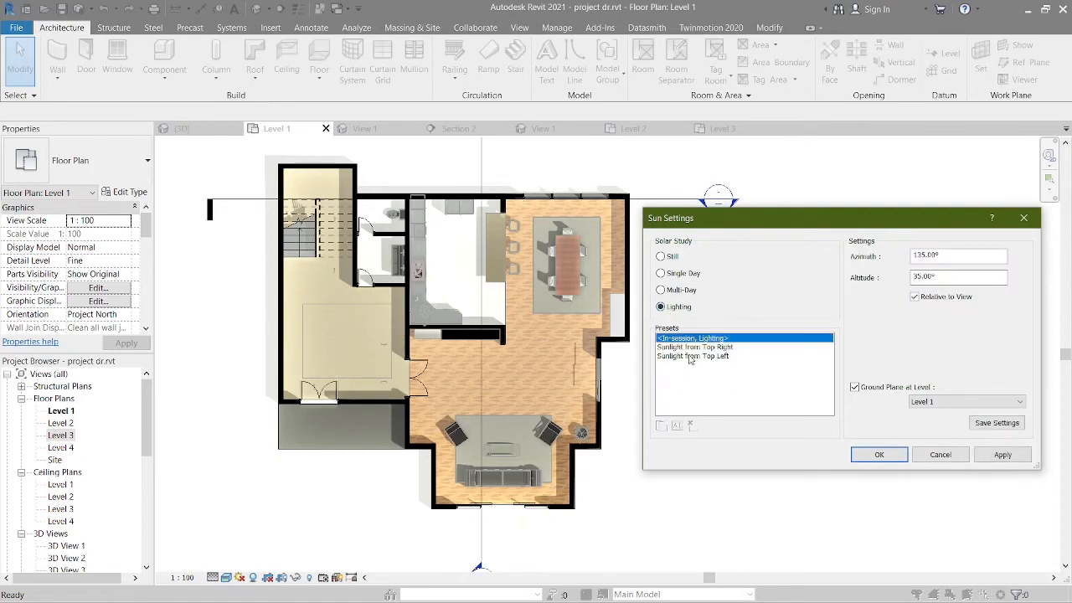
pyautogui.click(695, 347)
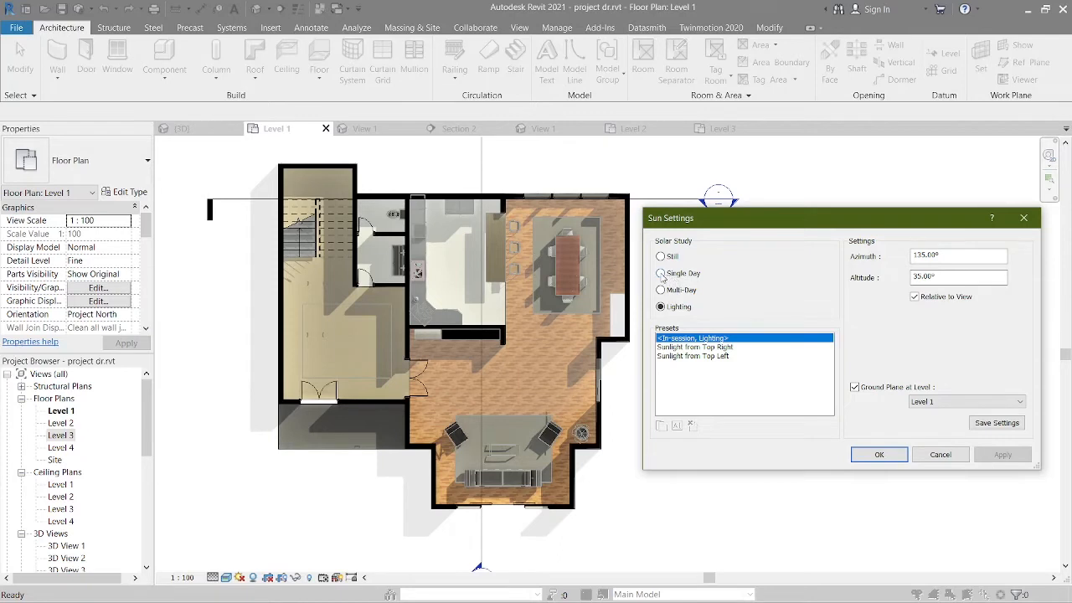
# Step: Set the sun to the Single Day One Day Solar Study preset and confirm
pyautogui.click(662, 273)
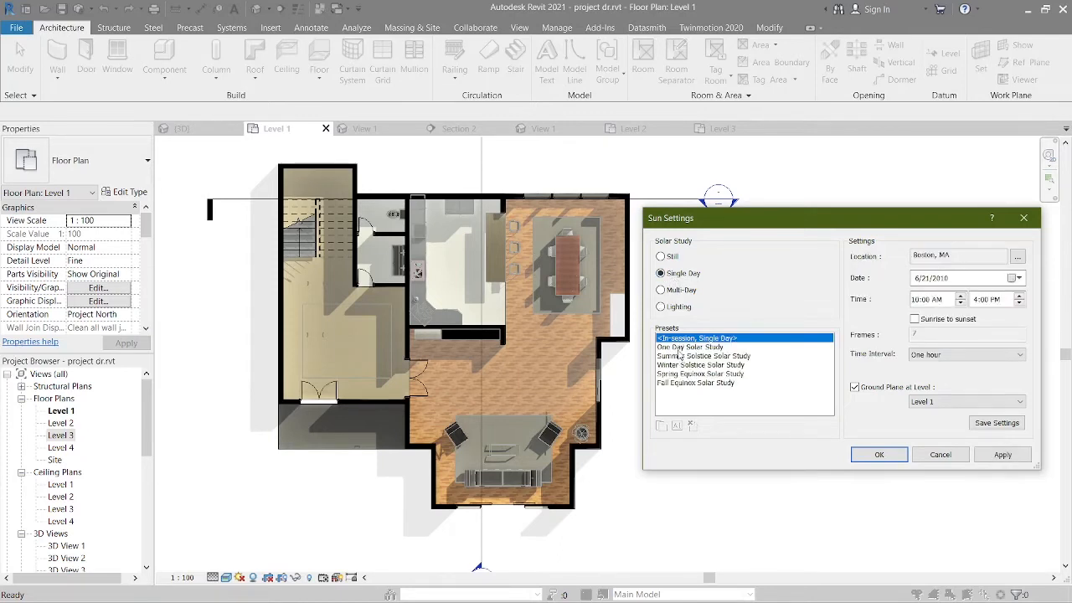
pyautogui.click(690, 347)
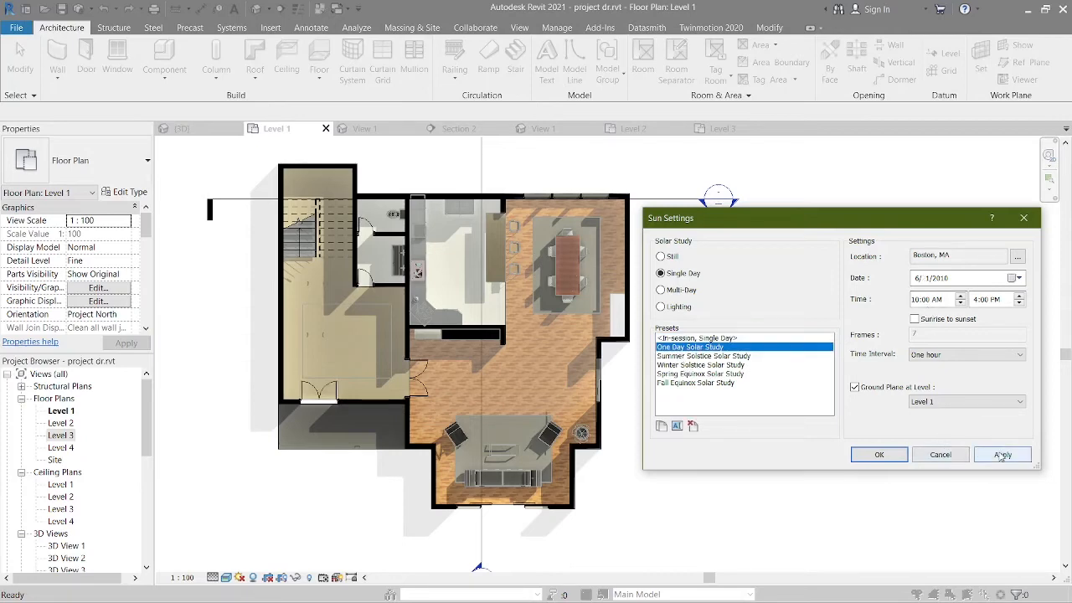
pyautogui.click(1002, 454)
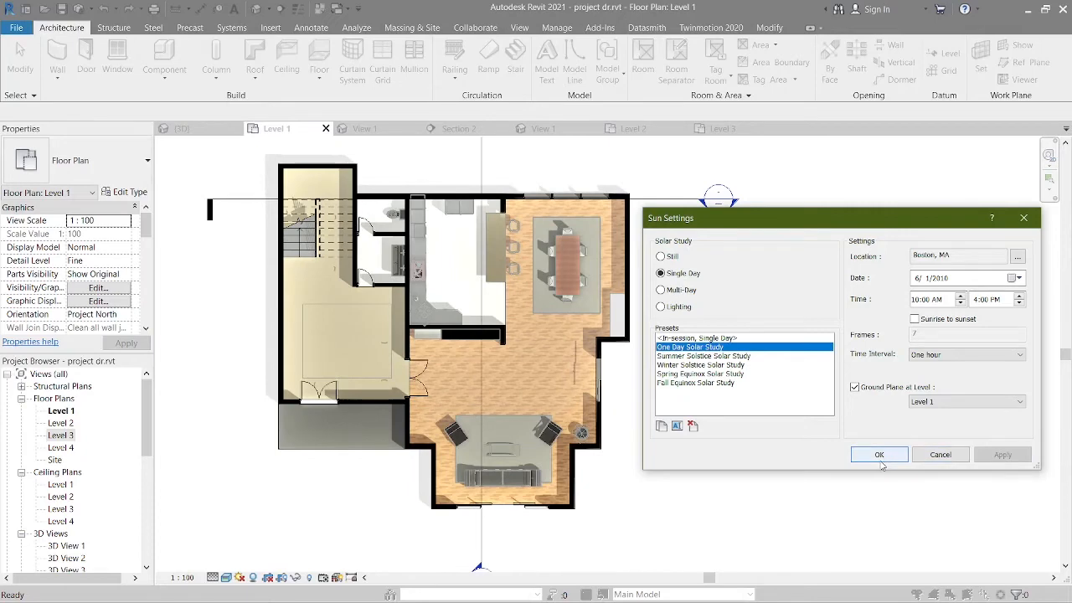
pyautogui.click(878, 454)
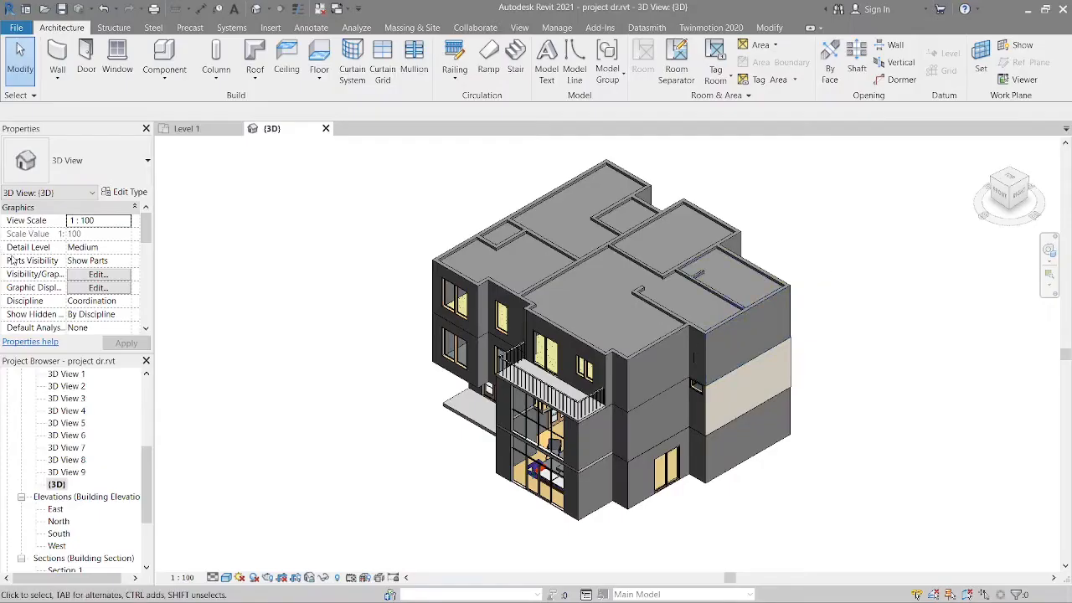
pyautogui.moveTo(97, 274)
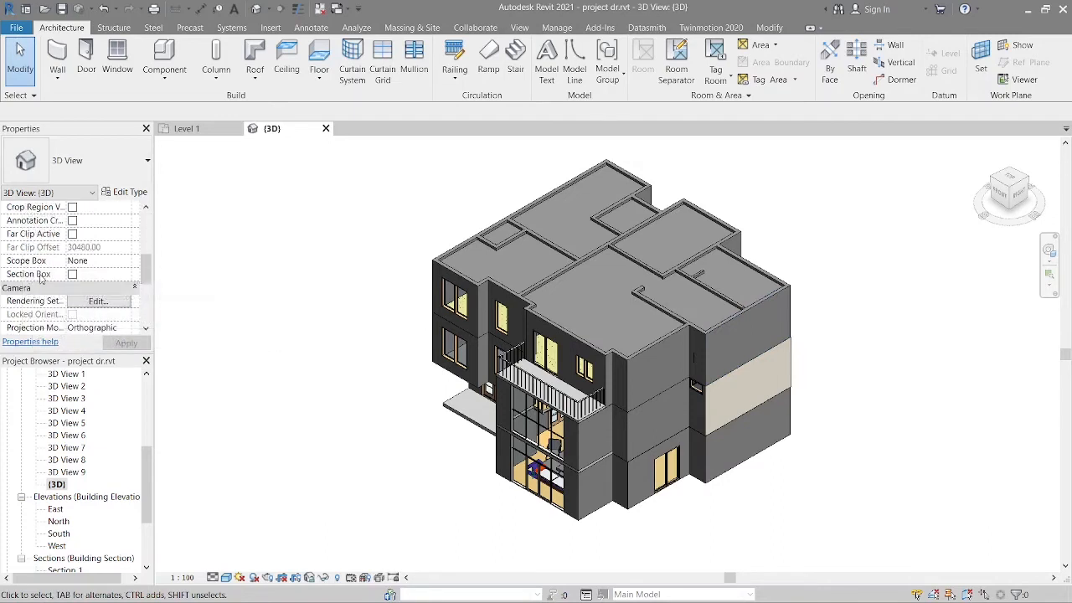
# Step: Turn on the 3D view's Section Box and orient it to Top with the ViewCube
pyautogui.click(74, 274)
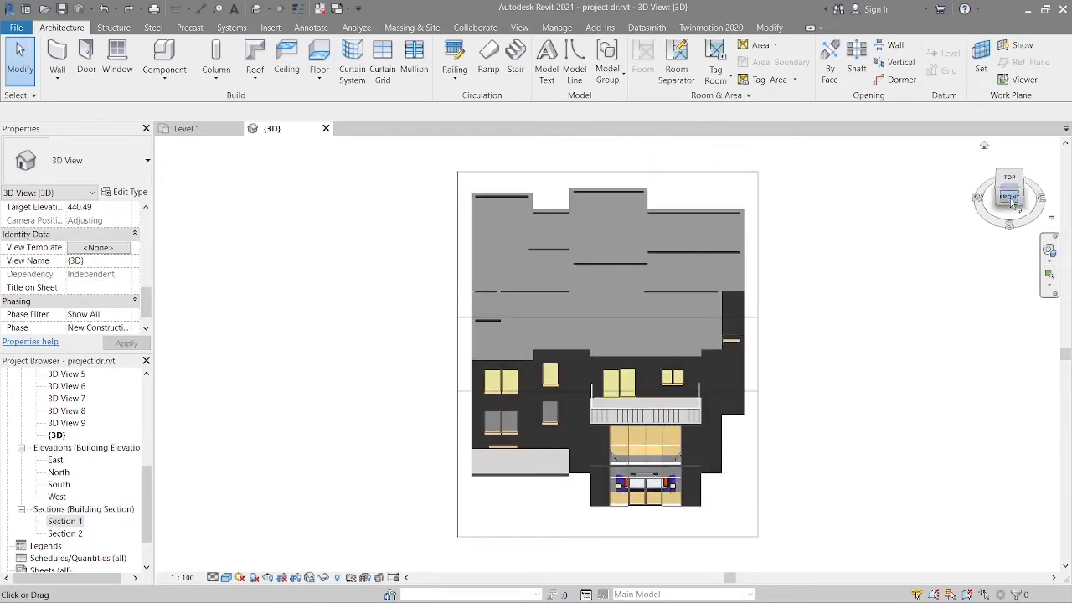
pyautogui.click(1010, 196)
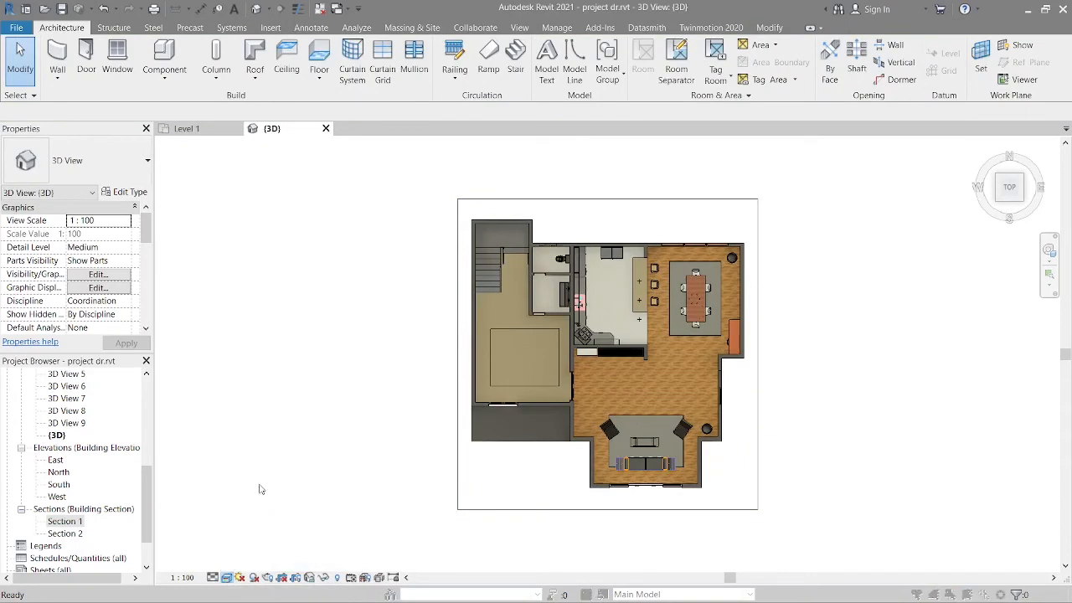
# Step: Keep cast shadows on and lower the Ambient Light in the 3D view's Graphic Display Options
pyautogui.click(97, 288)
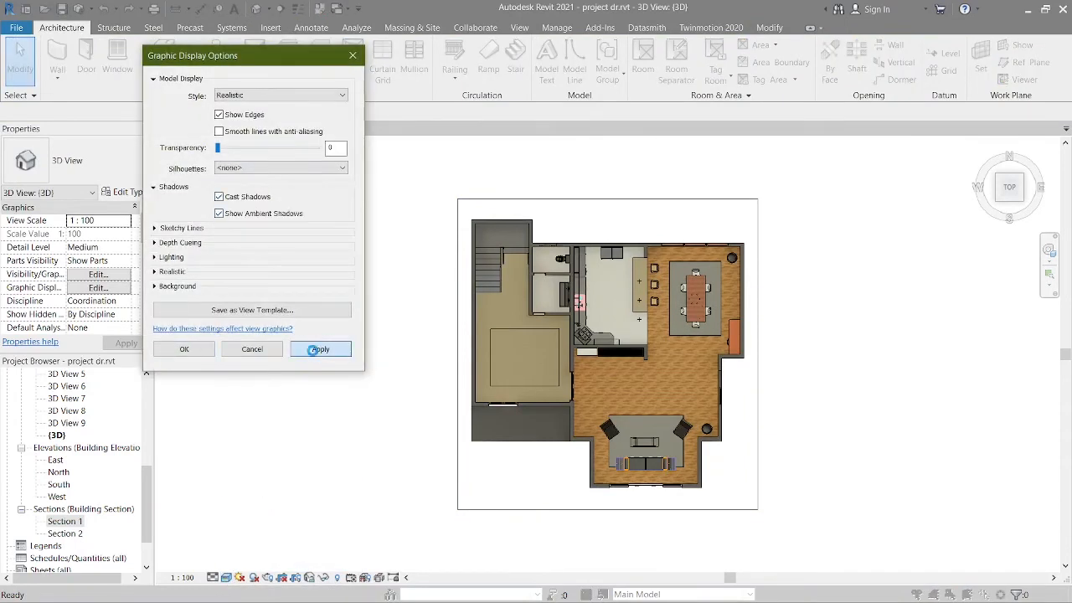
pyautogui.click(170, 258)
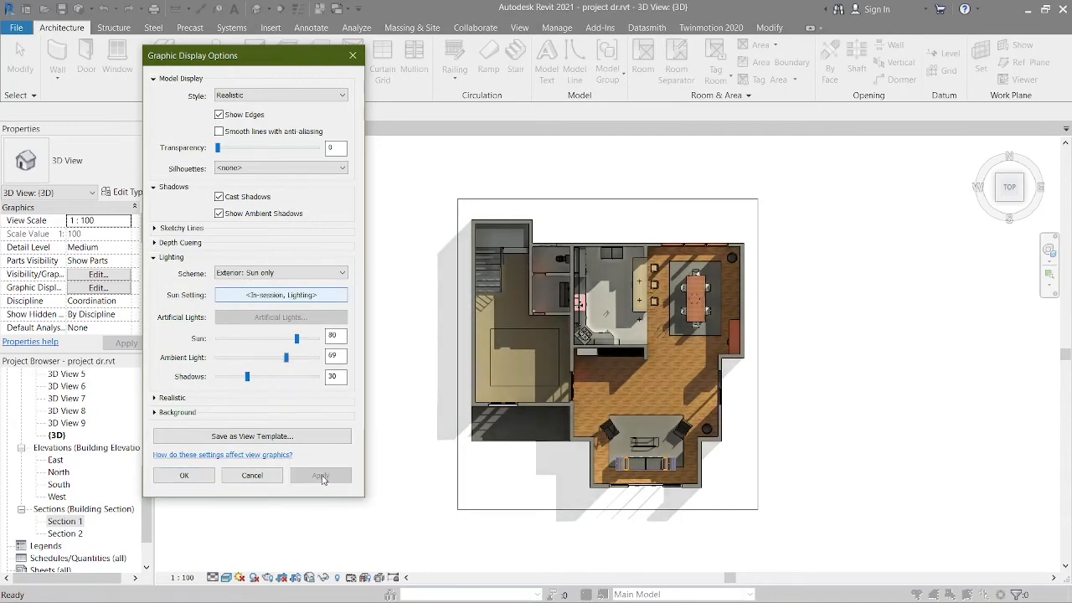
pyautogui.moveTo(287, 358); pyautogui.dragTo(267, 359)
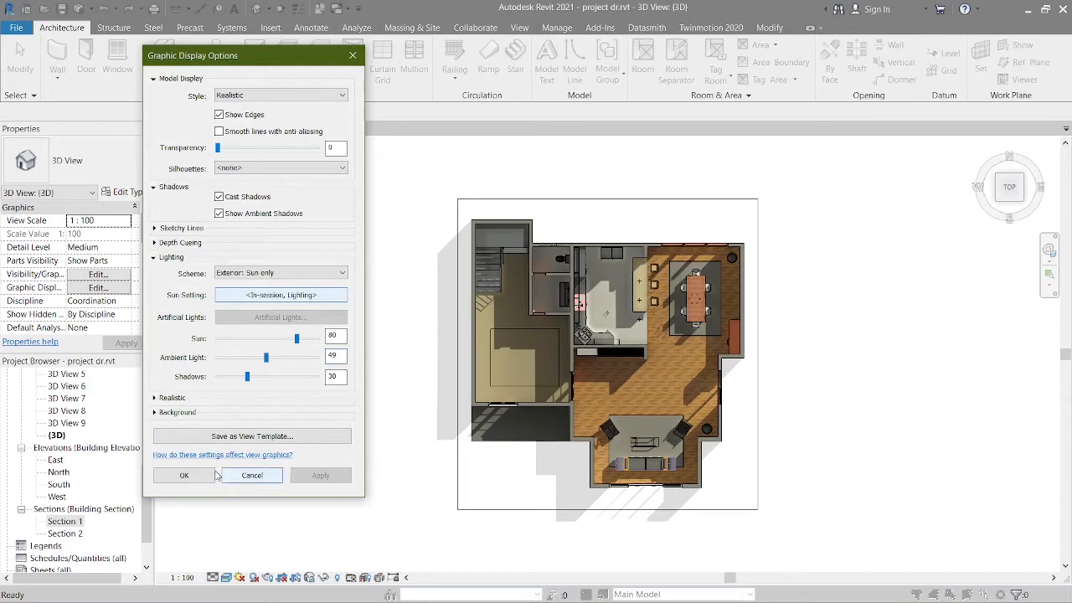
pyautogui.click(184, 476)
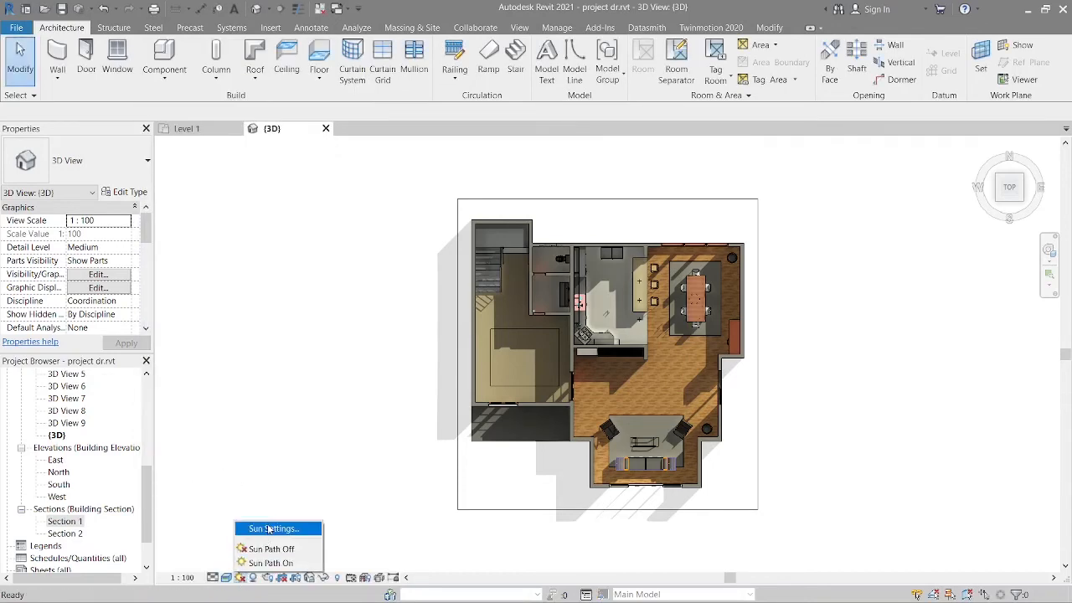
# Step: Set the 3D view's sun to One Day Solar Study and the walls' override colour to black
pyautogui.click(271, 529)
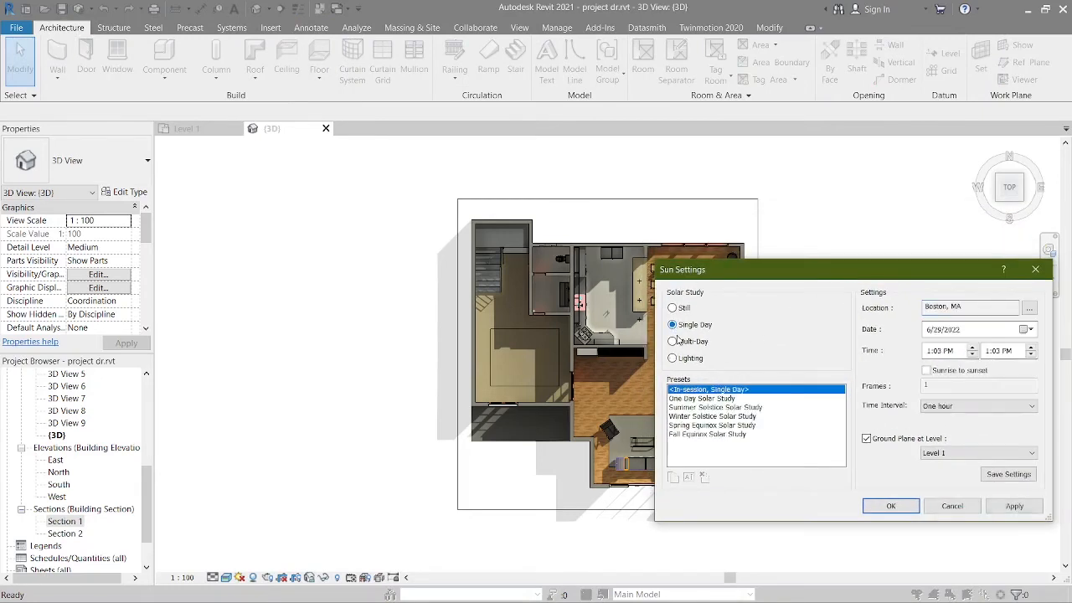
pyautogui.click(701, 399)
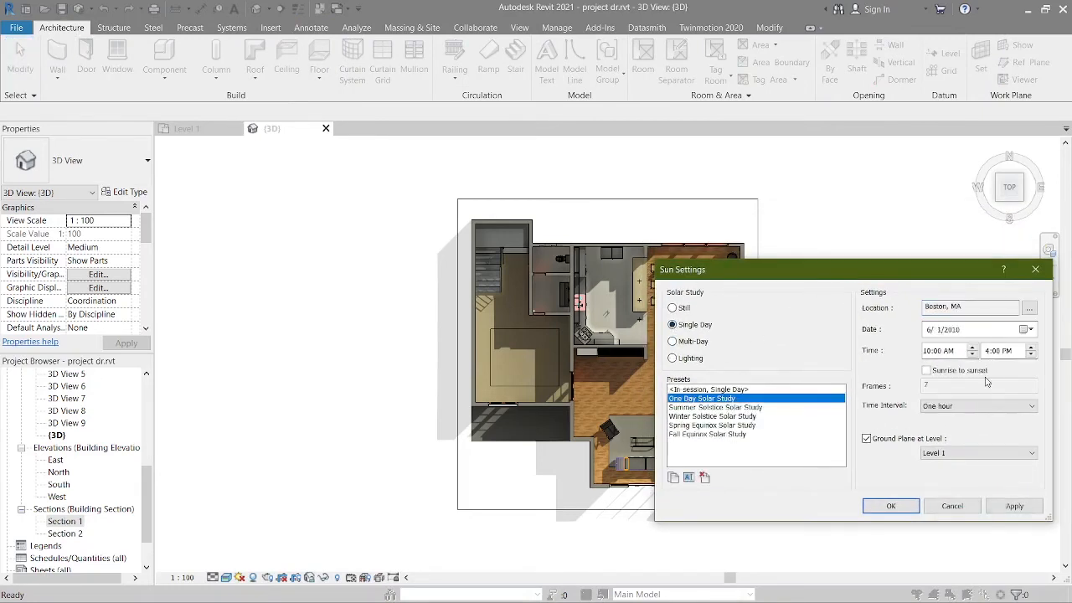
pyautogui.click(892, 506)
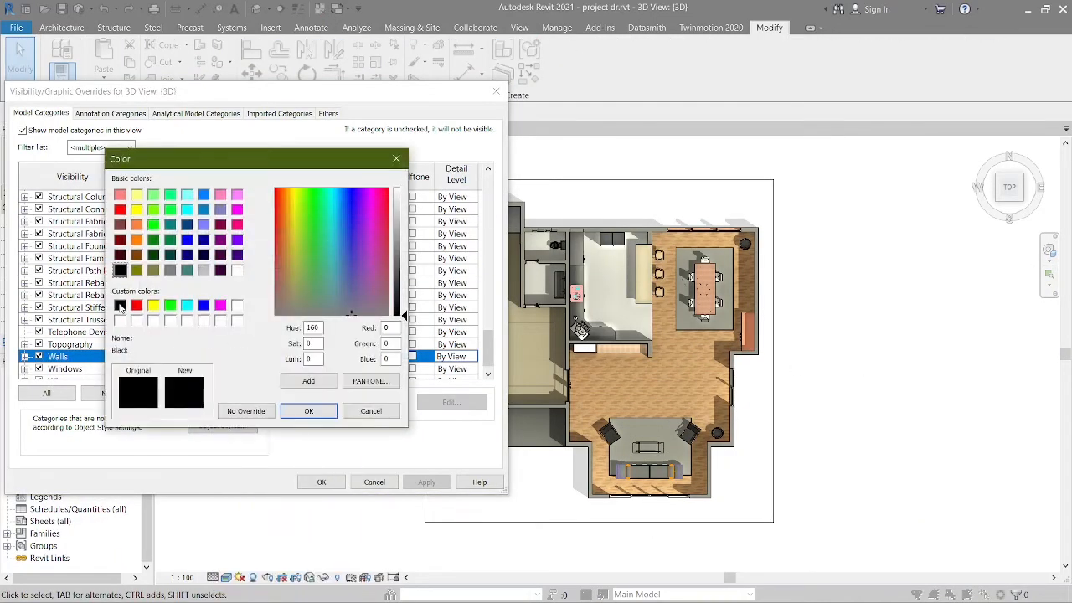
pyautogui.click(308, 410)
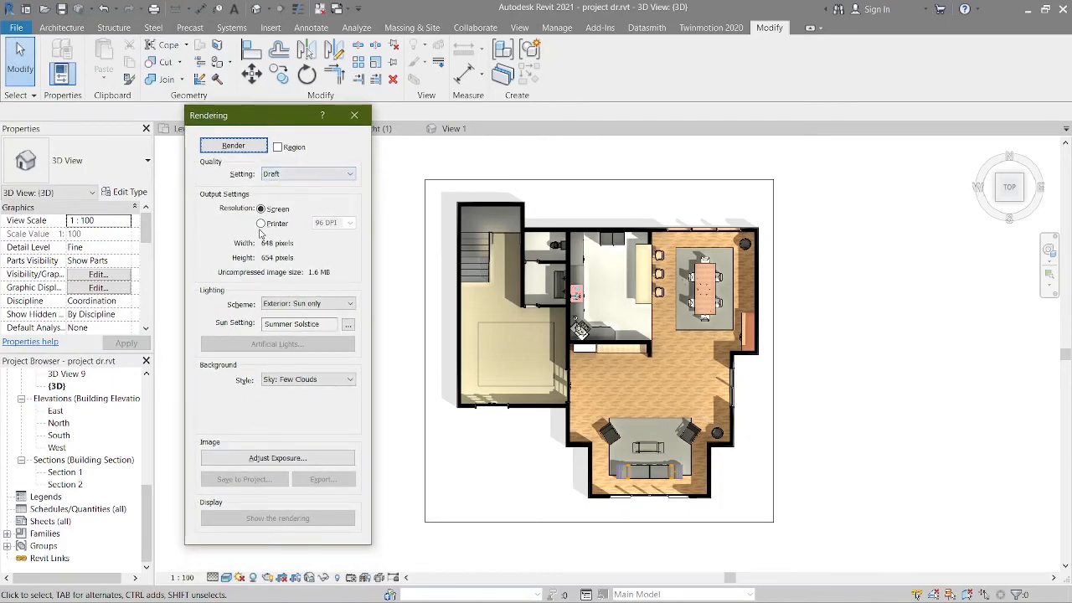
# Step: Set render resolution to Printer 300 DPI, render, and bring up the exposure controls
pyautogui.click(261, 223)
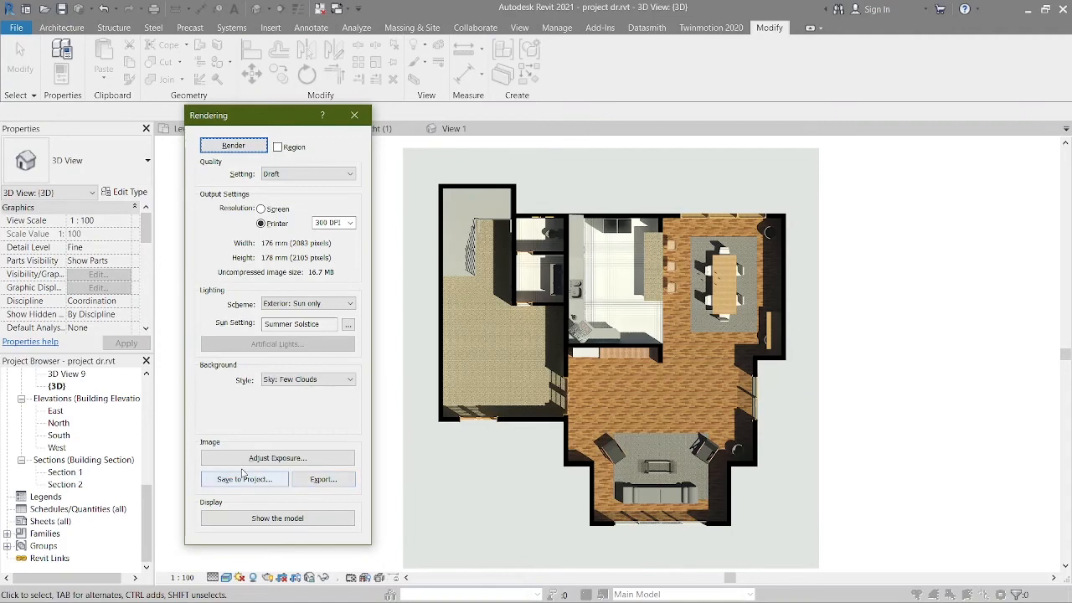
pyautogui.click(278, 457)
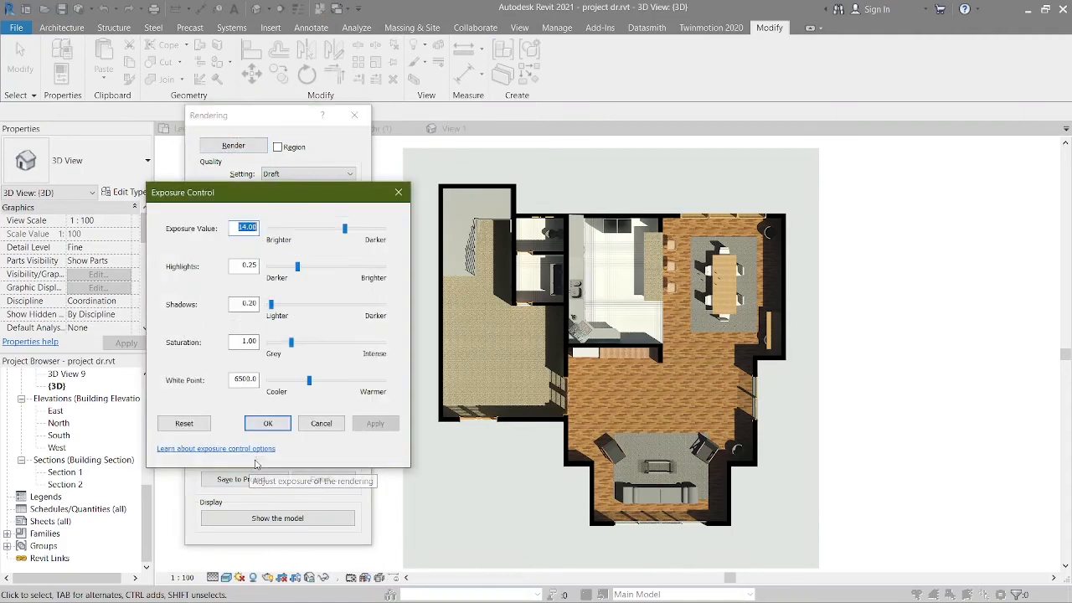
# Step: Raise the exposure Highlights to 0.45 and confirm the exposure settings
pyautogui.moveTo(345, 228); pyautogui.dragTo(327, 228)
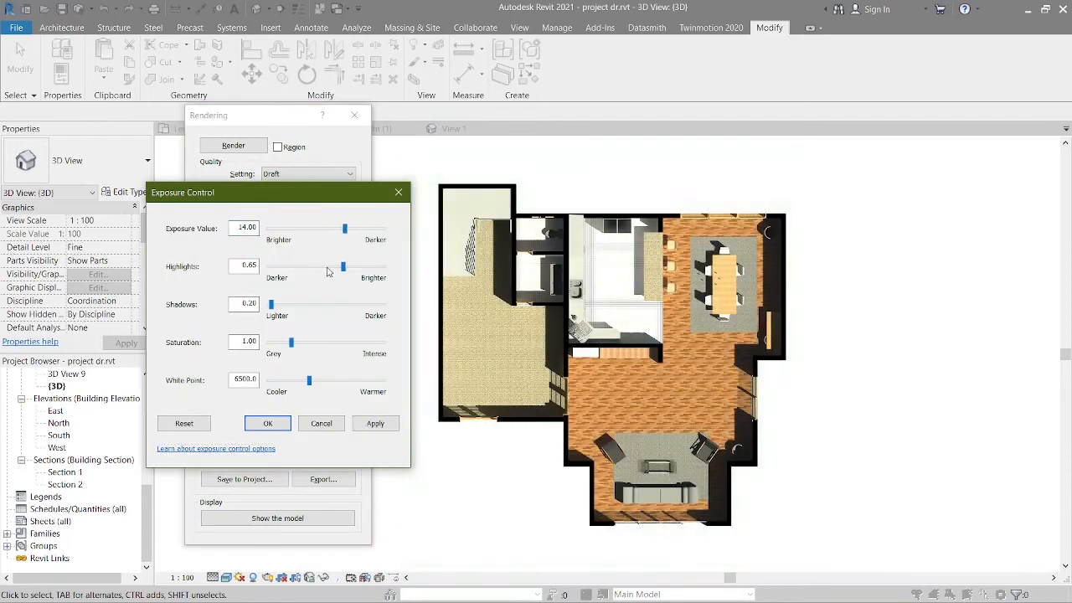
pyautogui.click(375, 422)
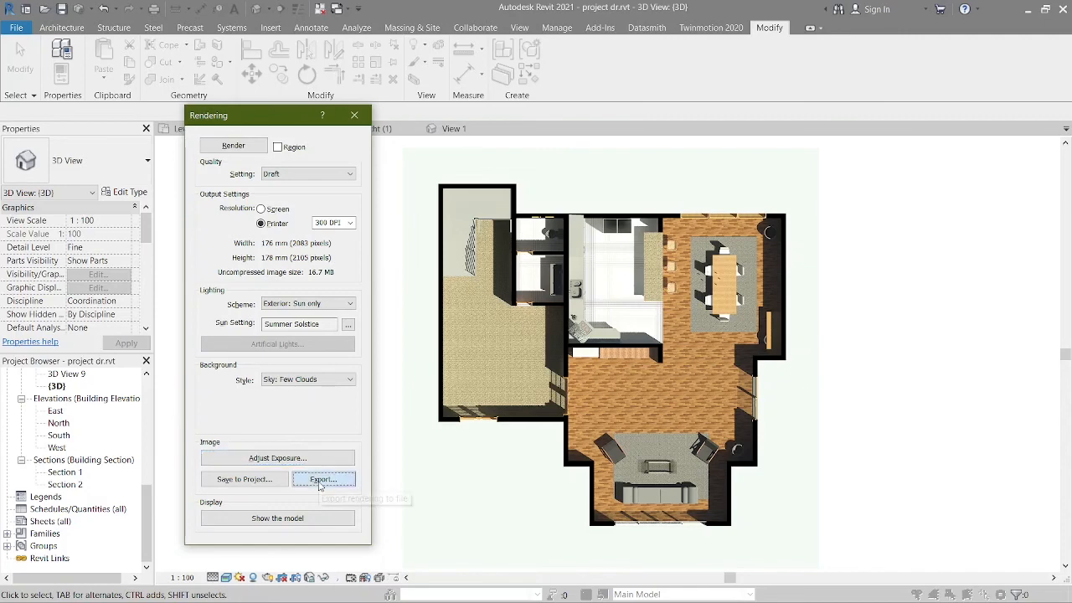
# Step: Start exporting the rendering and name the JPEG file '1st floor'
pyautogui.click(323, 480)
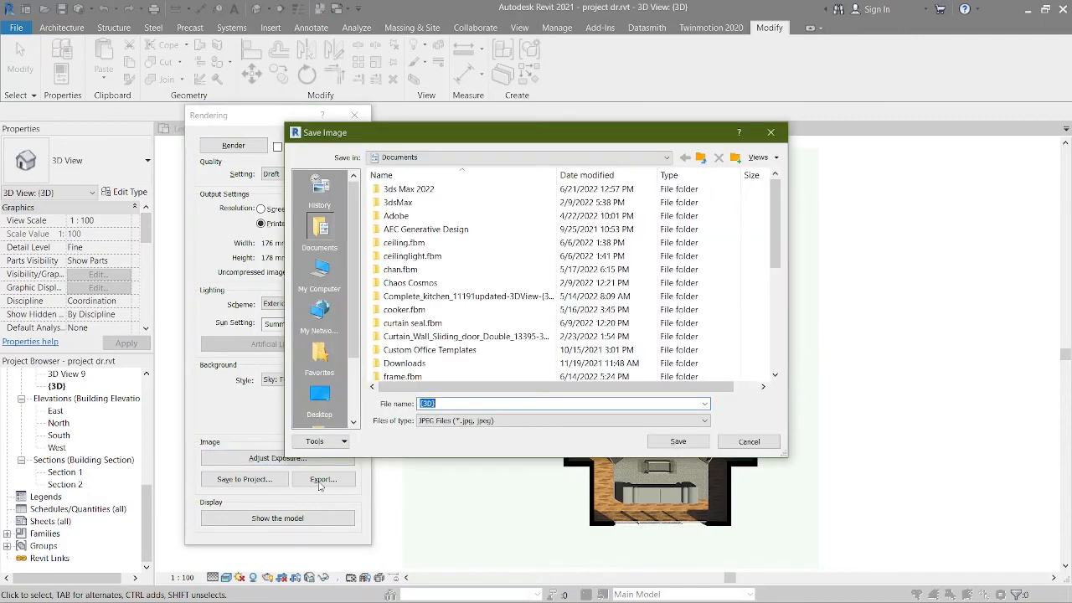
pyautogui.write('1st floor')
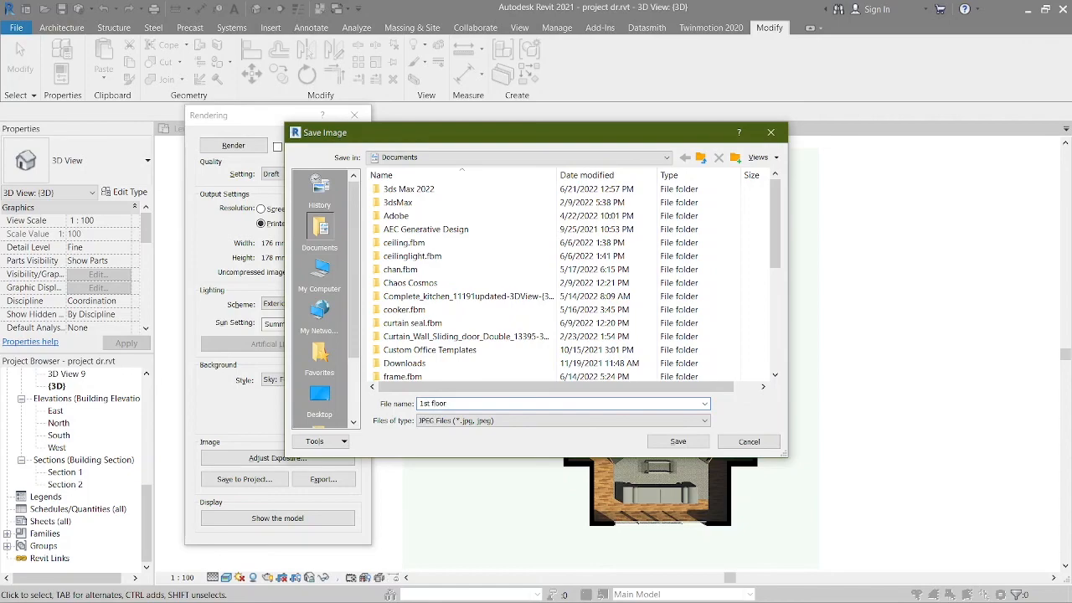